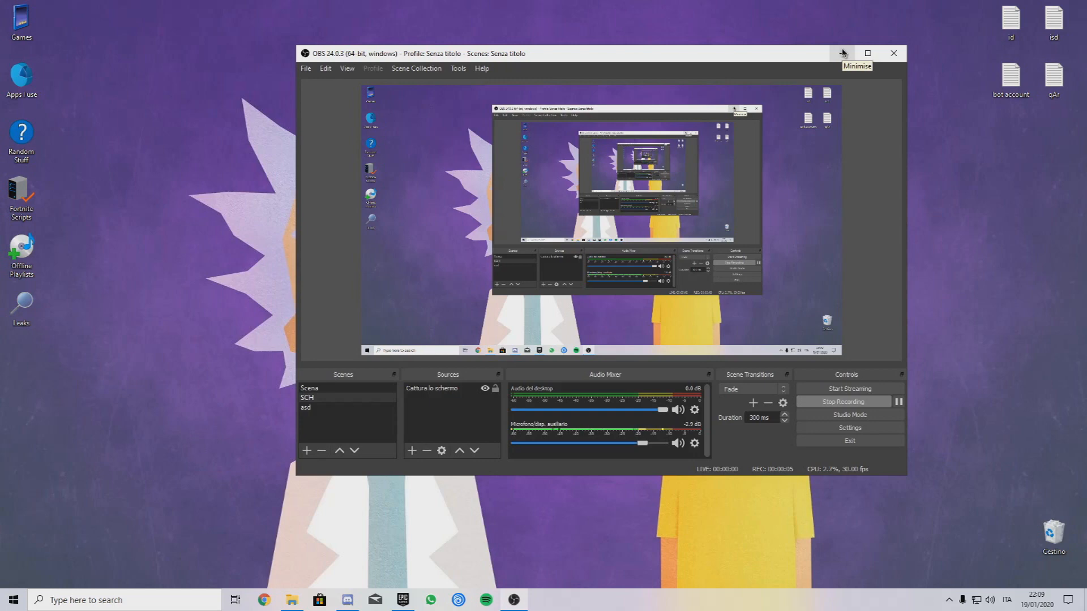
# - Minimise the OBS recording window to clear the desktop
pyautogui.click(841, 53)
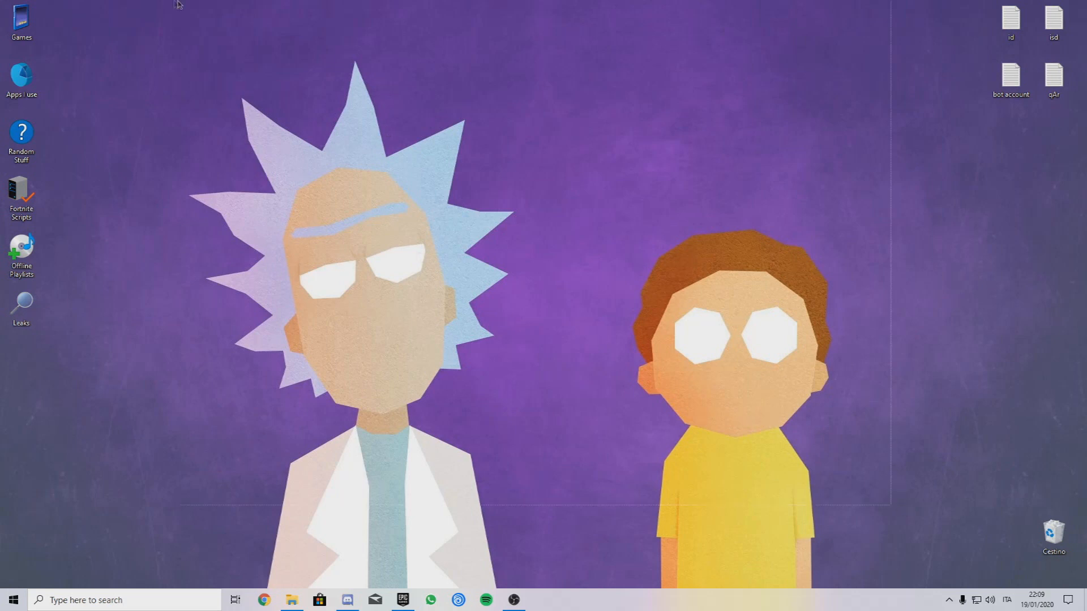
pyautogui.moveTo(910, 462)
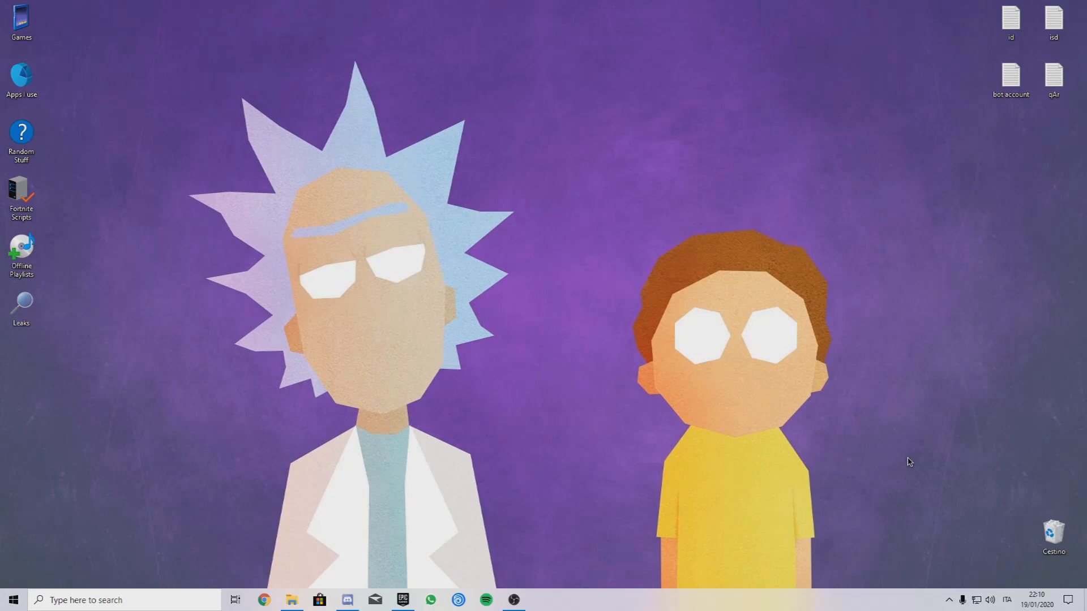
pyautogui.moveTo(281, 47)
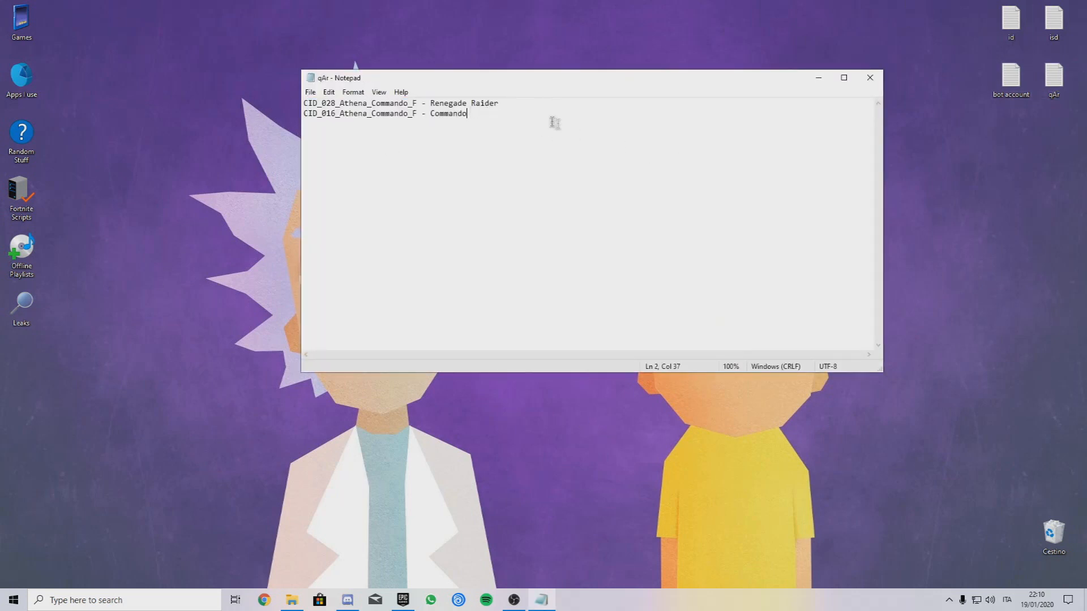
# - Select all text in the Notepad note with the two character IDs
pyautogui.press('ctrl+a')
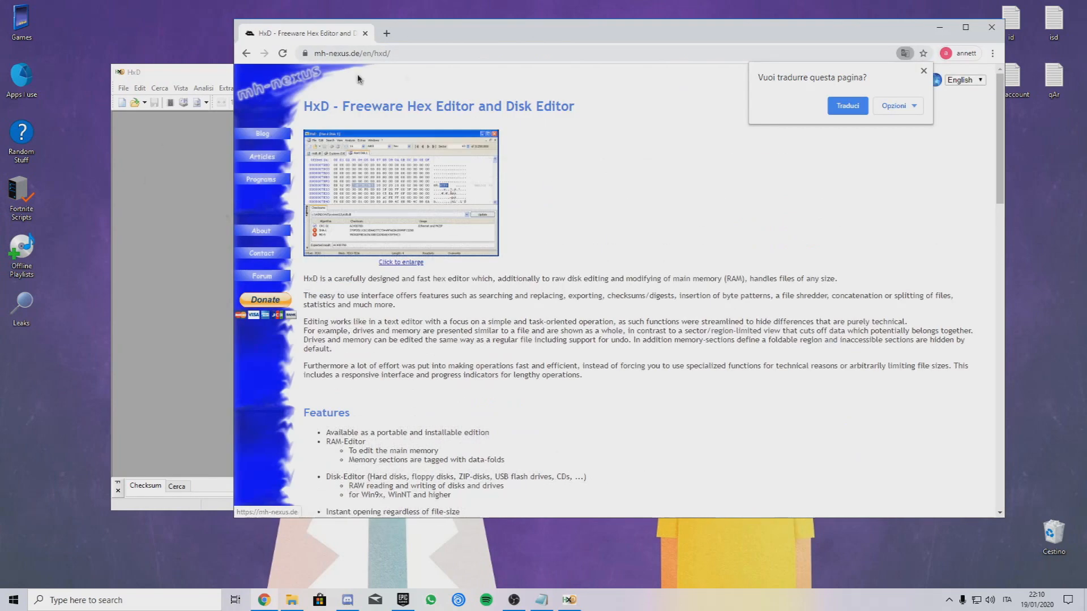
# - Start the HxD 2.3.0 installable download over HTTPS, then dismiss the Save As prompt
pyautogui.scroll(-3)
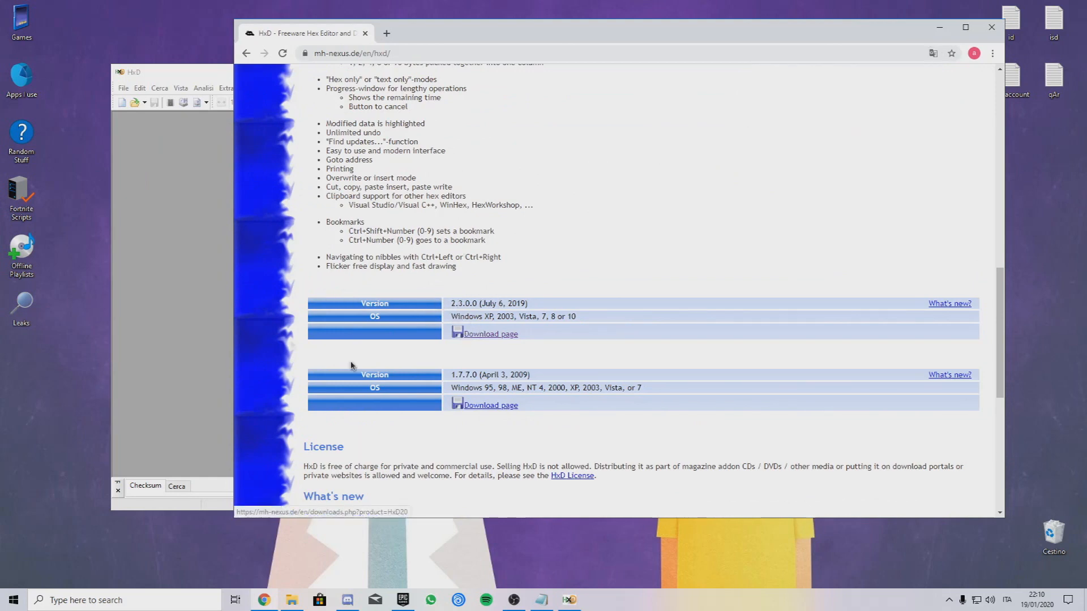
pyautogui.click(489, 332)
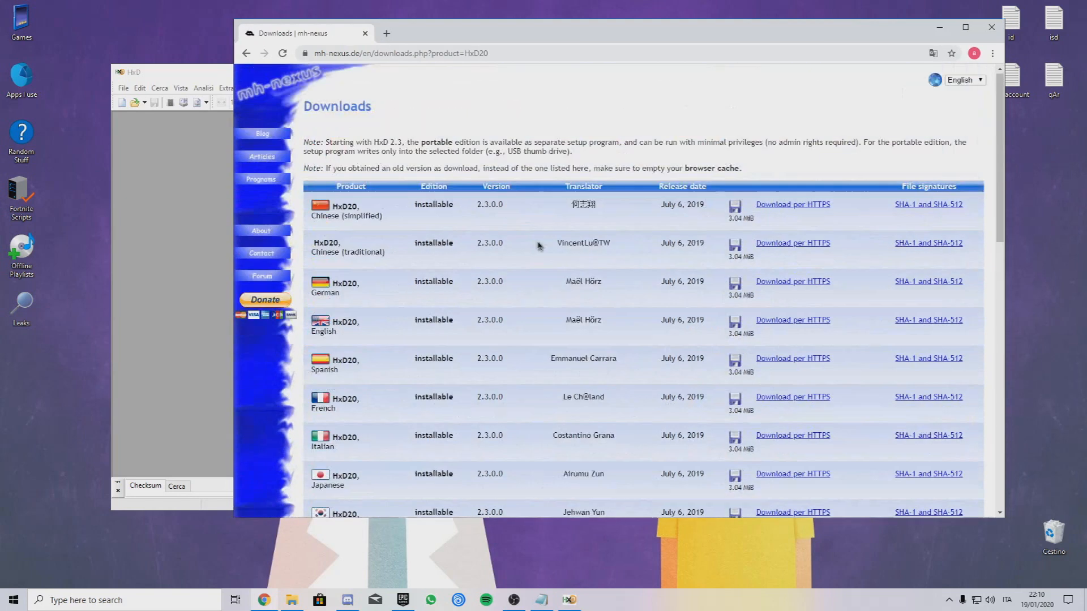
pyautogui.click(793, 319)
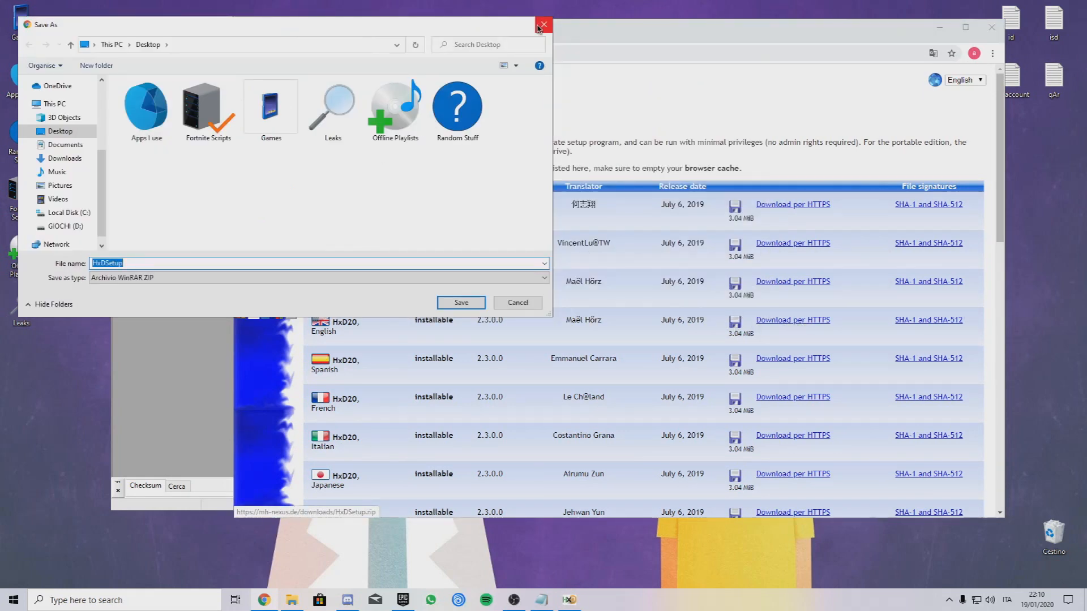
pyautogui.click(543, 25)
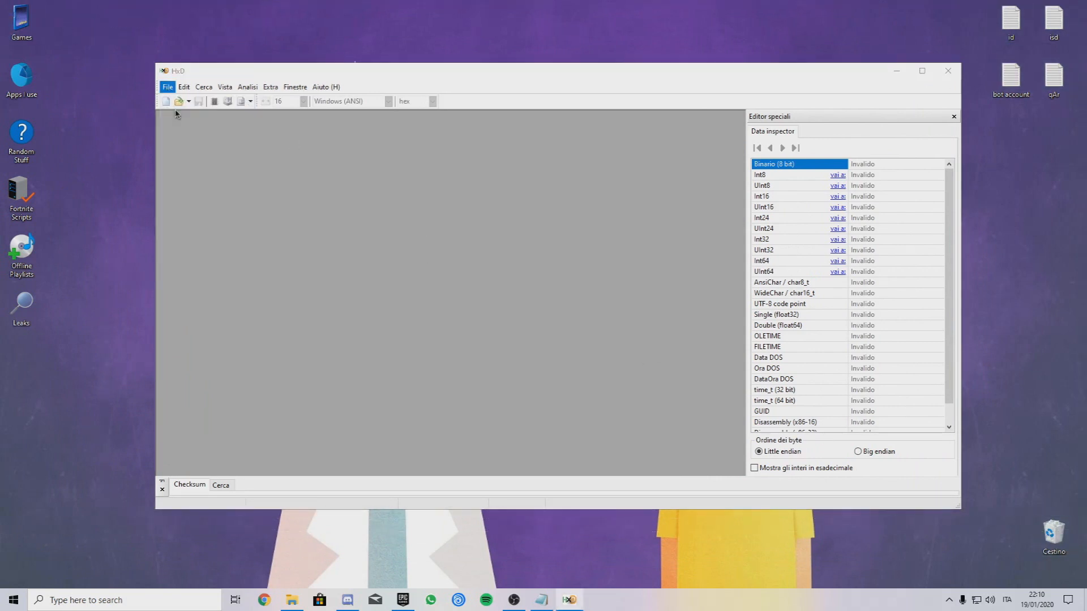
# - Open pakchunk0-WindowsClient.pak from D:\PAKs Fortnite\Fortnite\FortniteGame\Content\Paks via File > Apri
pyautogui.click(177, 101)
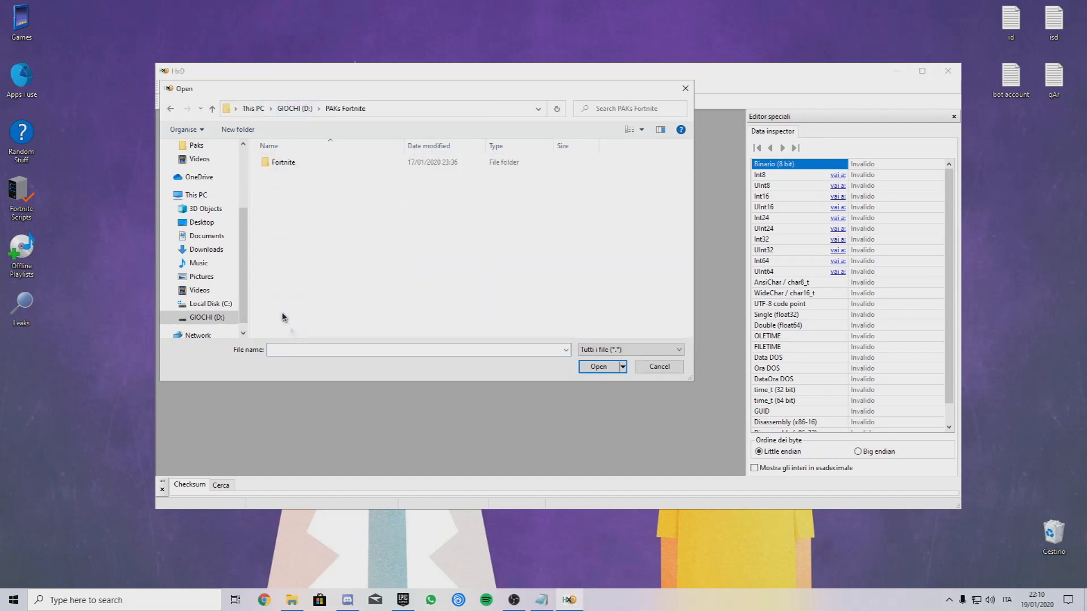
pyautogui.doubleClick(283, 162)
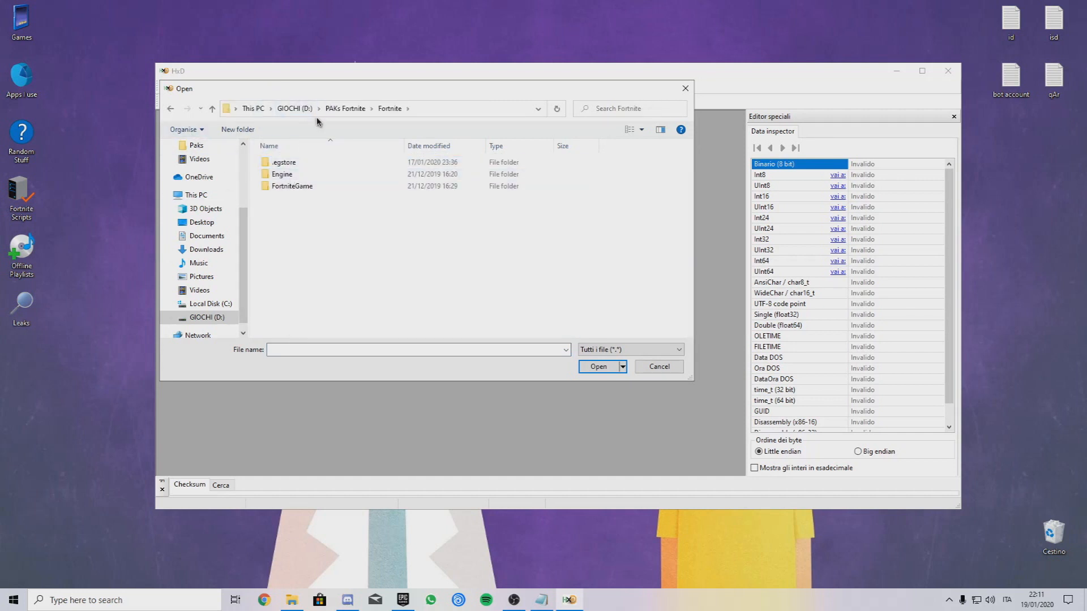
pyautogui.moveTo(289, 104)
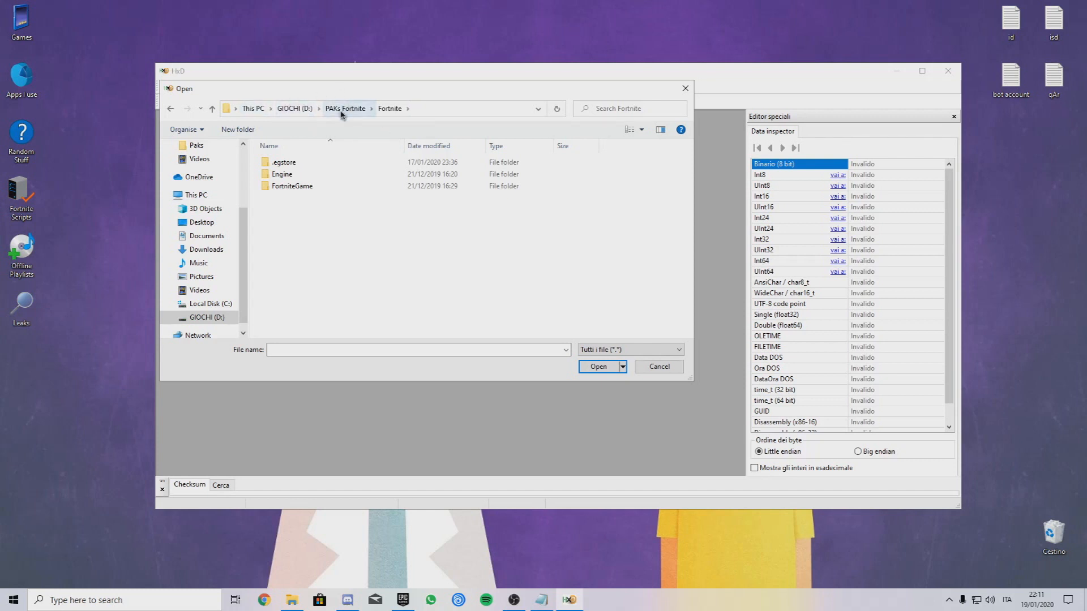
pyautogui.click(291, 185)
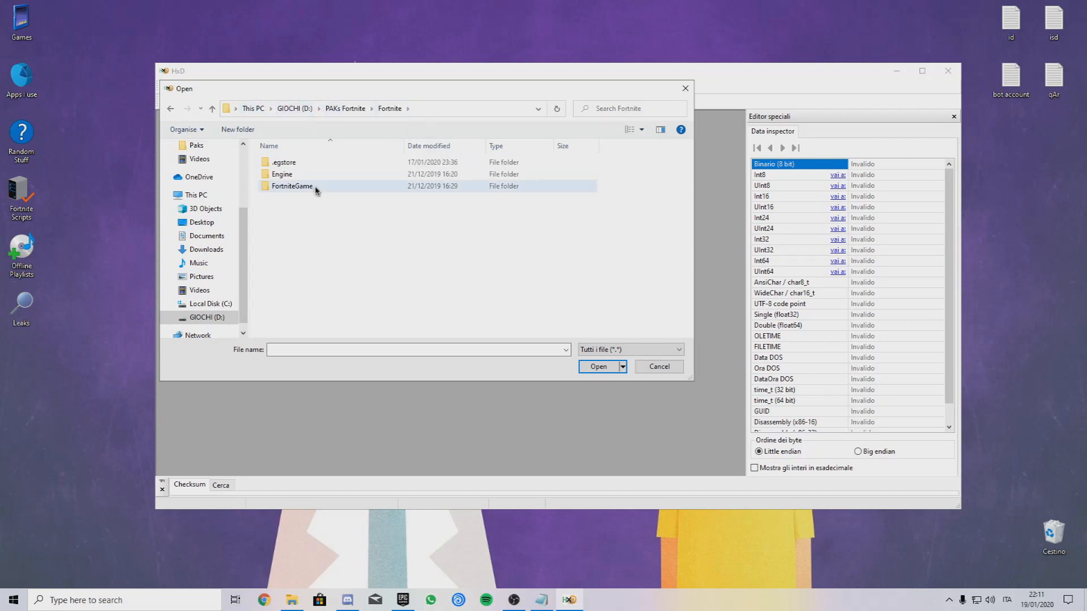
pyautogui.doubleClick(292, 186)
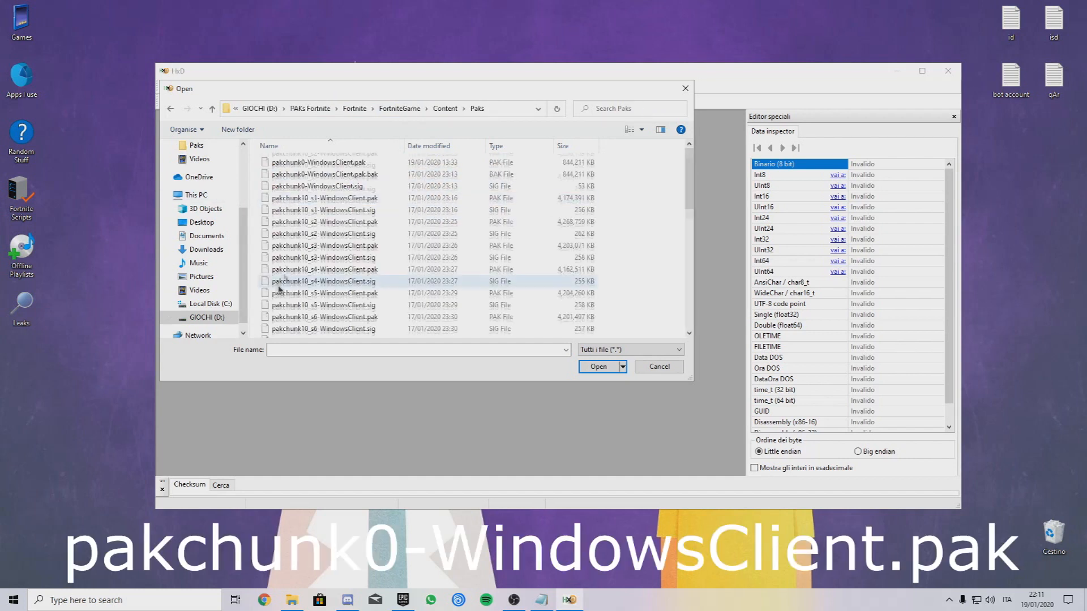
pyautogui.click(318, 162)
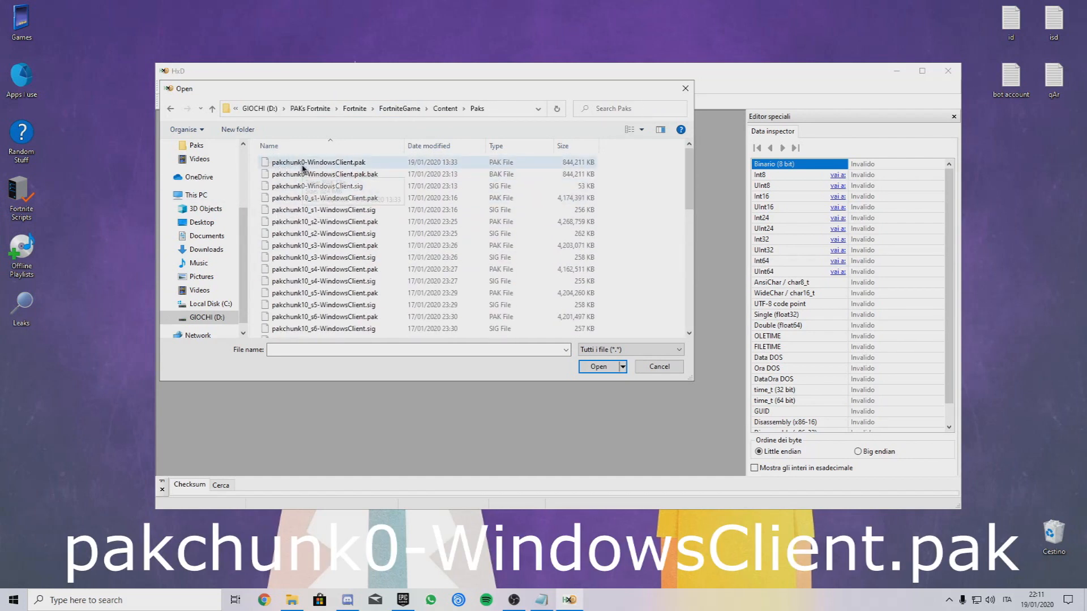
pyautogui.click(598, 367)
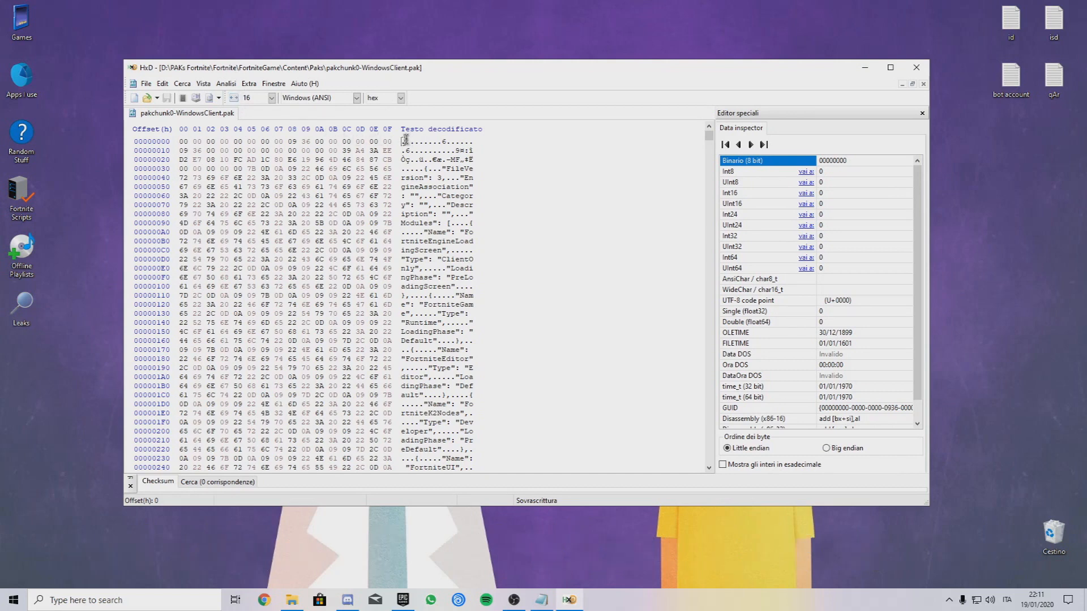
# - Search the pak's text for 'Raider Revenge' via Cerca > Trova, reaching CID_028_Athena_Commando_F
pyautogui.click(182, 82)
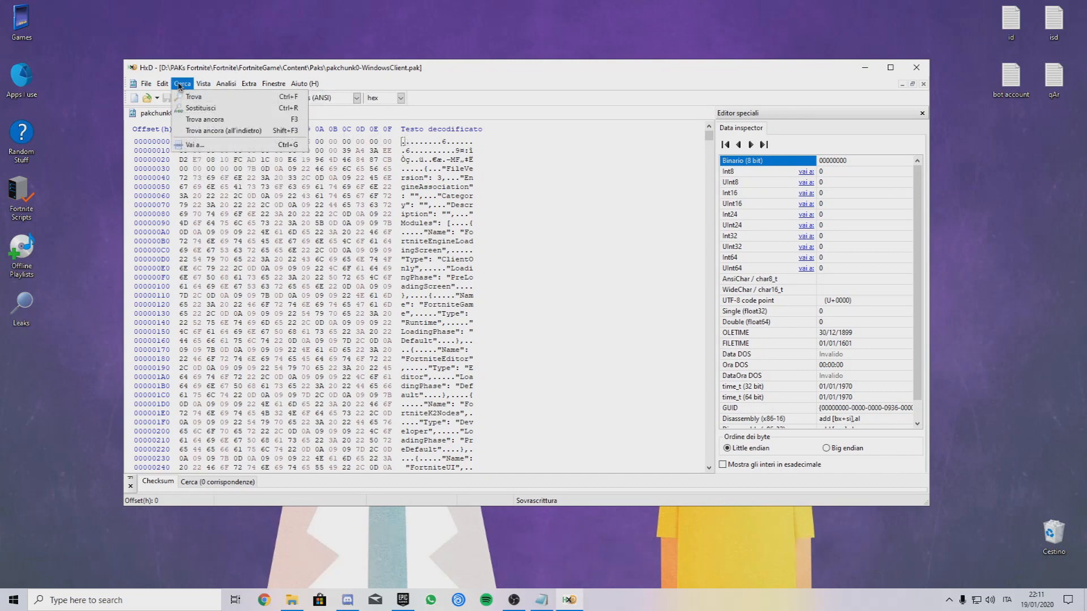
pyautogui.click(194, 96)
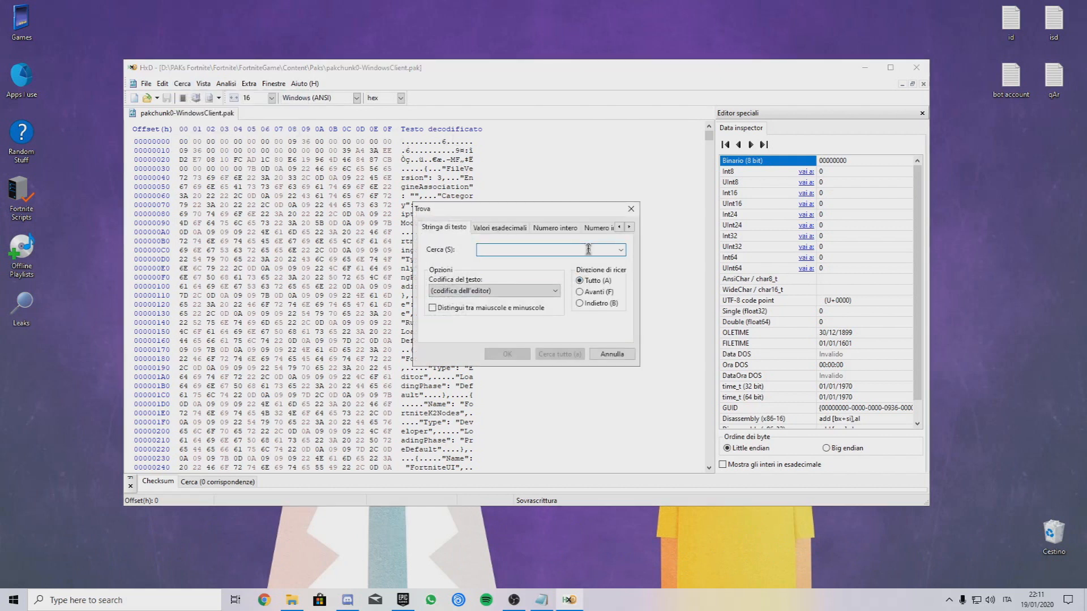
pyautogui.write('Raider Revenge')
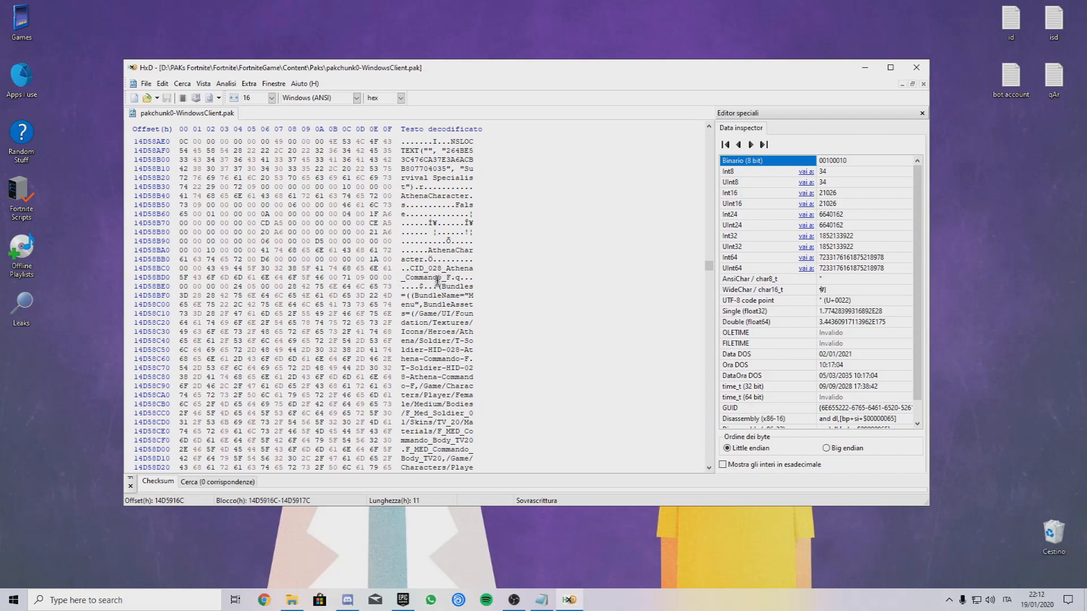
pyautogui.moveTo(508, 577)
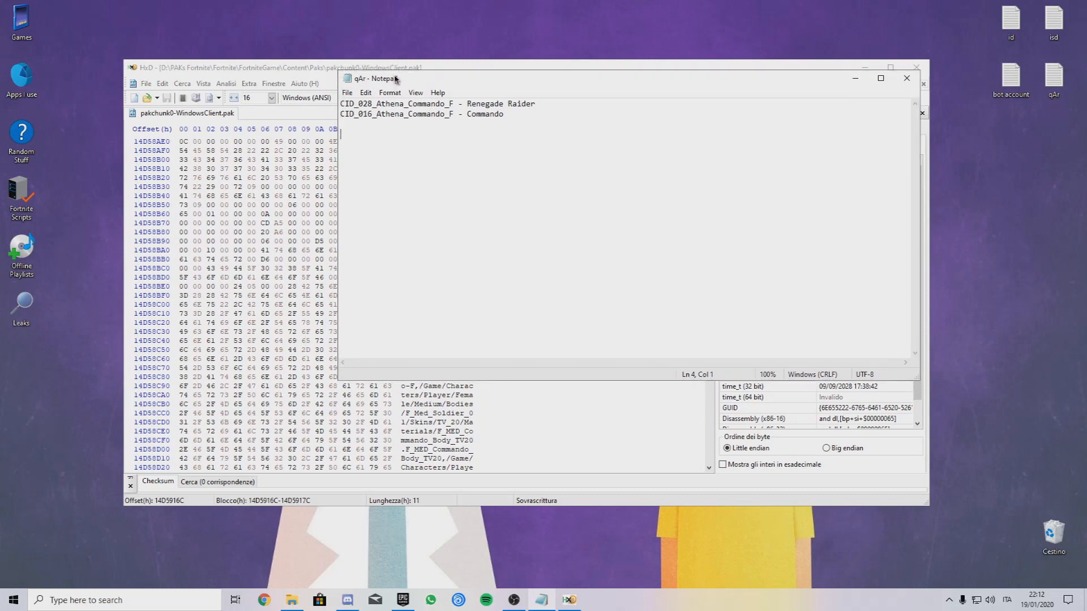
# - Move the Notepad skin list aside and pick out the word Commando in the first ID
pyautogui.moveTo(374, 78); pyautogui.dragTo(391, 90)
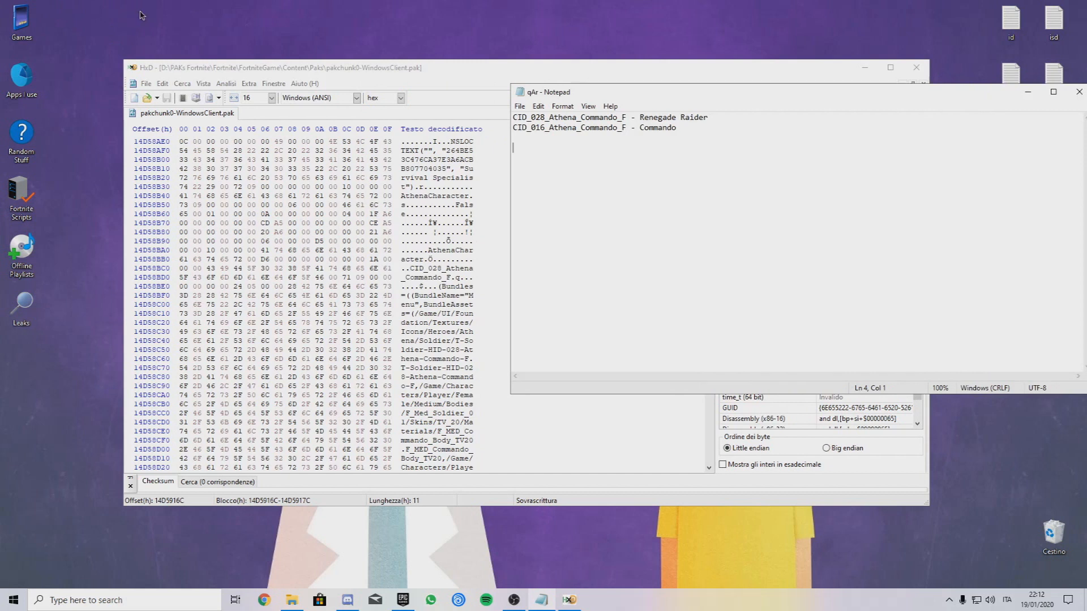
pyautogui.click(626, 128)
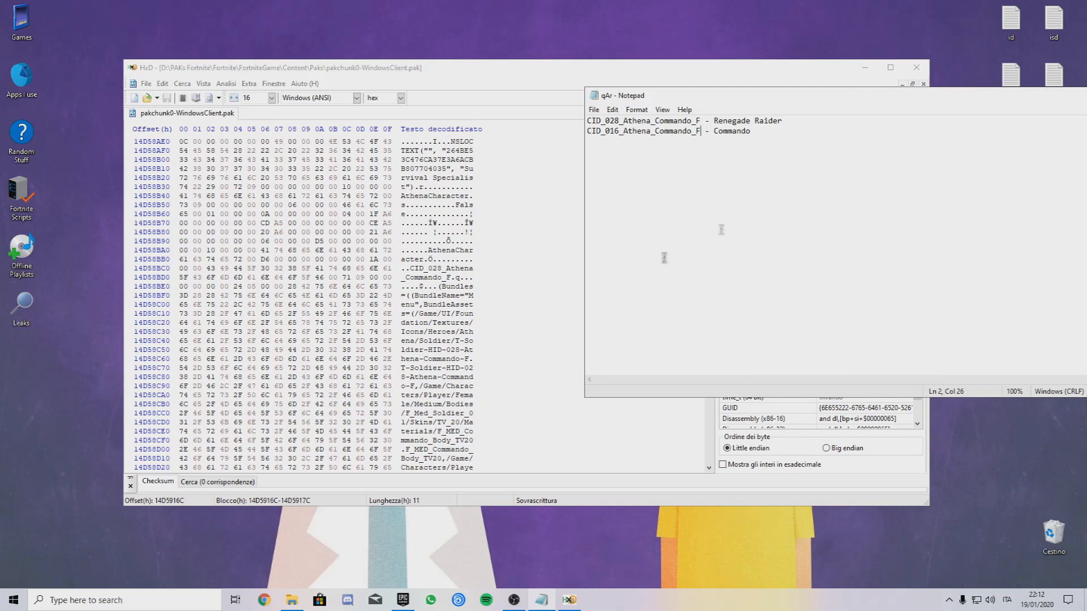
pyautogui.scroll(-3)
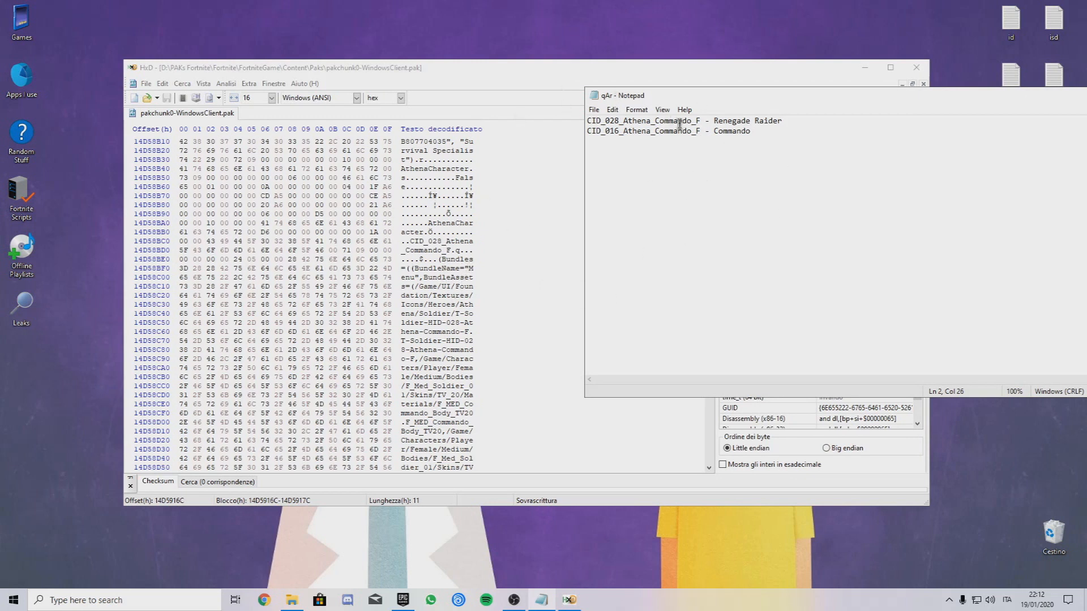
pyautogui.doubleClick(733, 131)
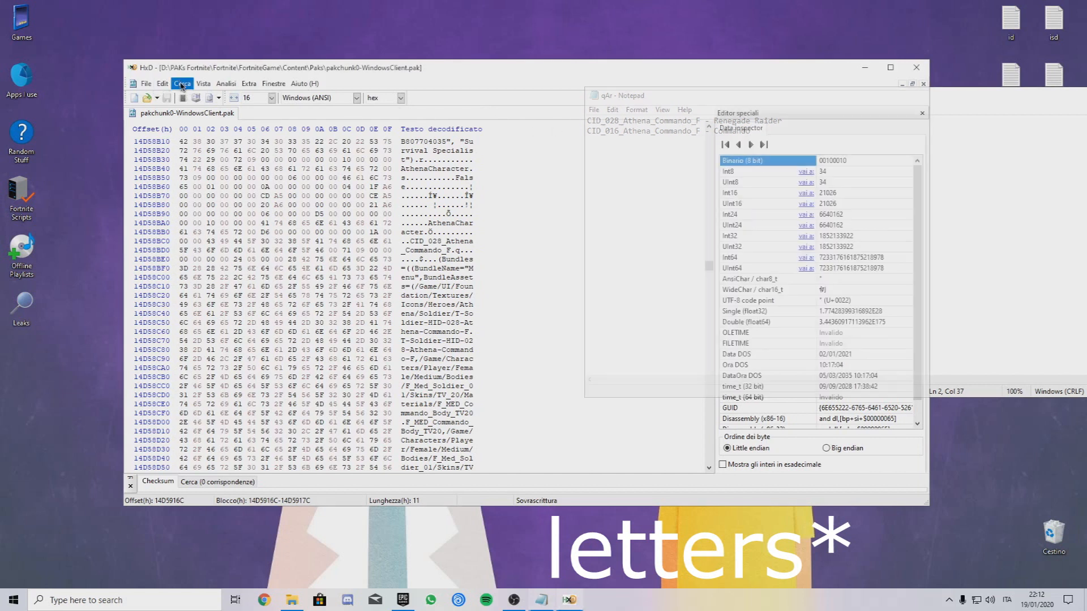
# - Set up a new text search for 'Renegade Raider' in the pak
pyautogui.click(181, 82)
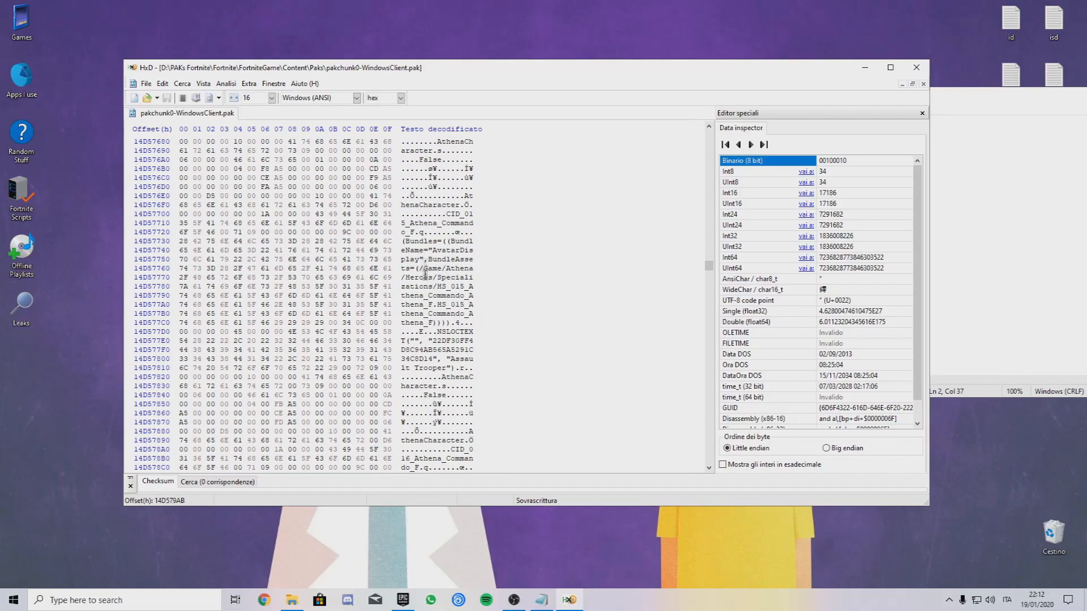
pyautogui.scroll(-3)
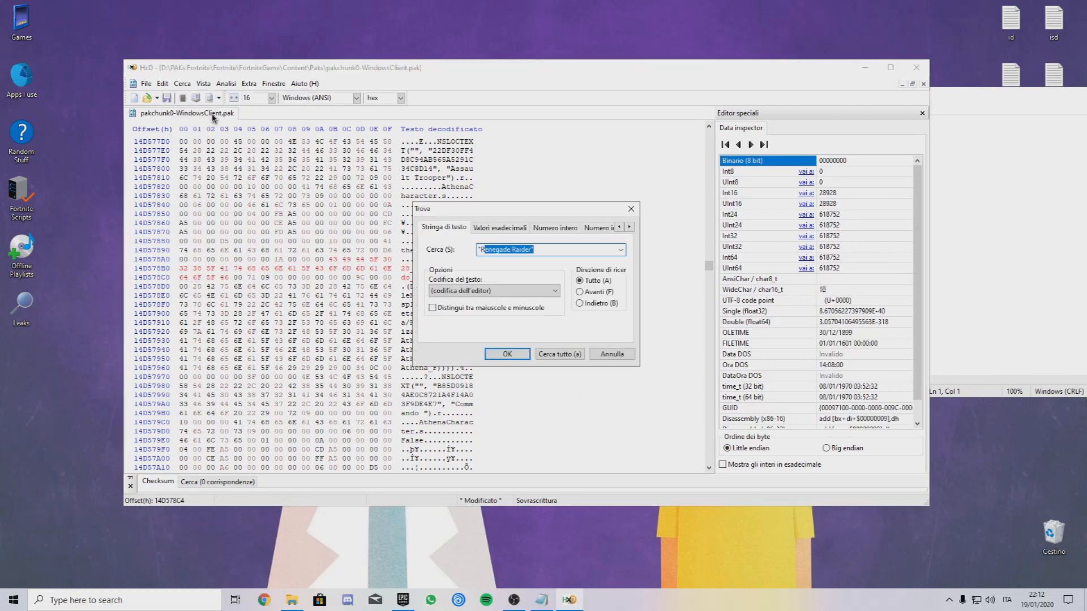
# - Run the Renegade Raider search, select the found entry, then close the pak and HxD
pyautogui.click(505, 355)
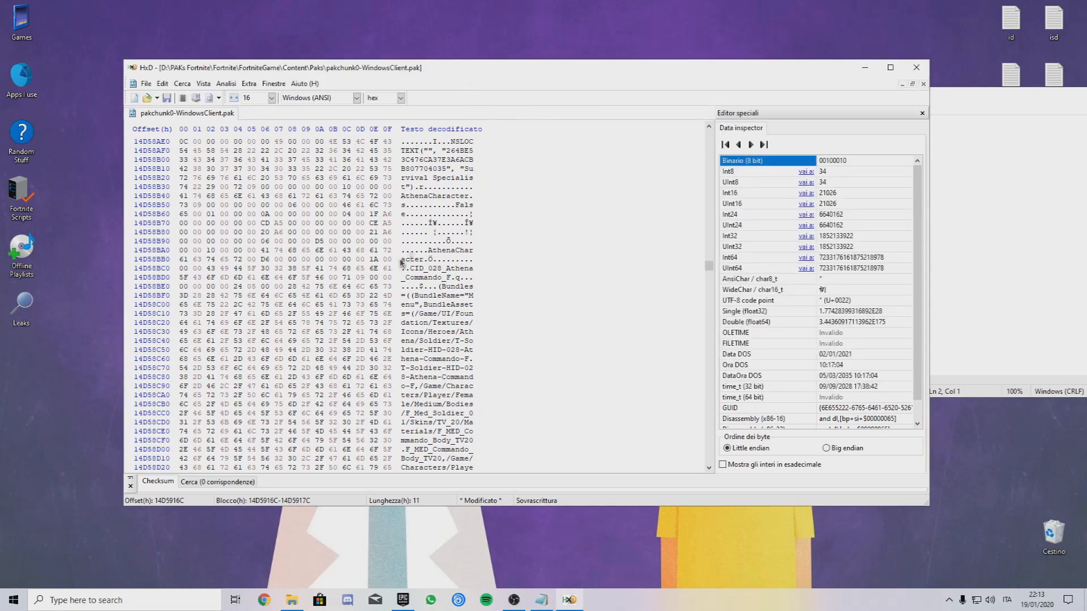
pyautogui.moveTo(401, 269); pyautogui.dragTo(448, 278)
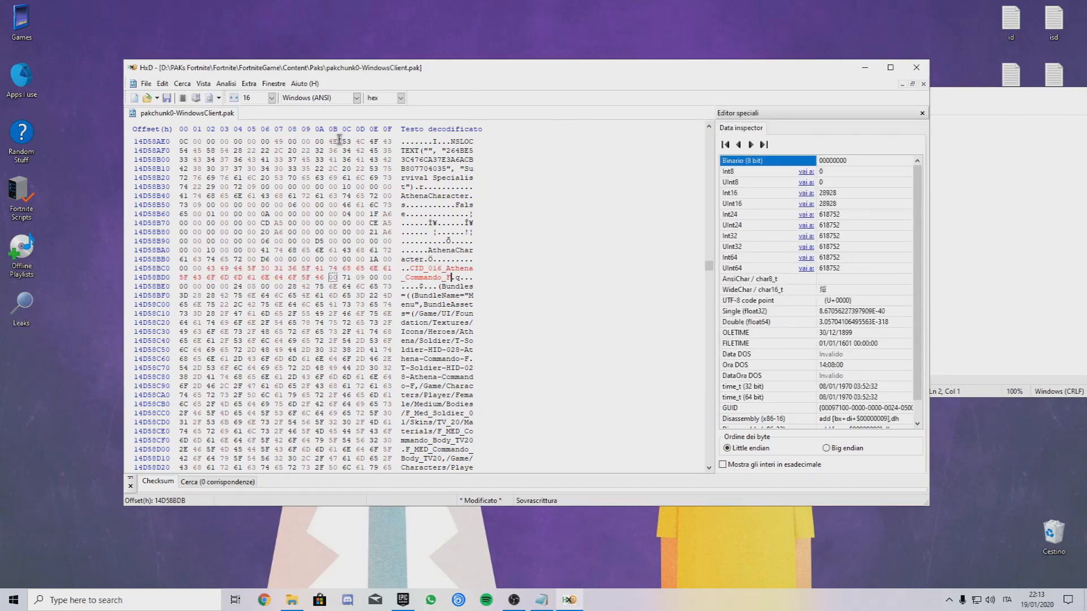
pyautogui.click(146, 82)
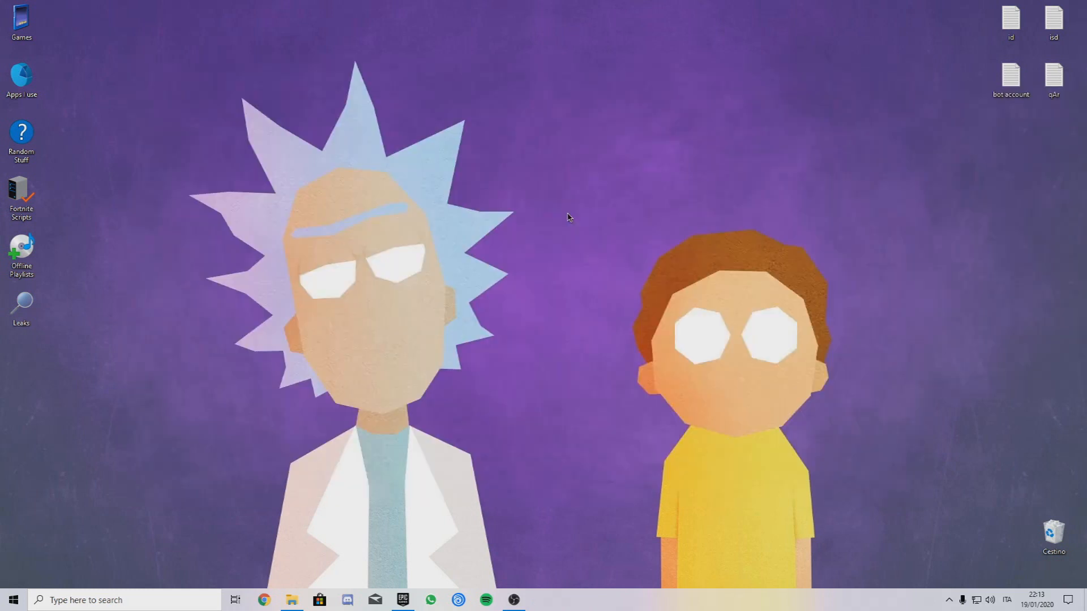
pyautogui.moveTo(562, 215)
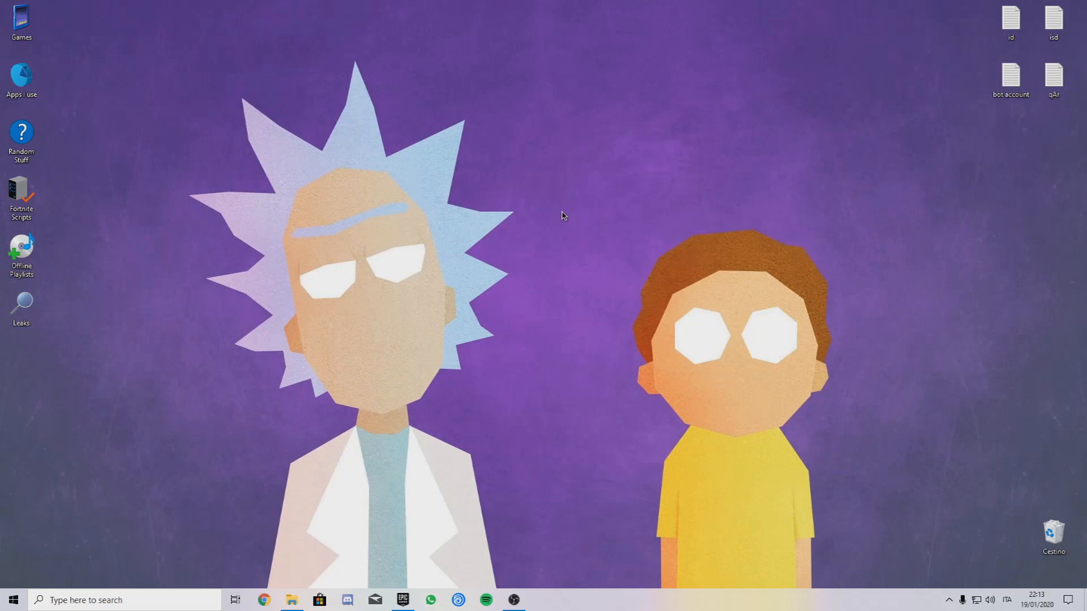
pyautogui.moveTo(125, 197)
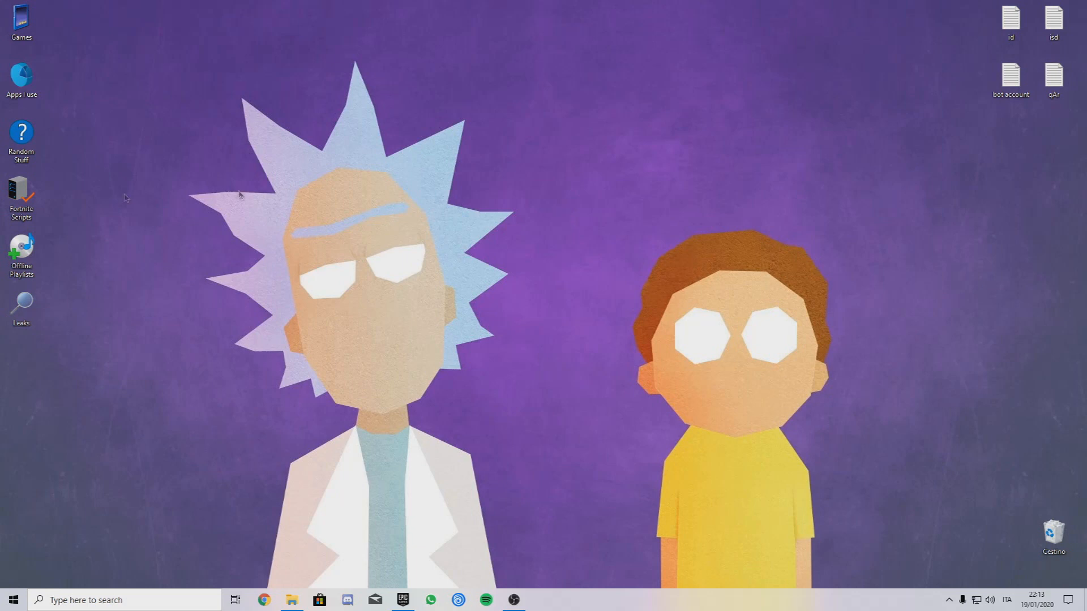
pyautogui.doubleClick(21, 76)
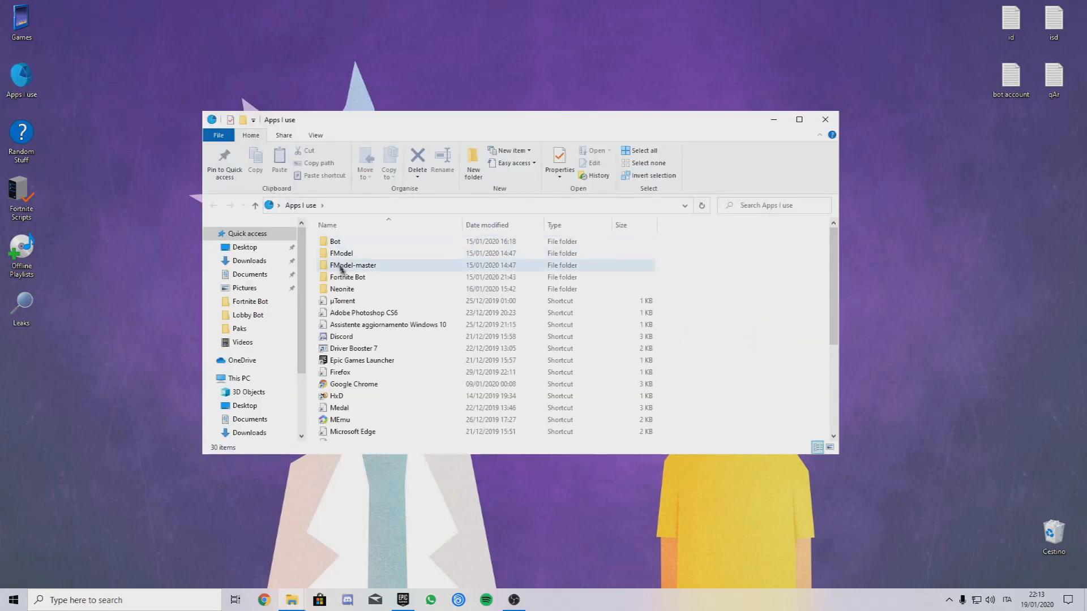
pyautogui.doubleClick(348, 276)
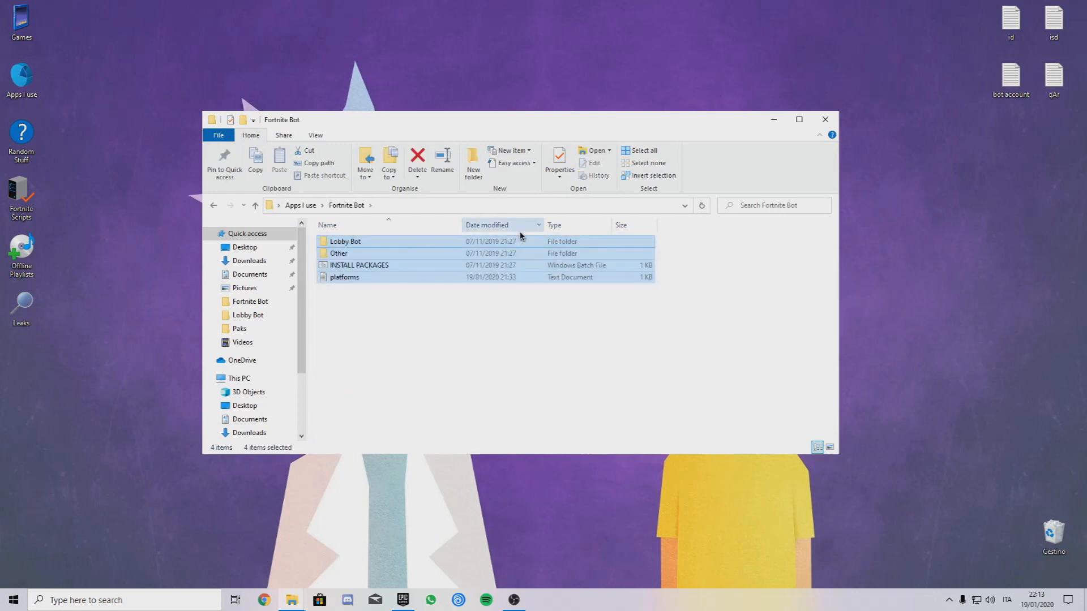
pyautogui.click(486, 347)
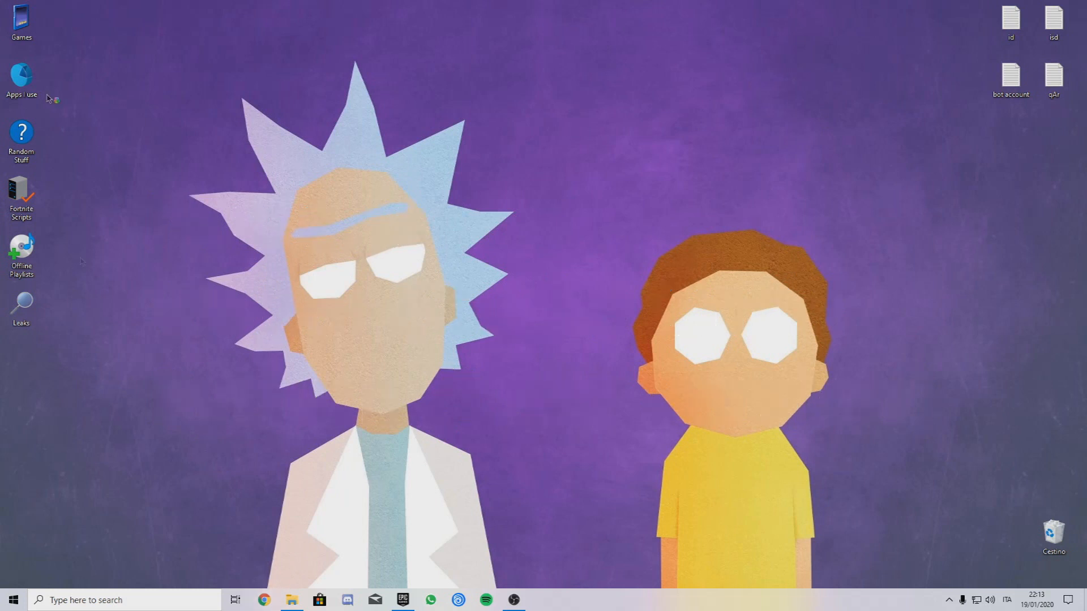
# - Visit nodejs.org in Chrome and download the Current Node.js release
pyautogui.click(263, 600)
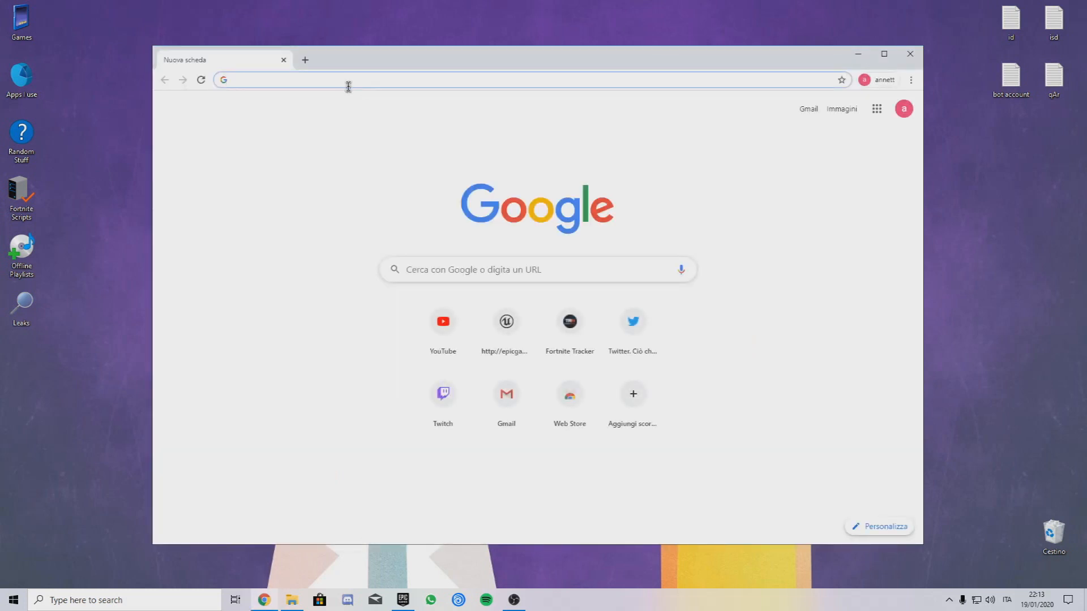
pyautogui.moveTo(419, 62)
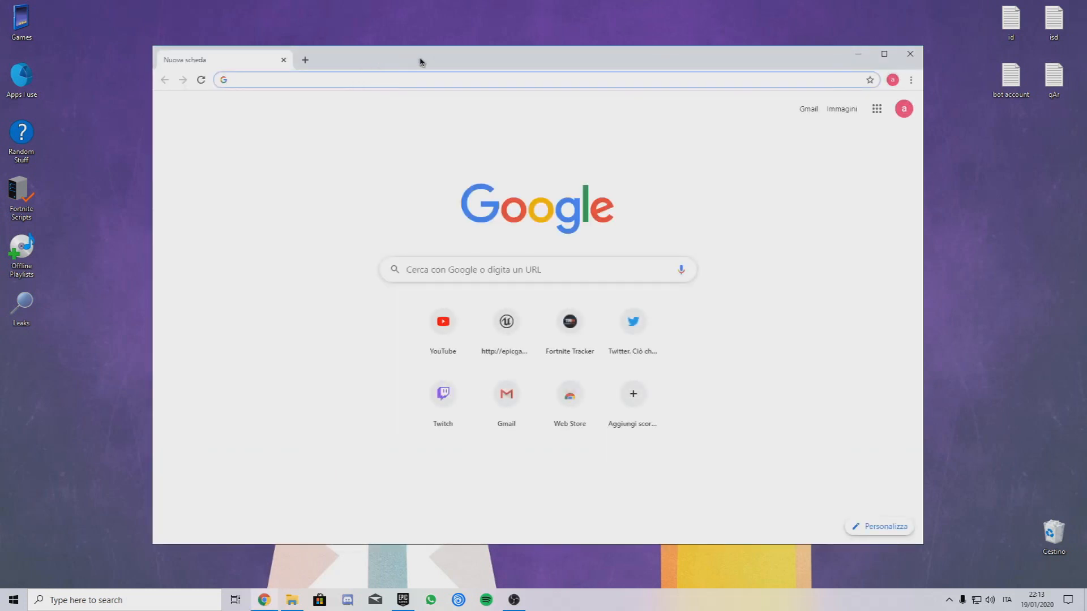
pyautogui.write('node.js')
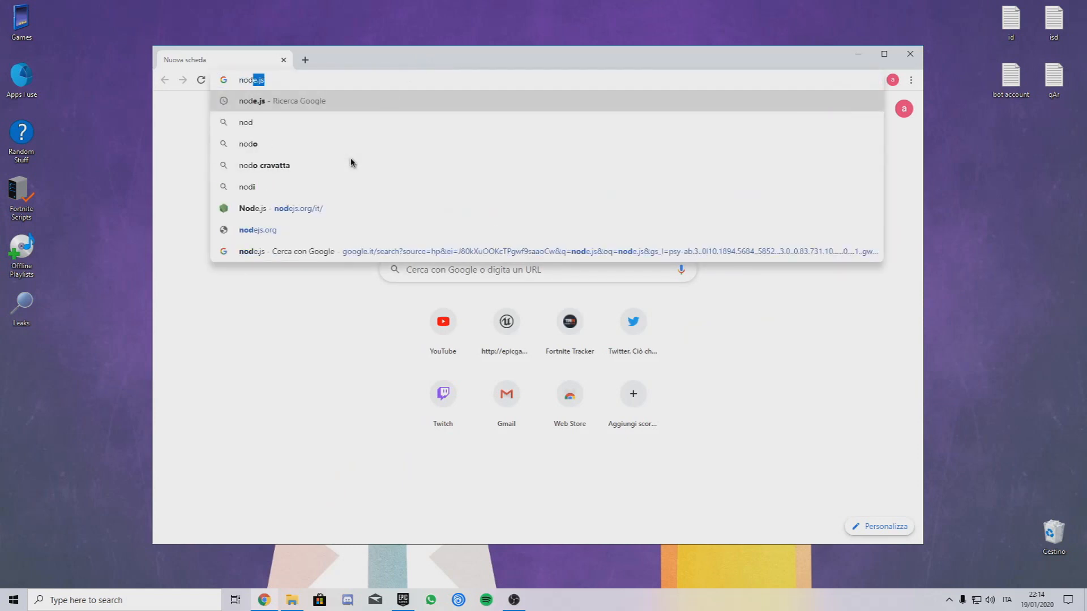
pyautogui.click(281, 208)
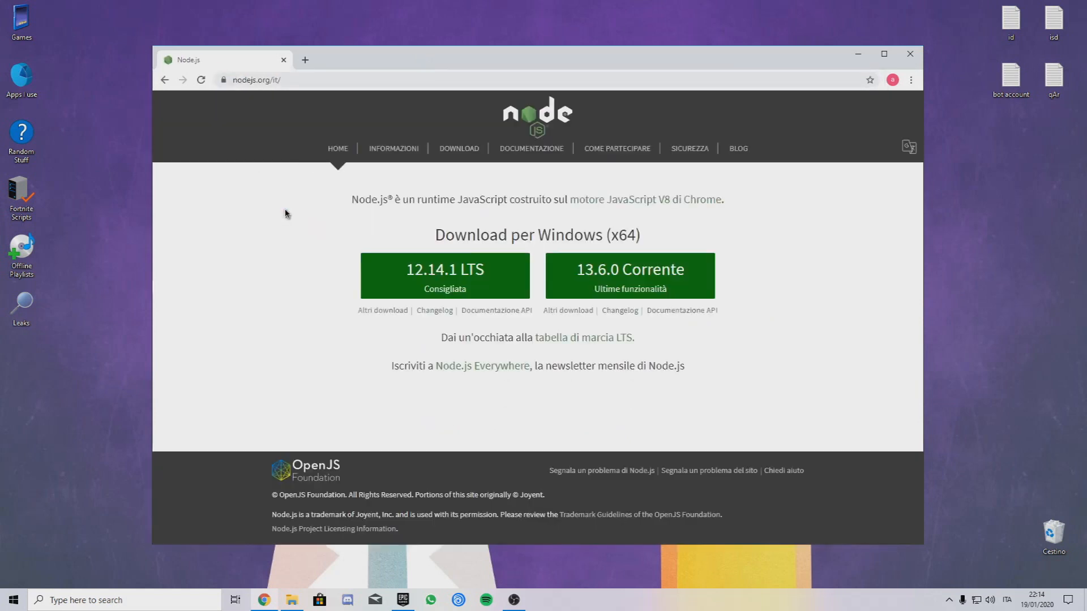
pyautogui.moveTo(694, 280)
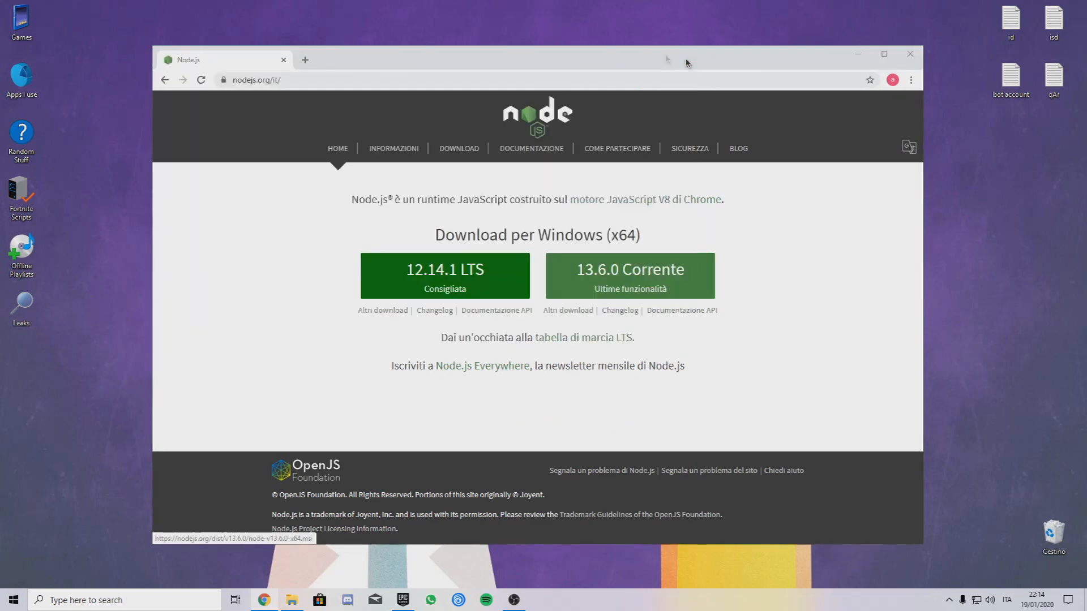
pyautogui.click(283, 60)
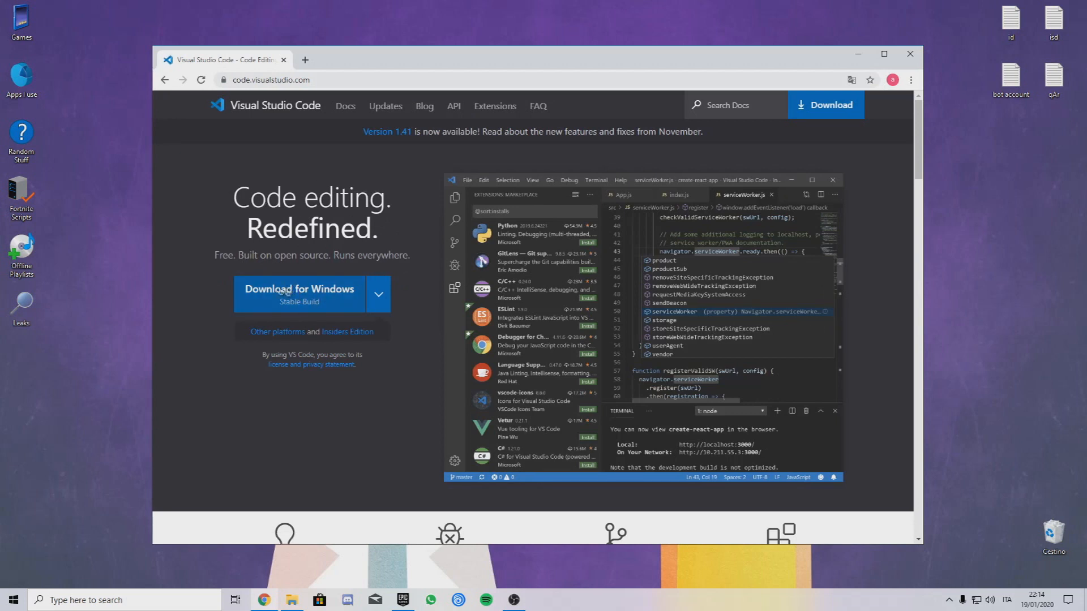
# - Download the Visual Studio Code installer for Windows and save it
pyautogui.click(297, 289)
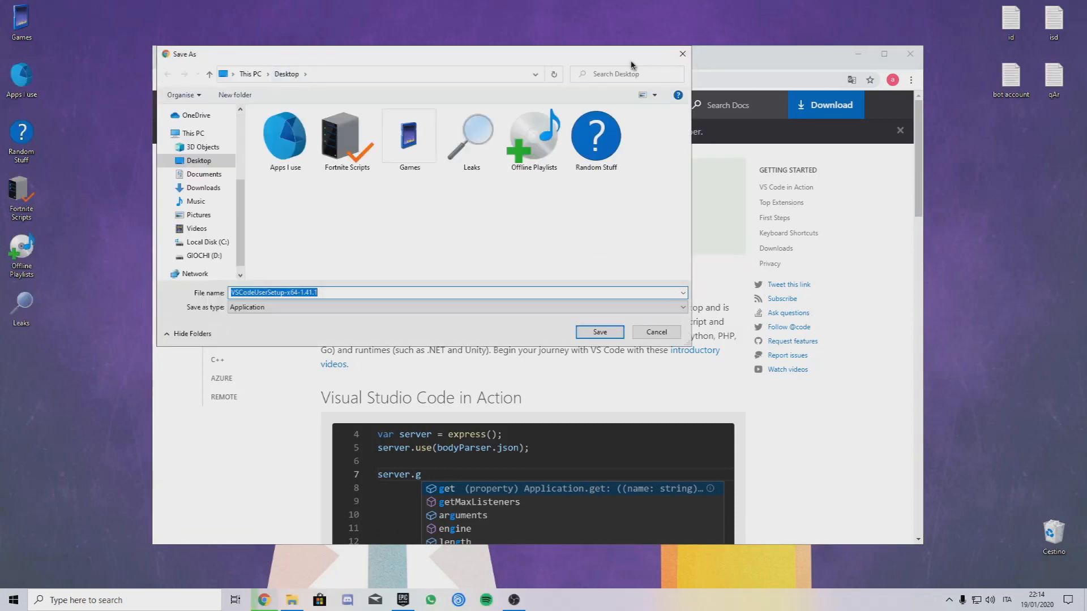
pyautogui.click(653, 332)
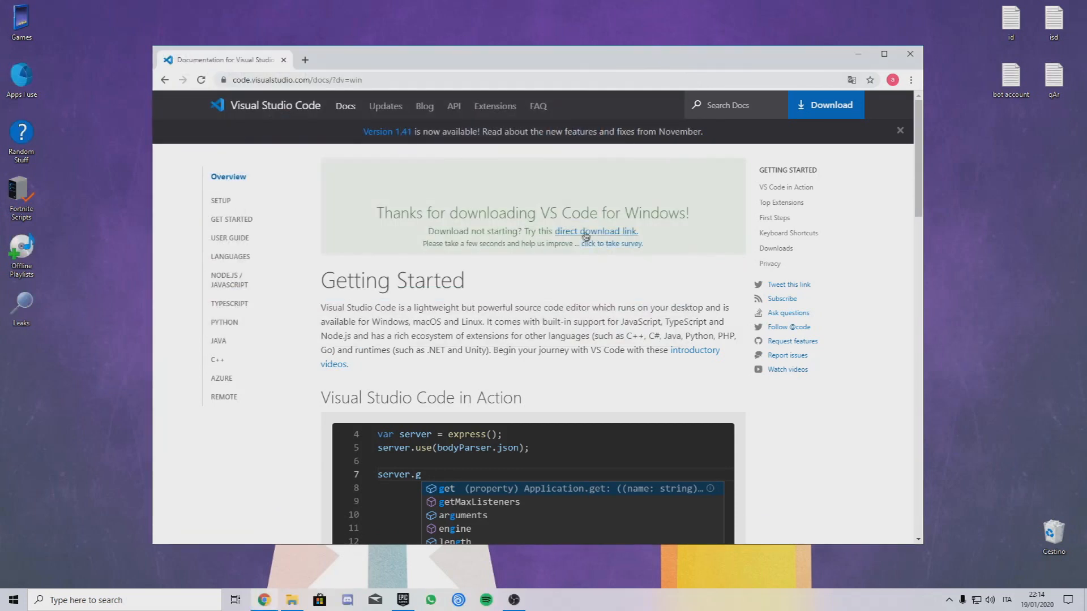
pyautogui.click(283, 60)
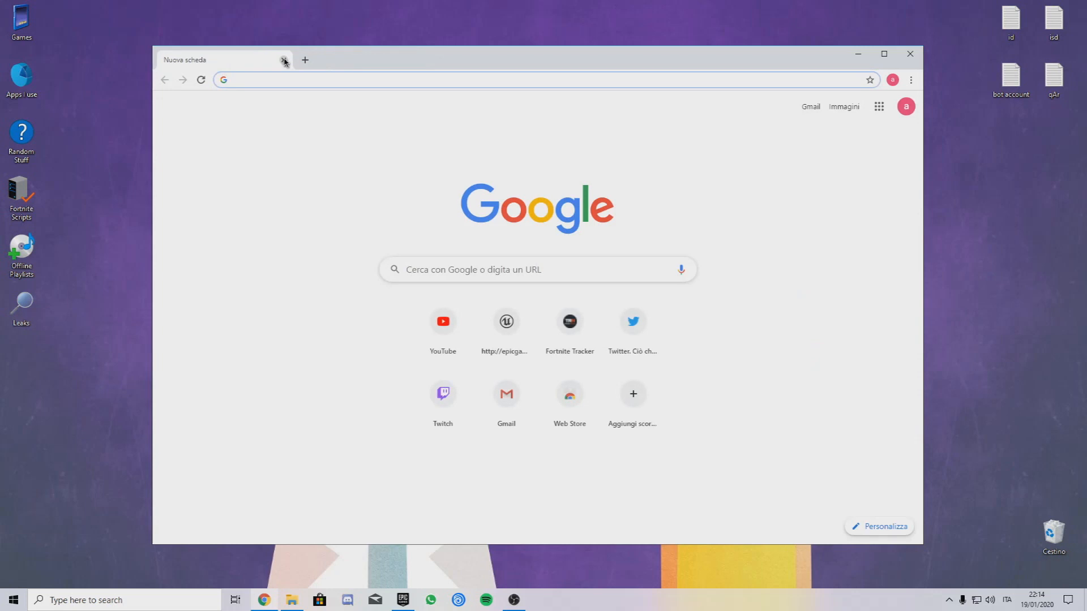
# - Search 'pyt' and open the python.org website
pyautogui.write('pyt')
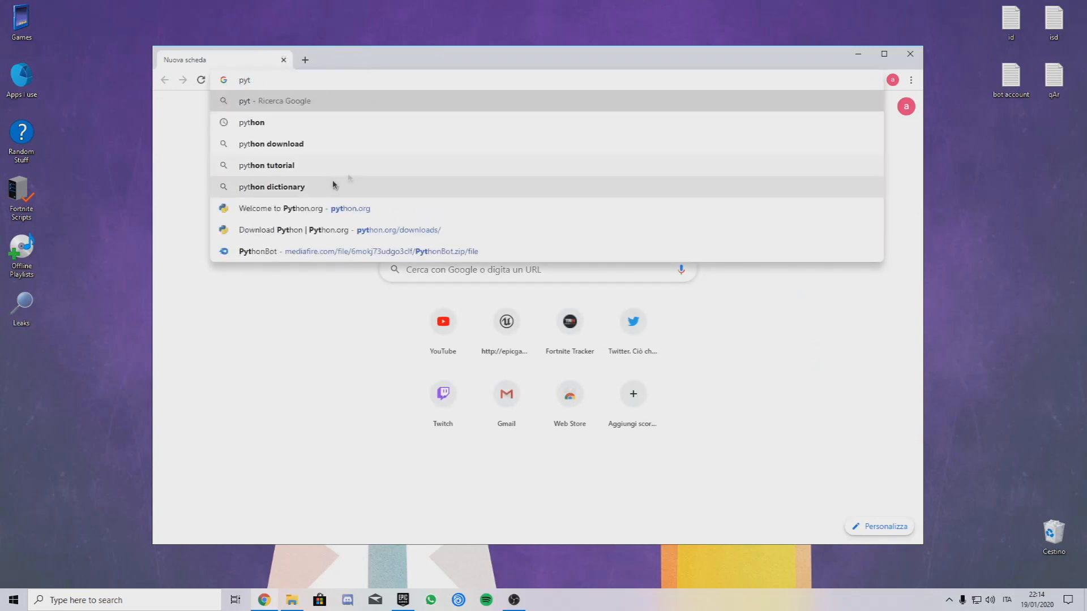
pyautogui.click(282, 209)
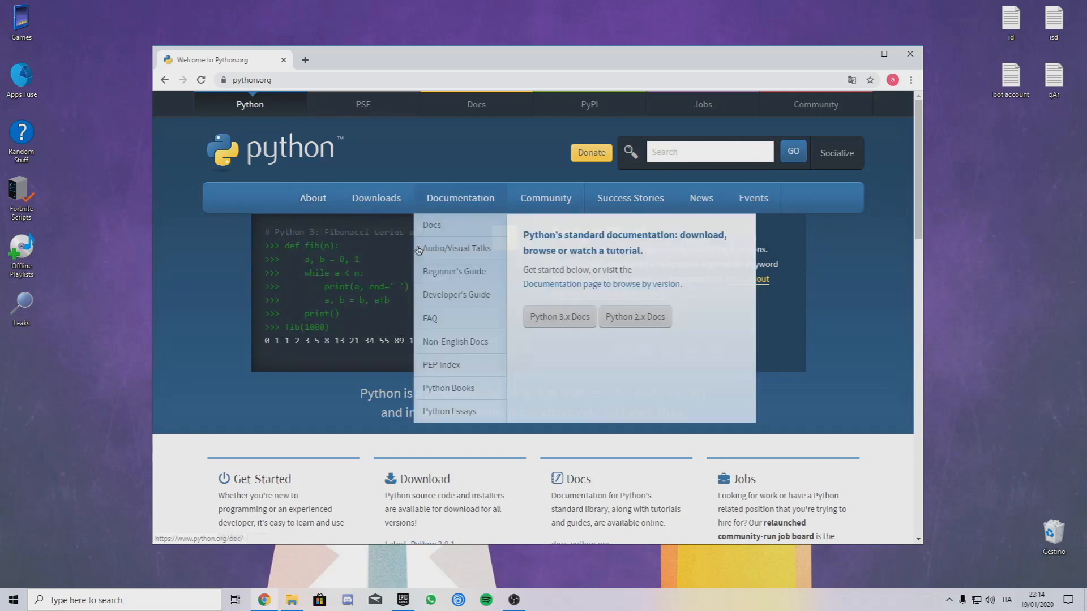
pyautogui.click(376, 197)
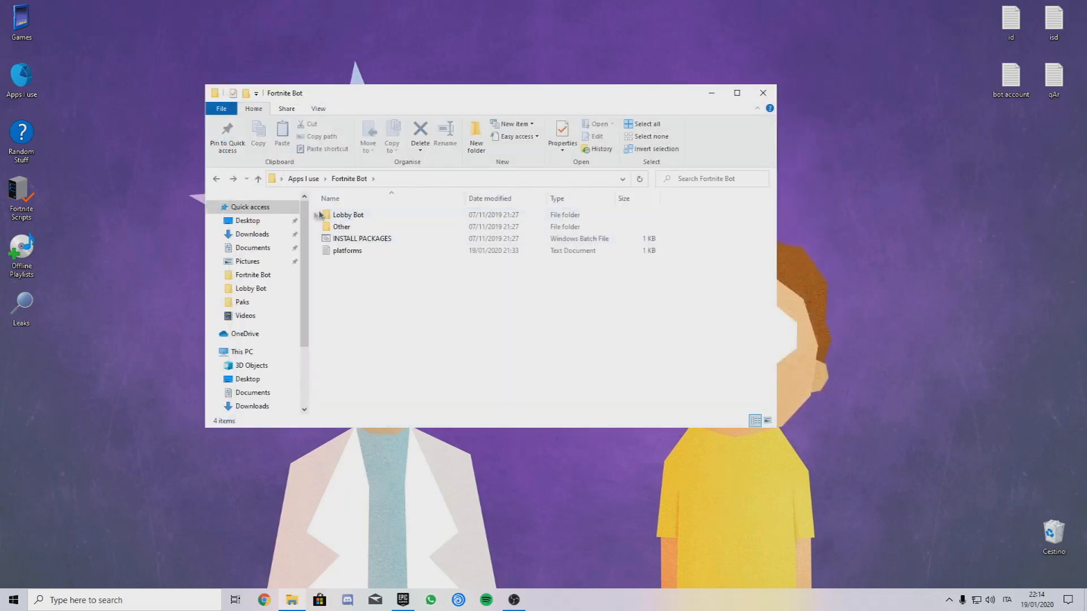
# - Open the Lobby Bot folder and start creating a new Epic Games account
pyautogui.doubleClick(347, 214)
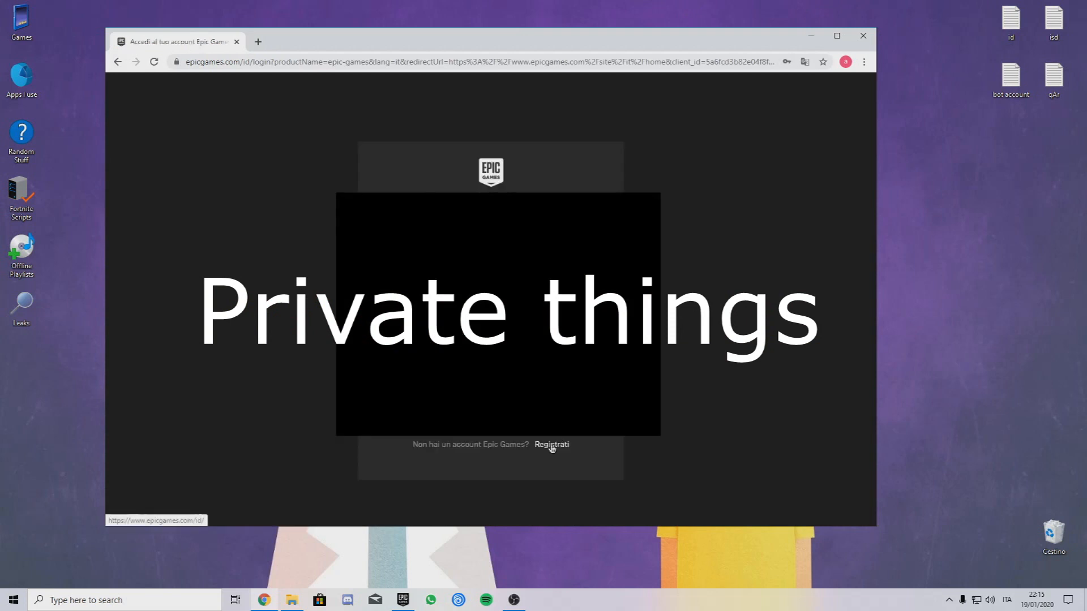
pyautogui.click(551, 444)
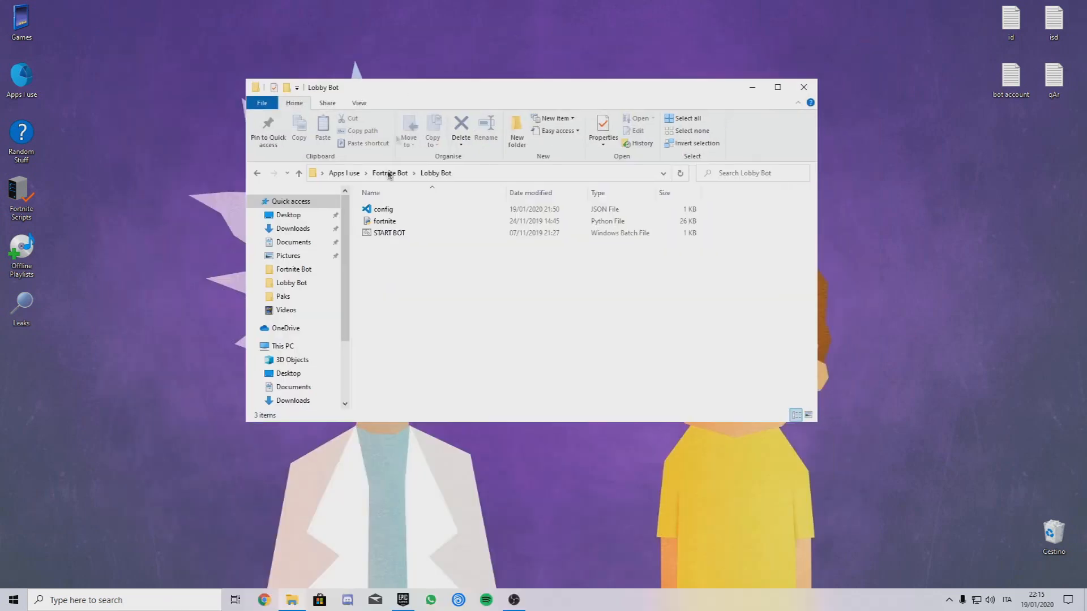
# - Open the bot's config.json in Visual Studio Code
pyautogui.doubleClick(384, 209)
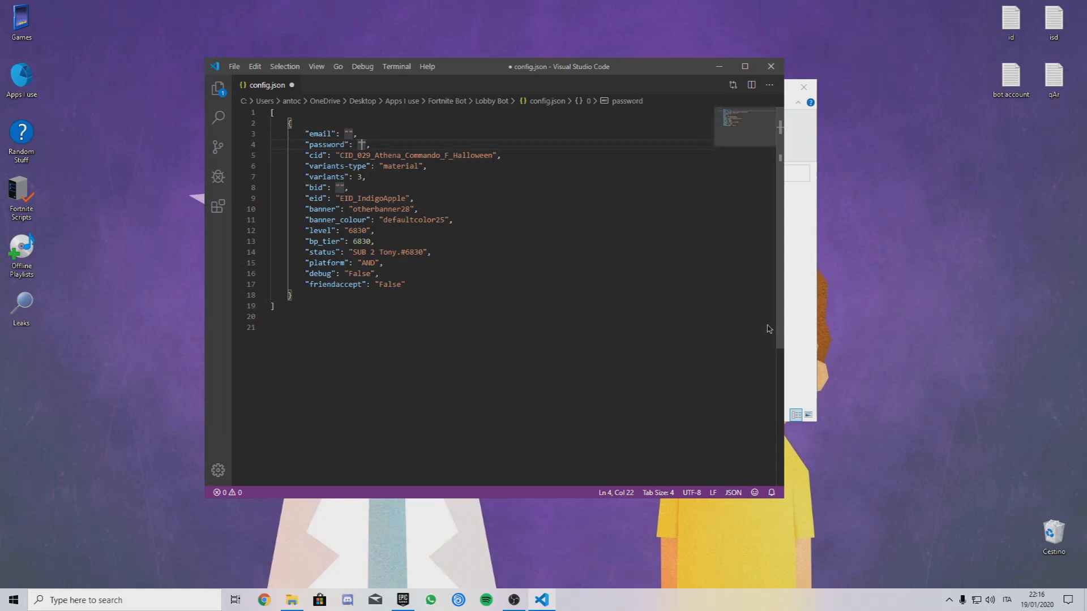
pyautogui.moveTo(1077, 358)
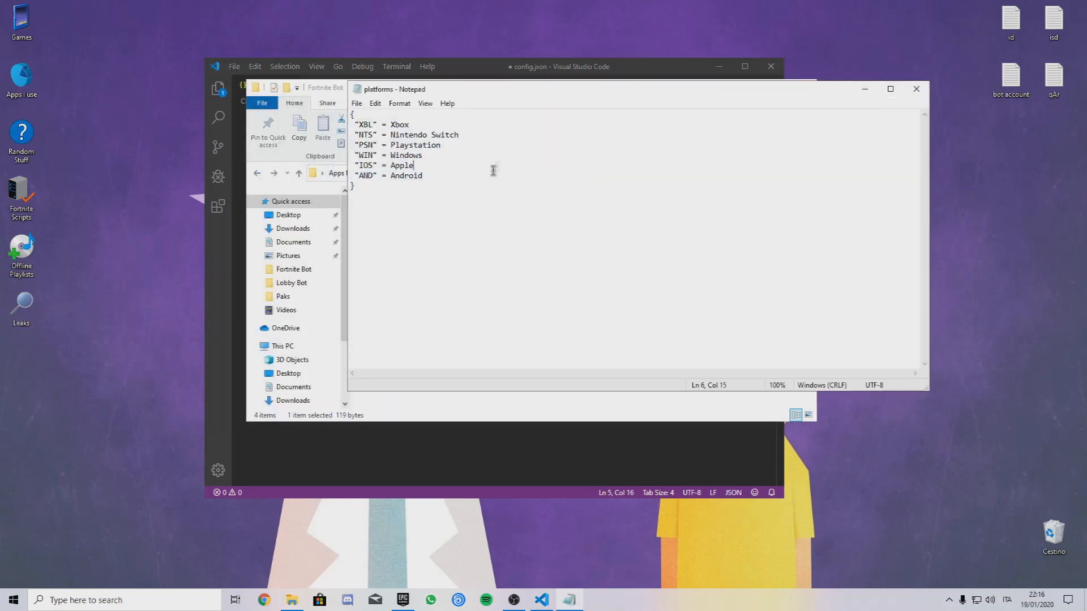
# - Add '- NOT WORKING' after Nintendo Switch in the platforms note and save it
pyautogui.moveTo(356, 125); pyautogui.dragTo(372, 145)
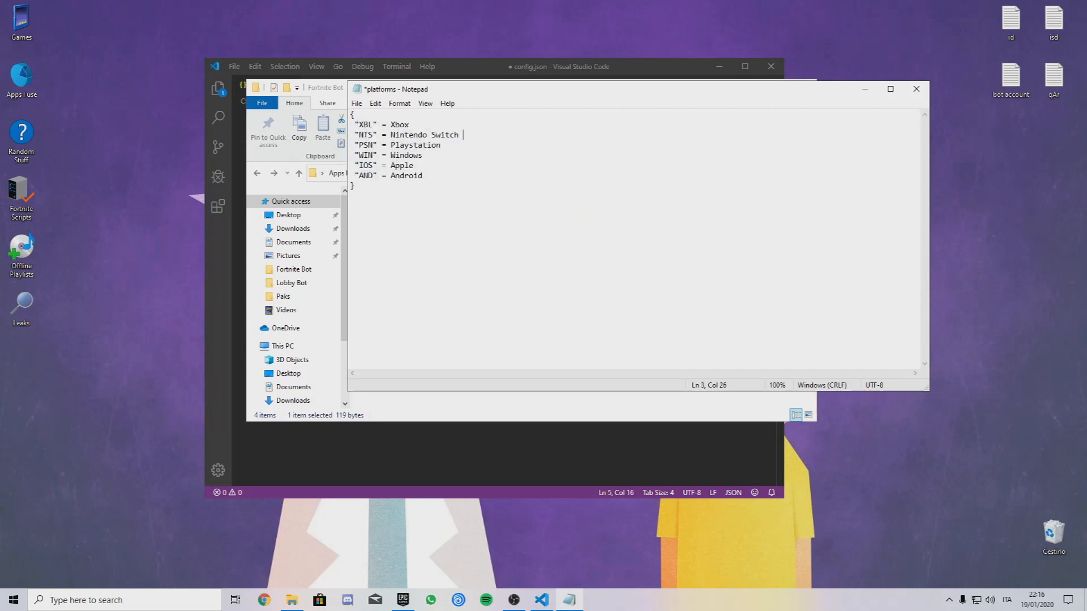
pyautogui.write('- NOT WORKINJG')
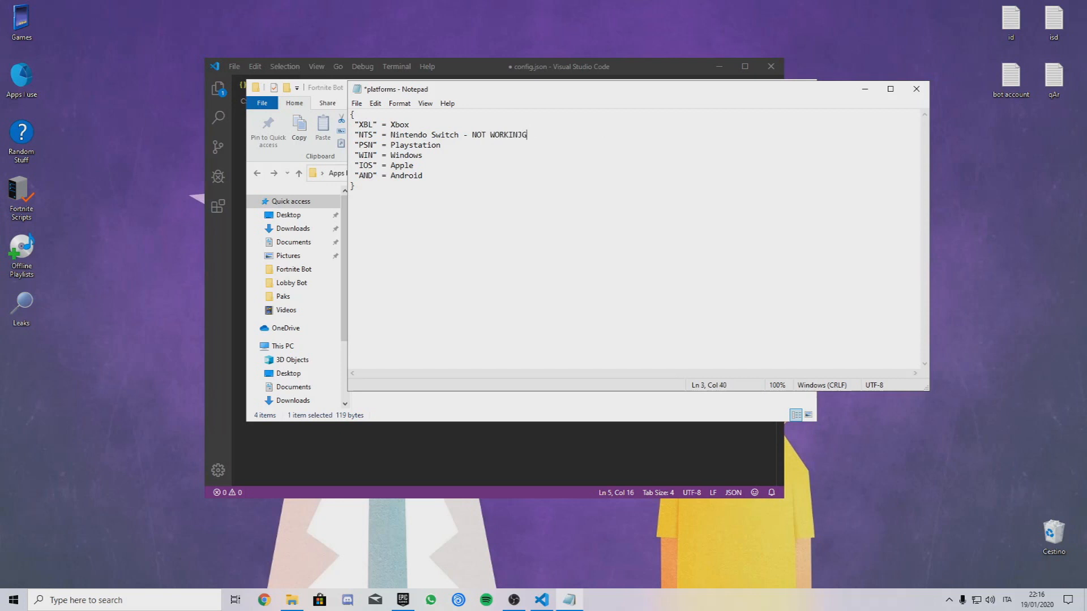
pyautogui.click(355, 103)
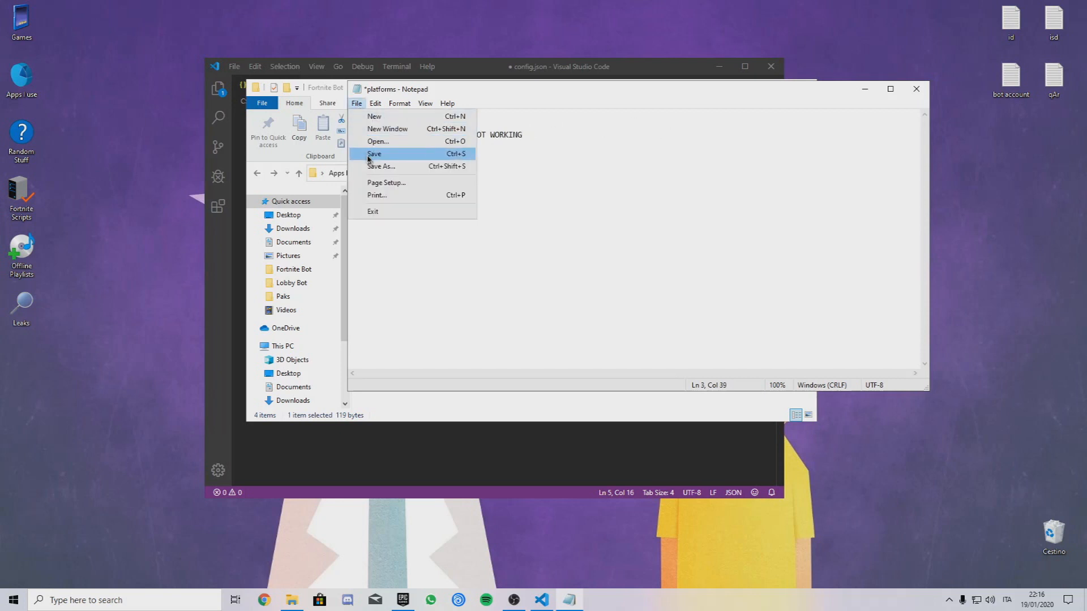
pyautogui.click(374, 153)
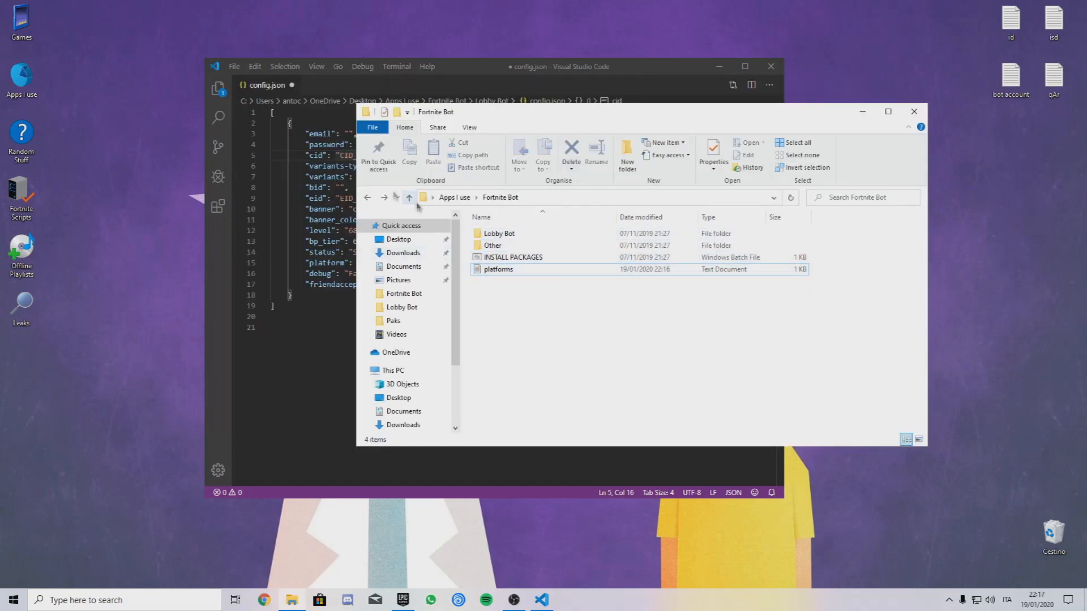
# - Exit Visual Studio Code and return to the Lobby Bot folder with config, fortnite and START BOT
pyautogui.click(234, 66)
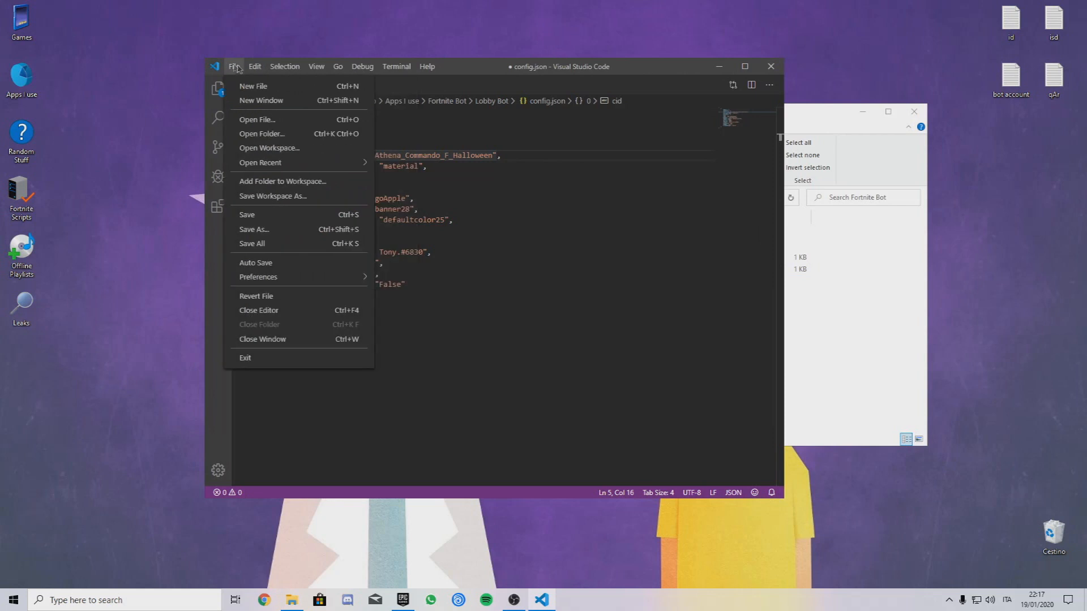
pyautogui.click(235, 66)
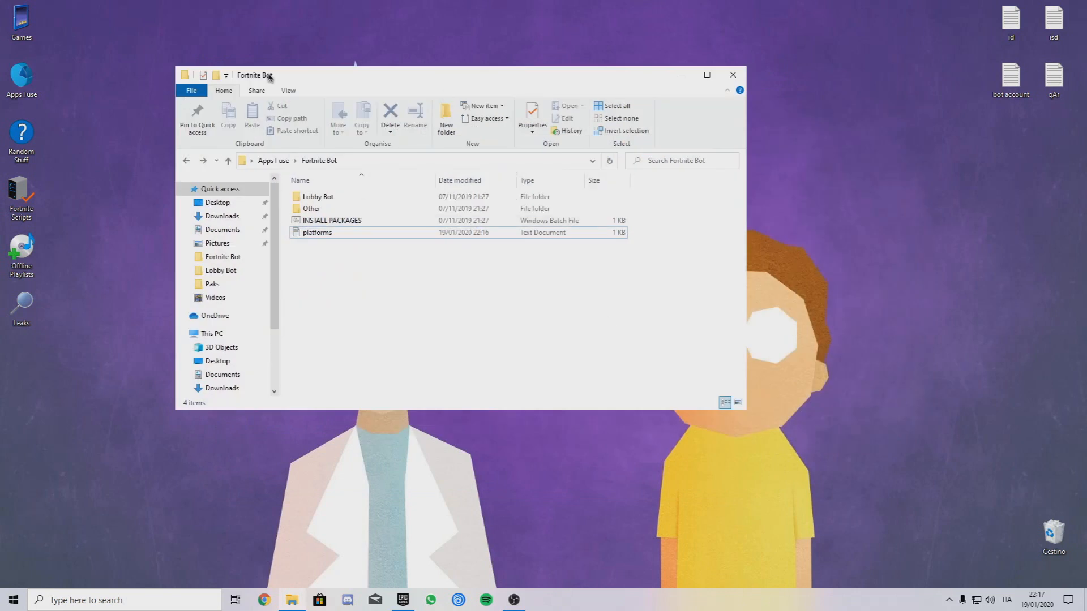
pyautogui.doubleClick(317, 196)
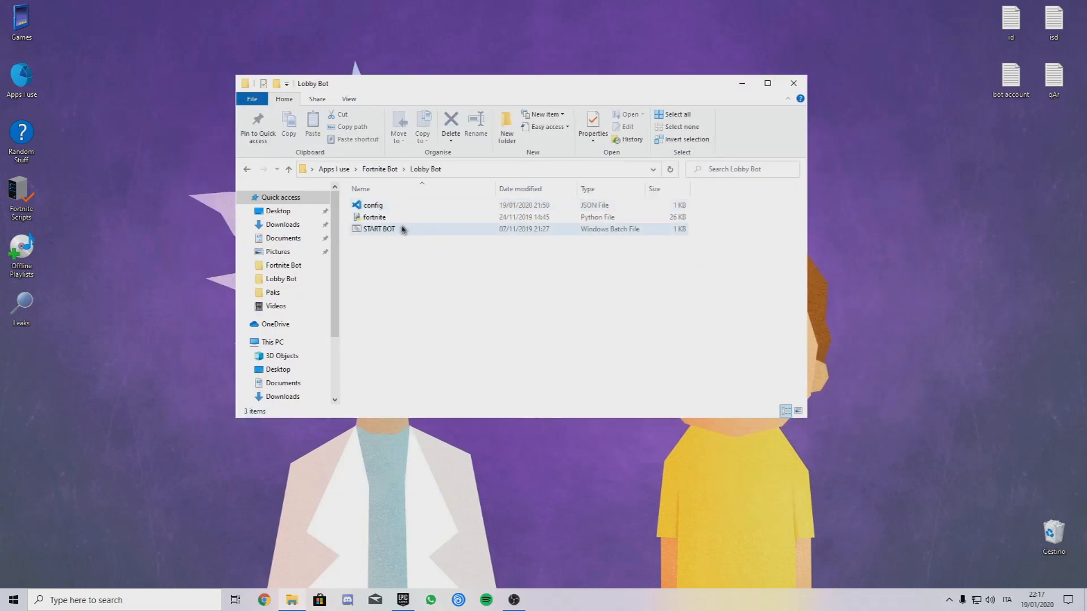
pyautogui.moveTo(379, 228)
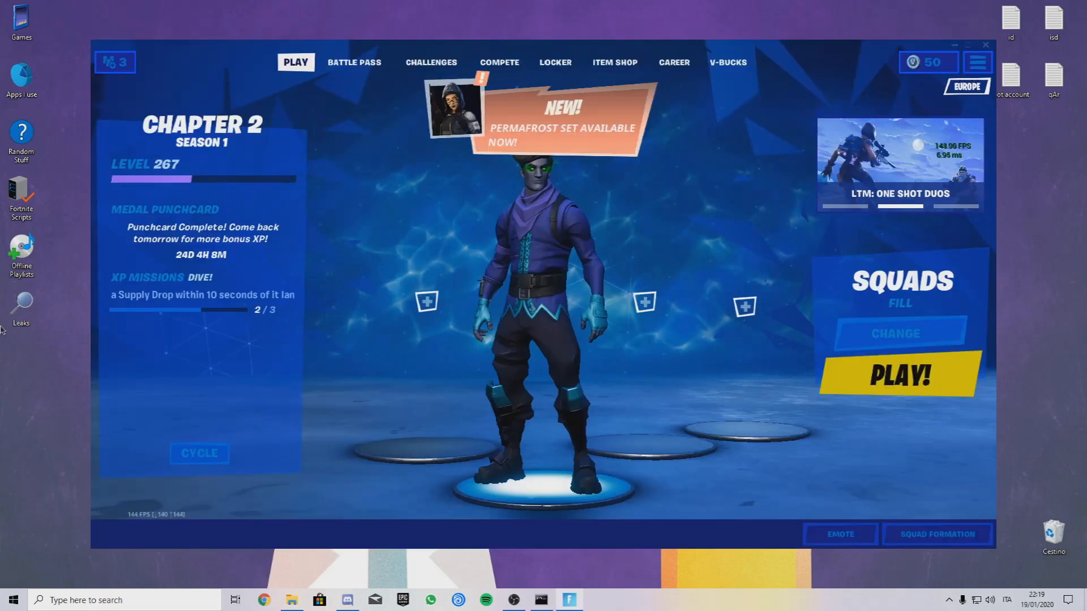
# - Join the Lobby Bot's party from the Social panel and dismiss the member popup
pyautogui.click(977, 61)
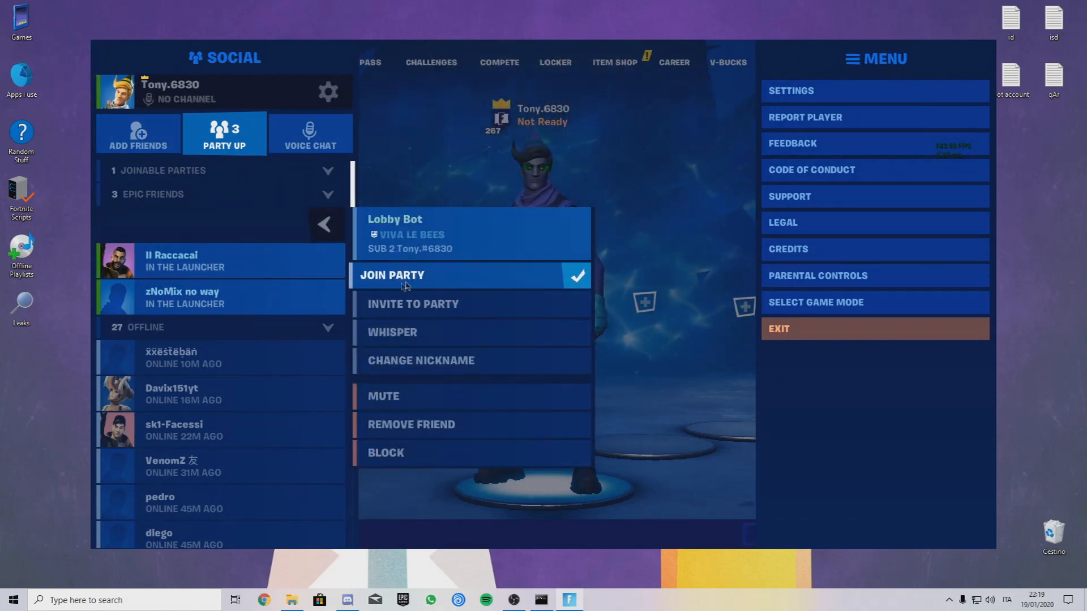
pyautogui.click(391, 275)
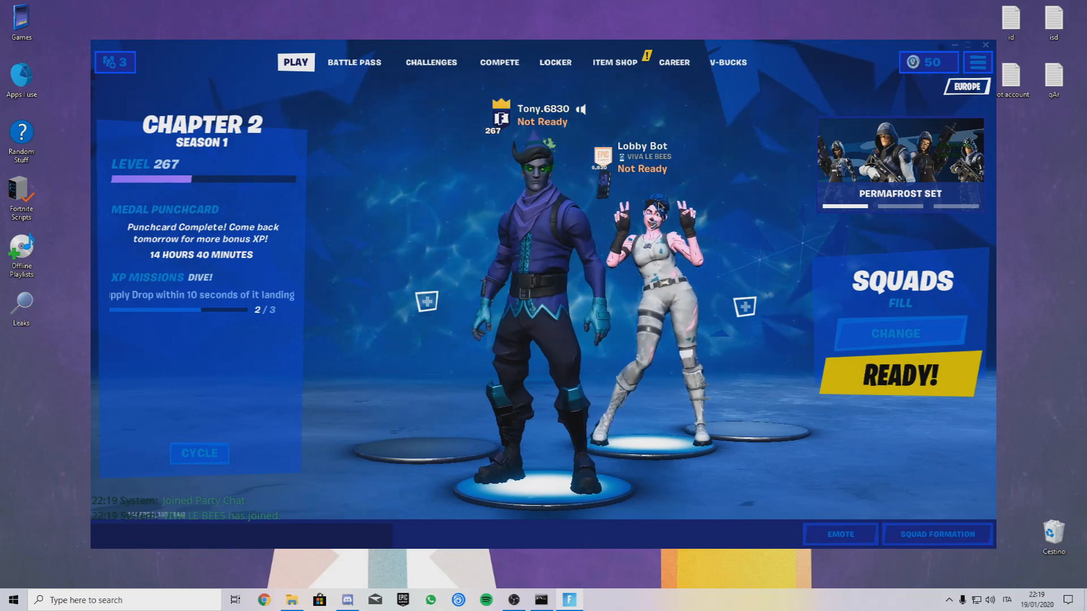
pyautogui.click(641, 146)
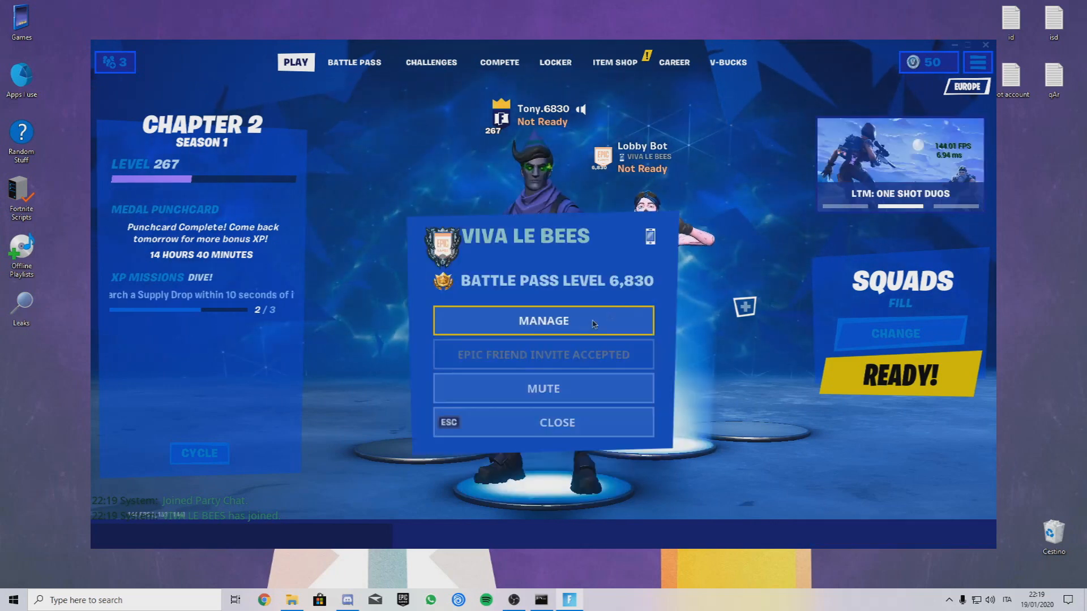
pyautogui.moveTo(494, 430)
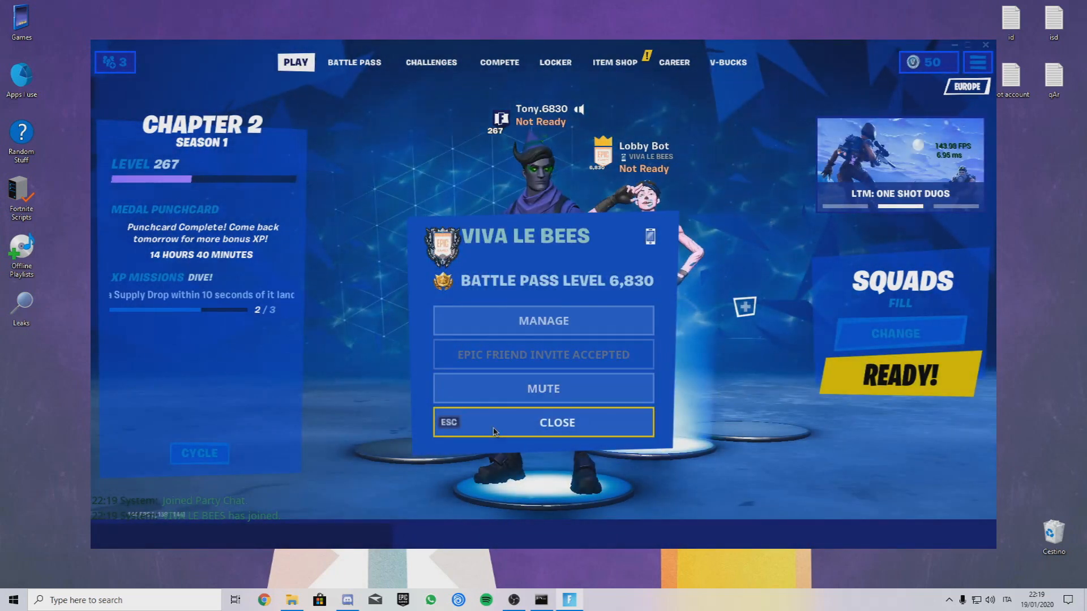
pyautogui.click(542, 320)
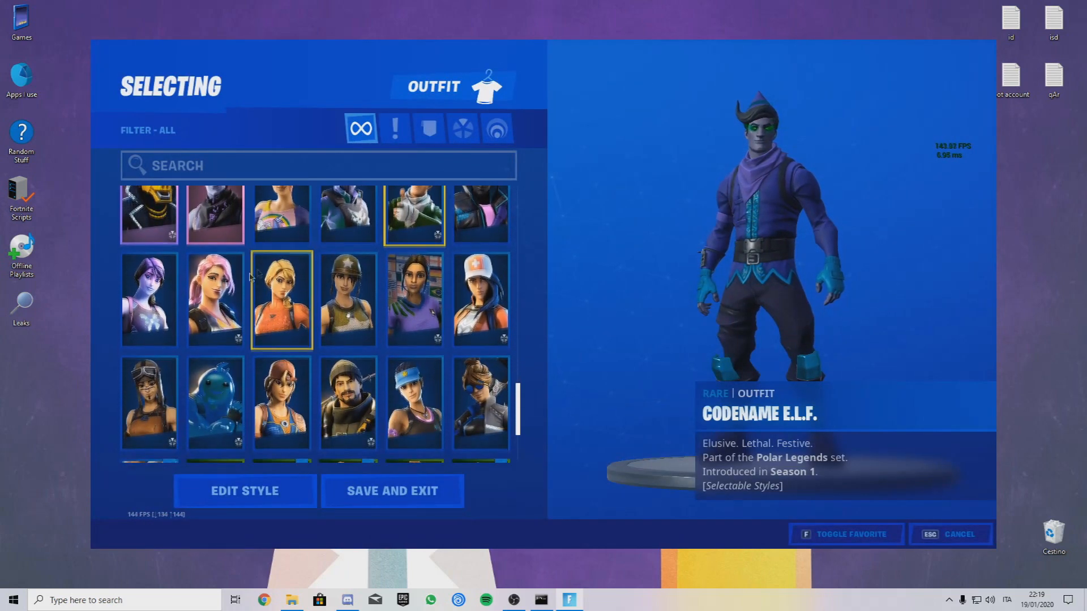
# - Select the Renegade Raider outfit in the Locker and save and exit
pyautogui.click(244, 490)
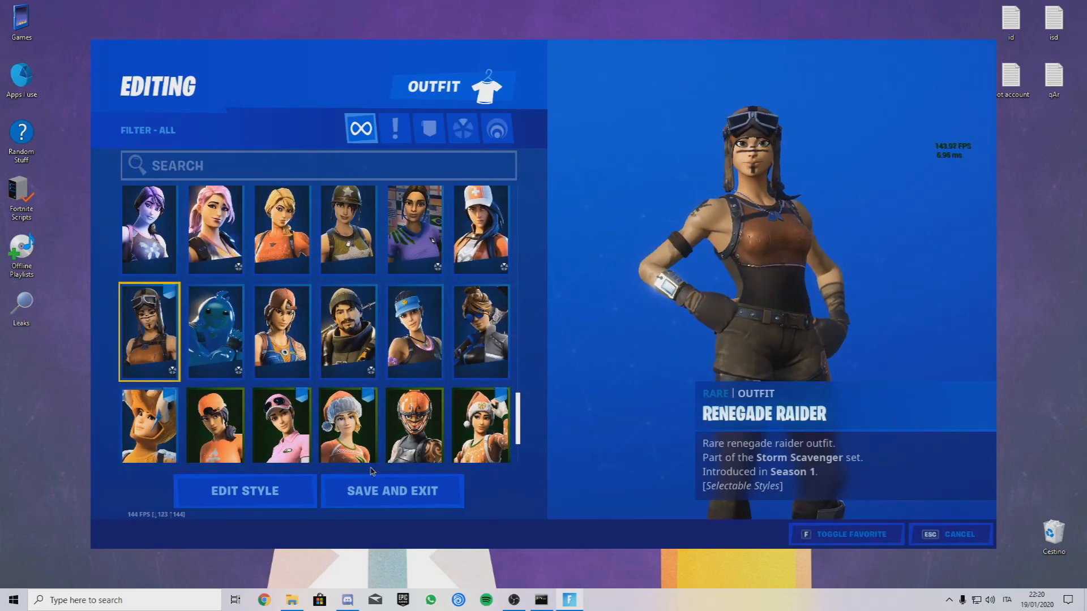
pyautogui.click(392, 491)
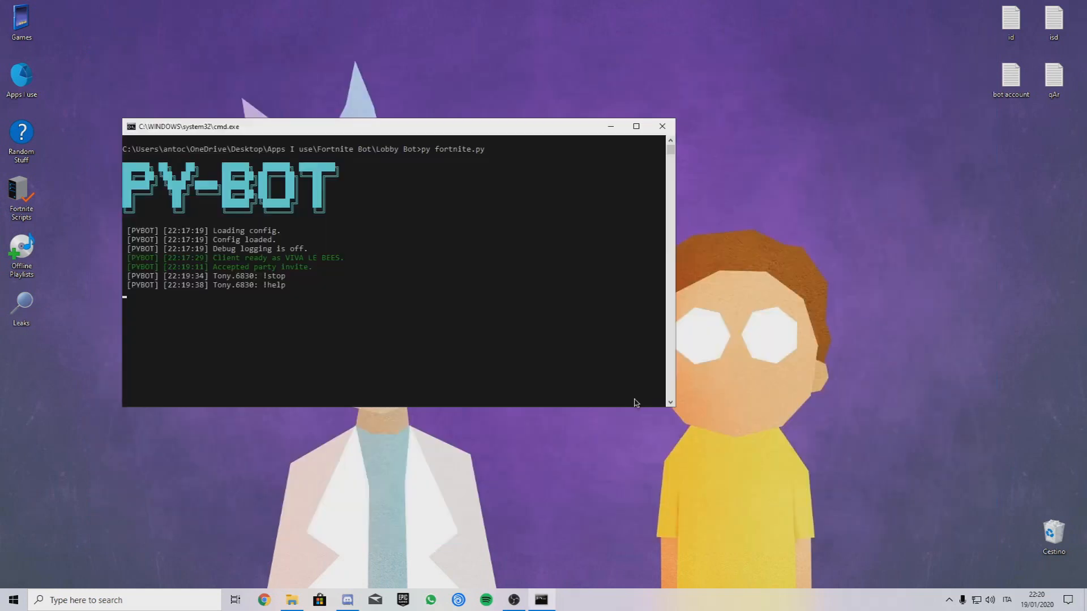
# - Close the bot's console and browse back to the FModel folder under Apps I use
pyautogui.click(660, 125)
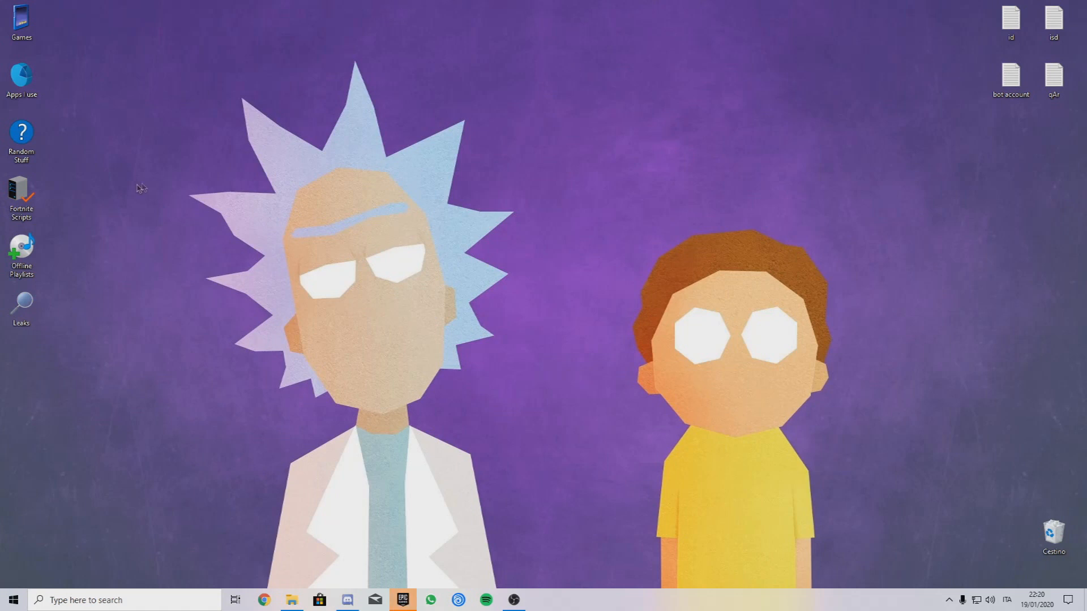
pyautogui.click(20, 80)
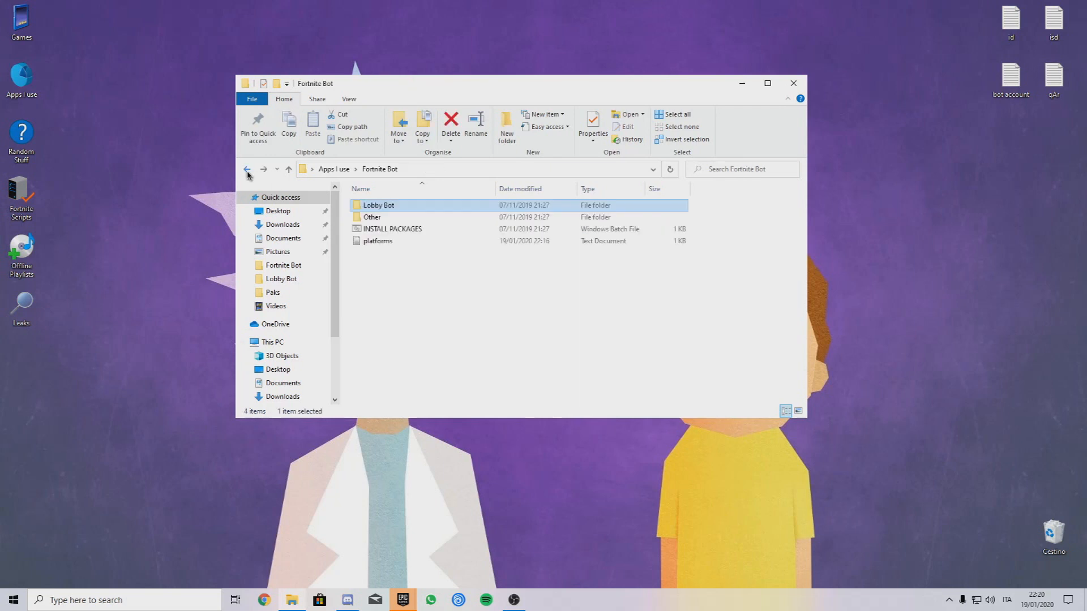
pyautogui.click(248, 168)
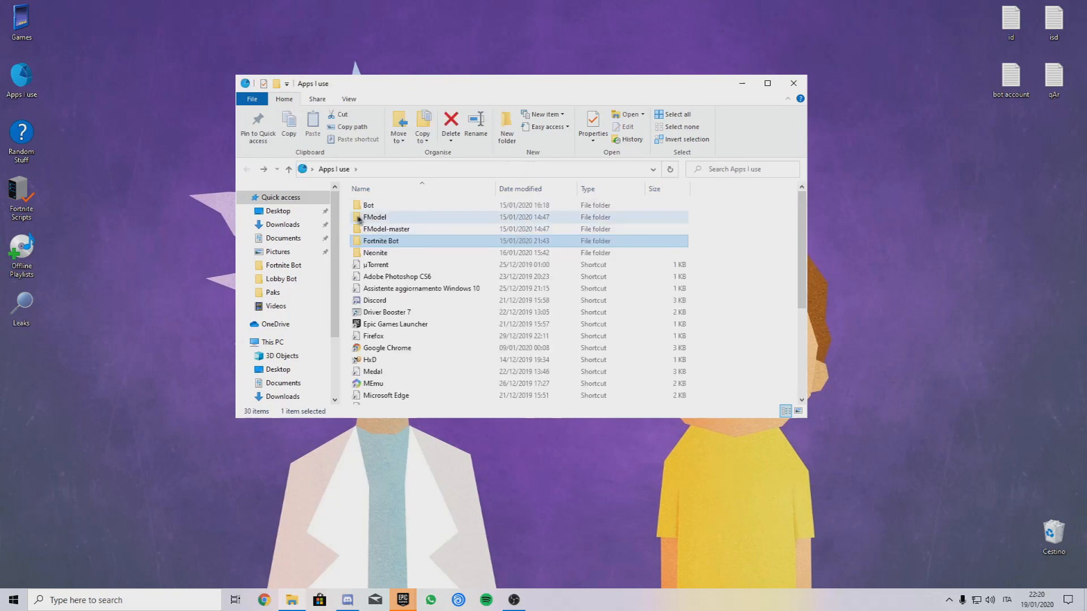
pyautogui.doubleClick(374, 217)
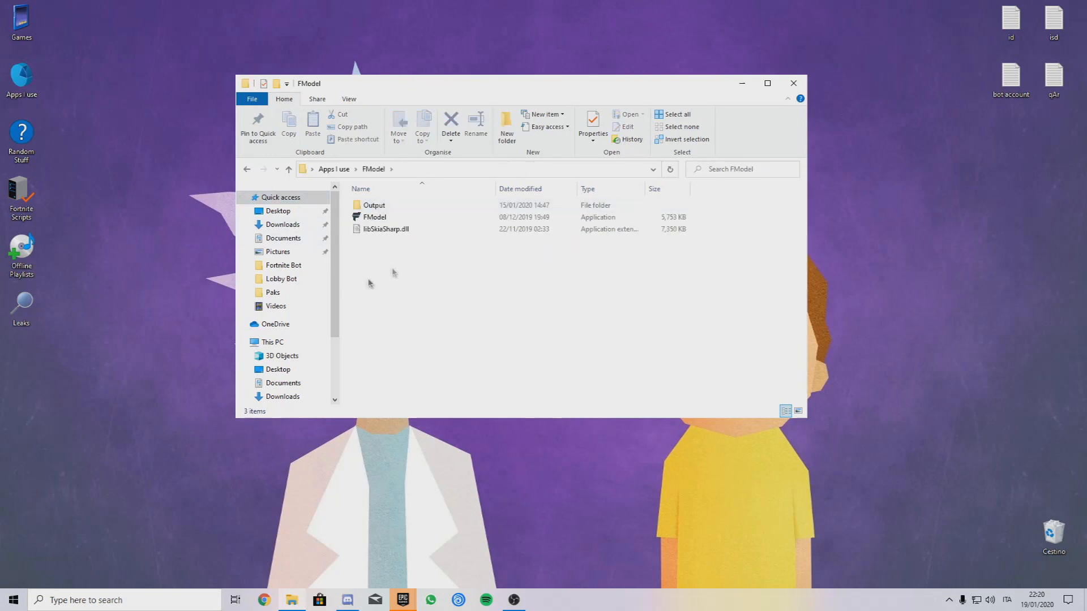
# - Launch FModel.exe so FModel 3.0.2 opens with an empty main window
pyautogui.rightClick(403, 600)
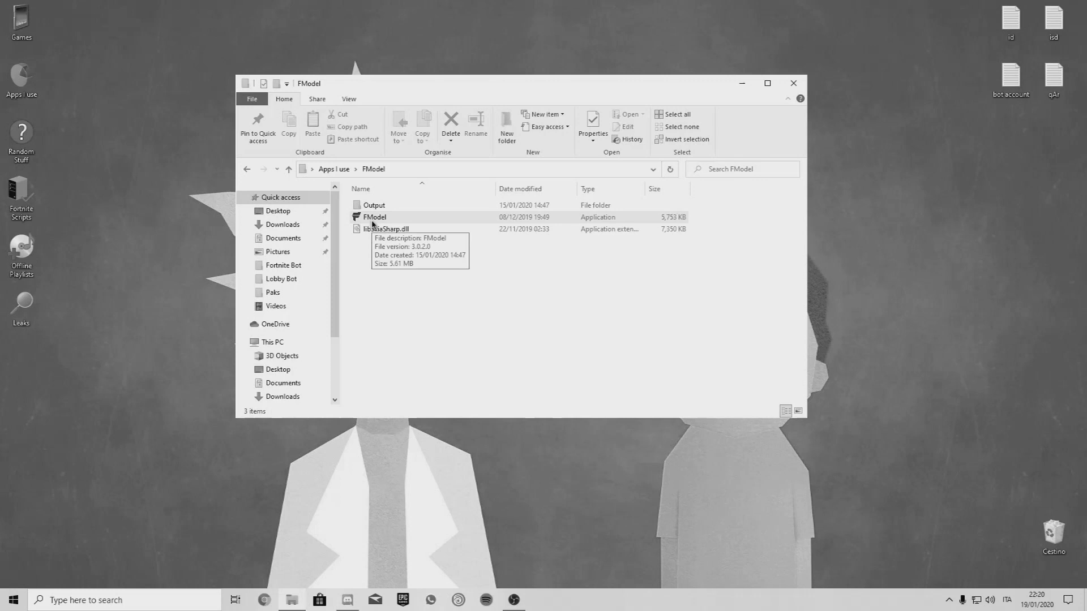
pyautogui.moveTo(386, 229)
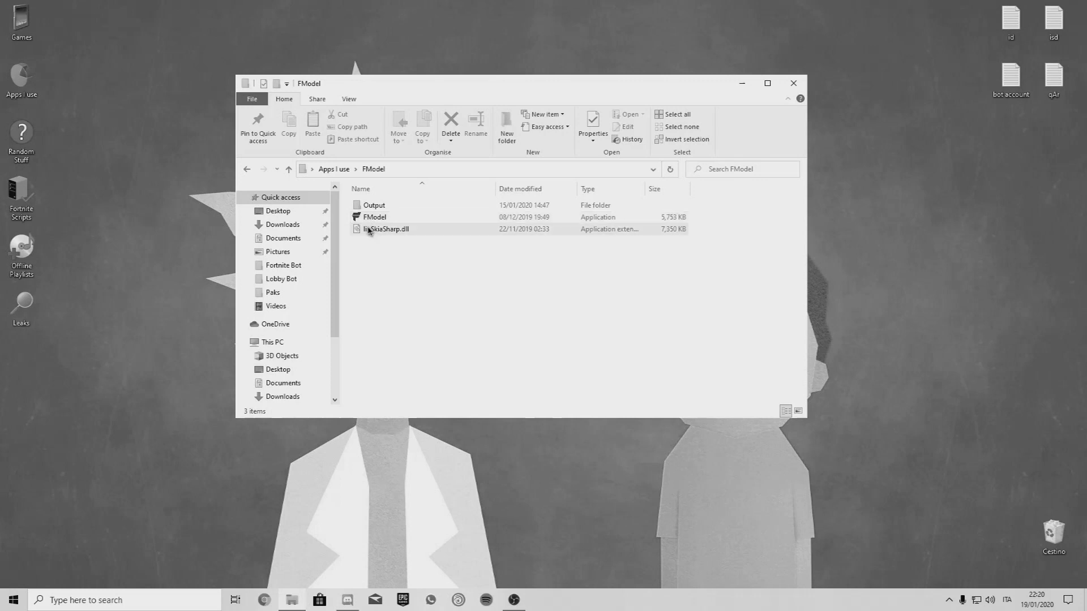
pyautogui.click(374, 218)
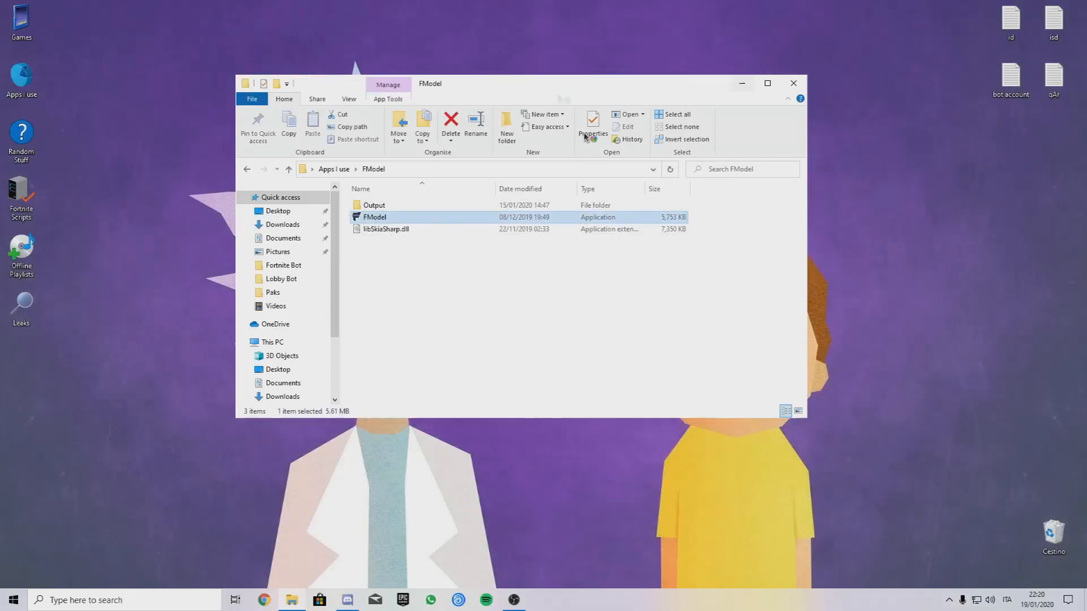
pyautogui.doubleClick(375, 218)
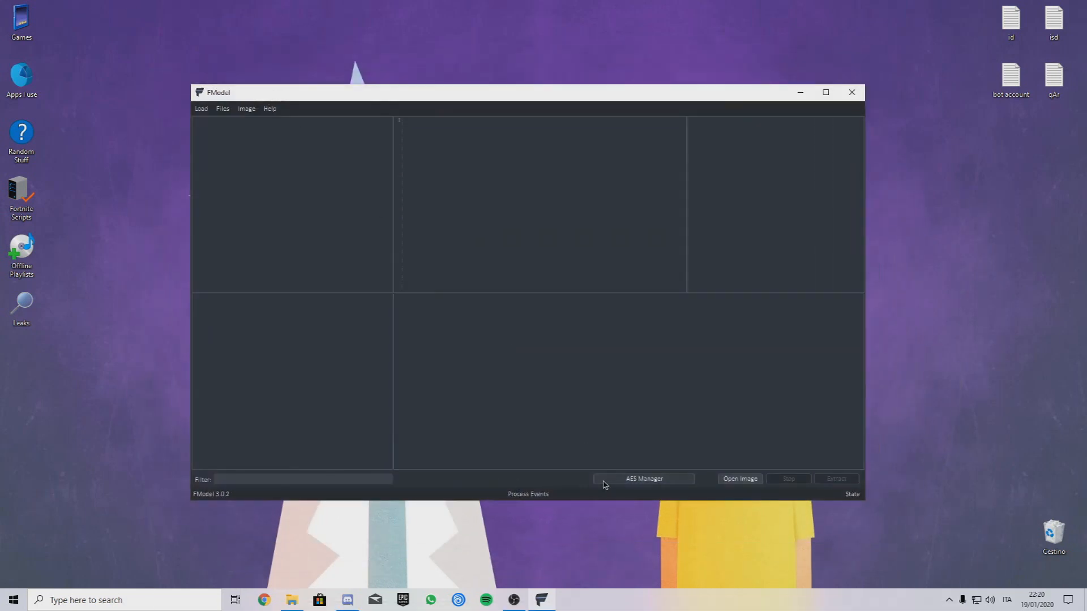
pyautogui.click(643, 479)
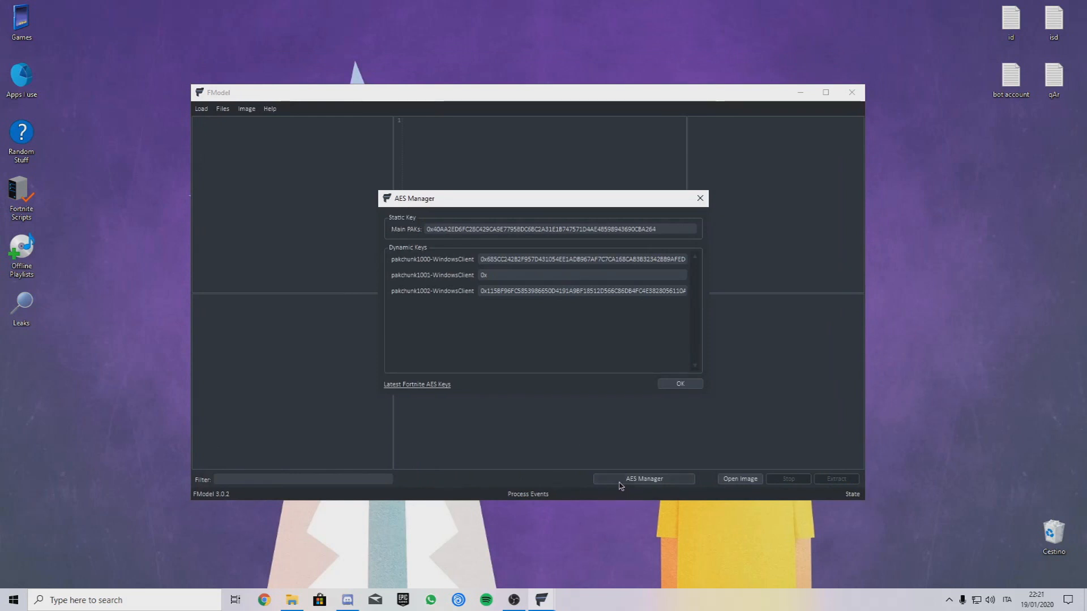
pyautogui.moveTo(181, 439)
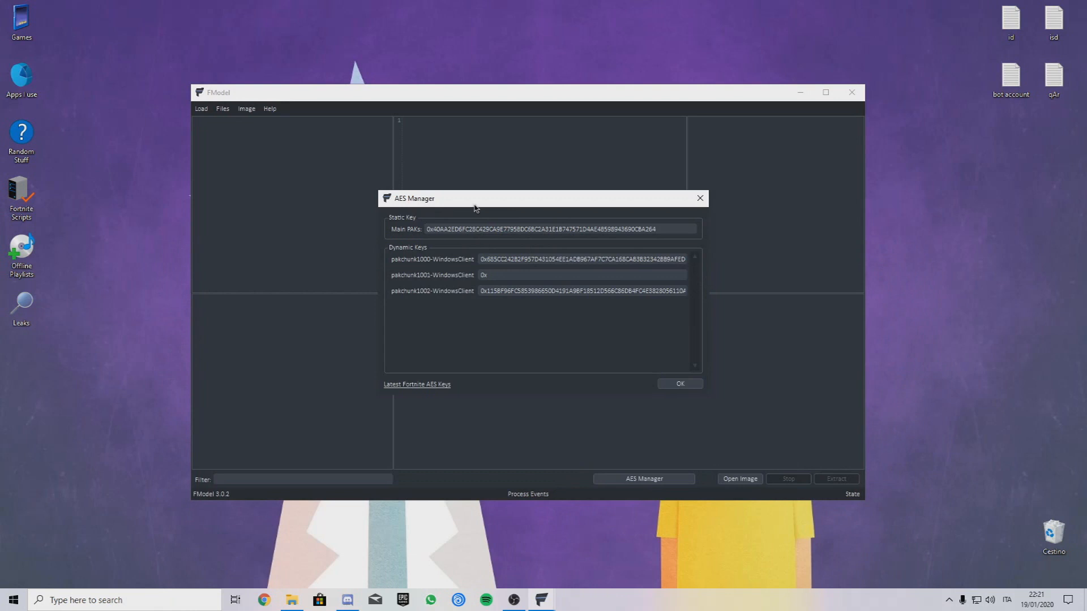
pyautogui.click(678, 383)
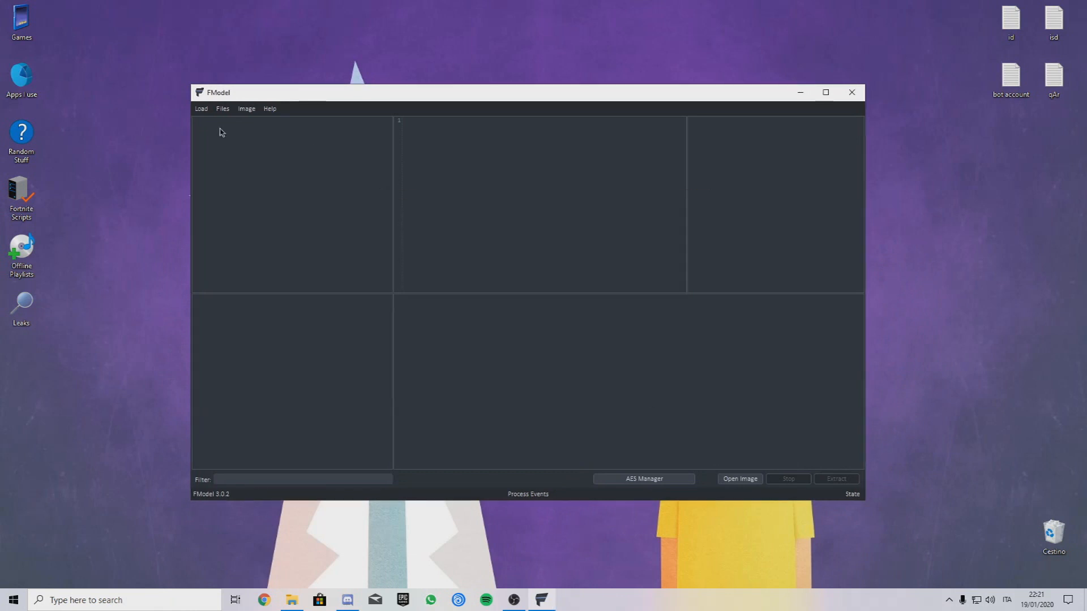
# - Verify the PAK Files input path in Settings, then load all Fortnite PAKs
pyautogui.click(202, 108)
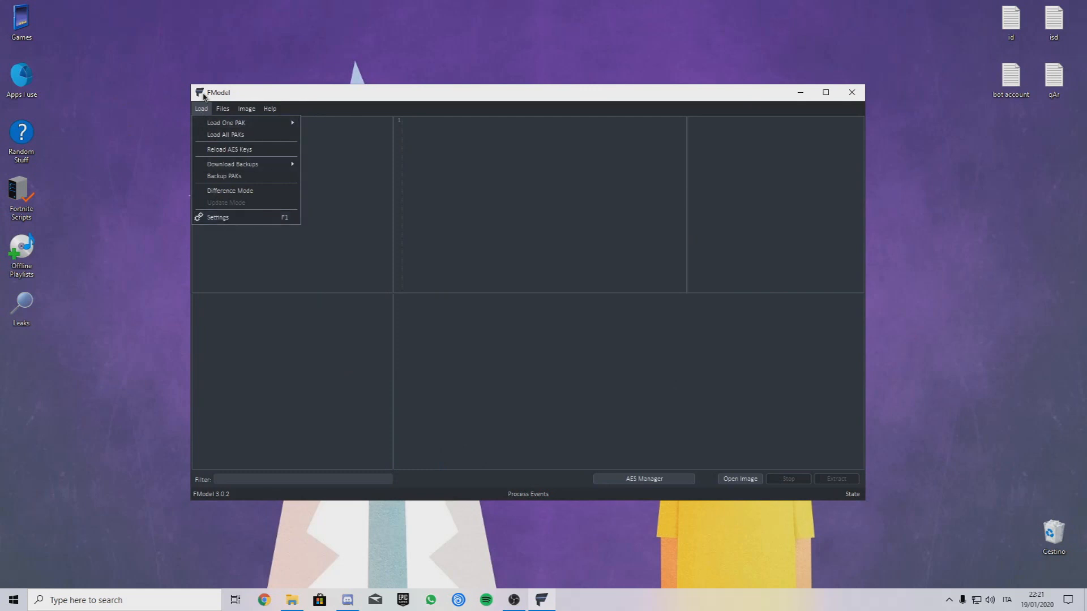
pyautogui.click(217, 217)
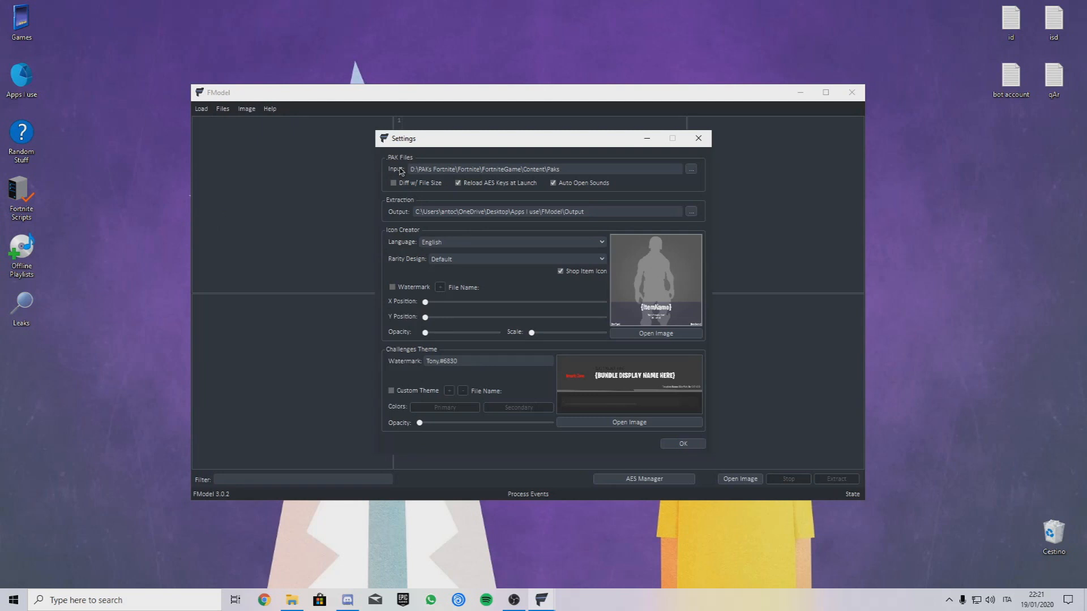
pyautogui.moveTo(699, 138)
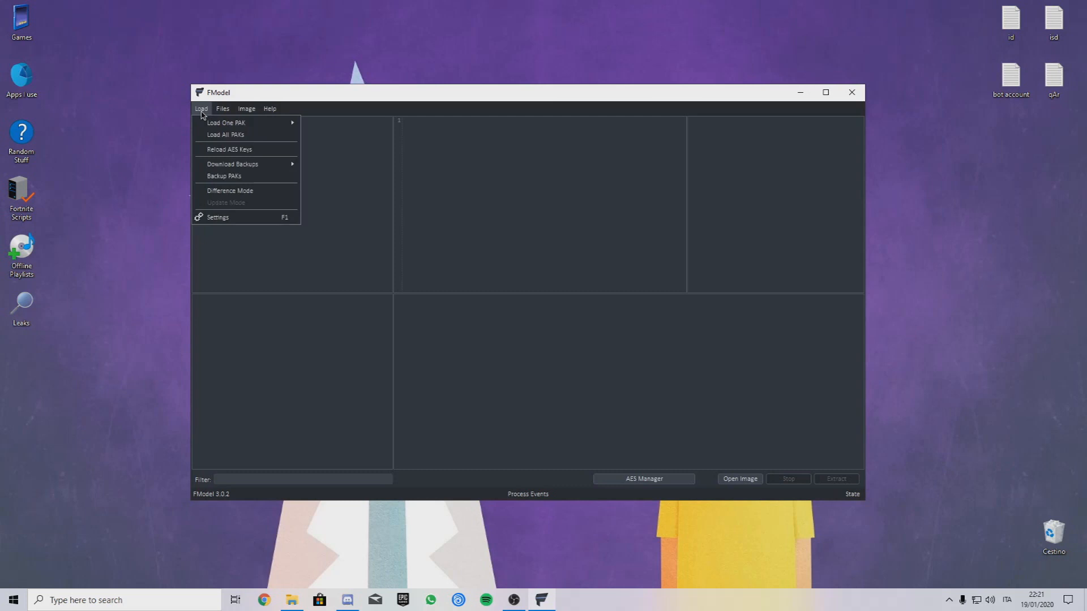
pyautogui.click(226, 135)
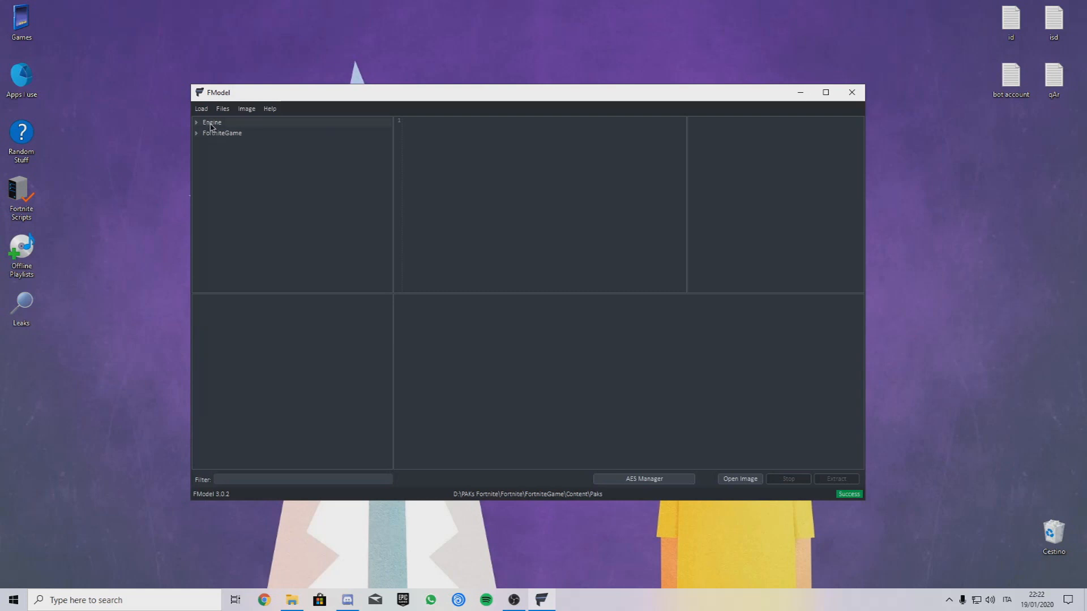
# - Expand FortniteGame > Content > Athena > Items > Cosmetics and list the Characters skin files
pyautogui.click(195, 133)
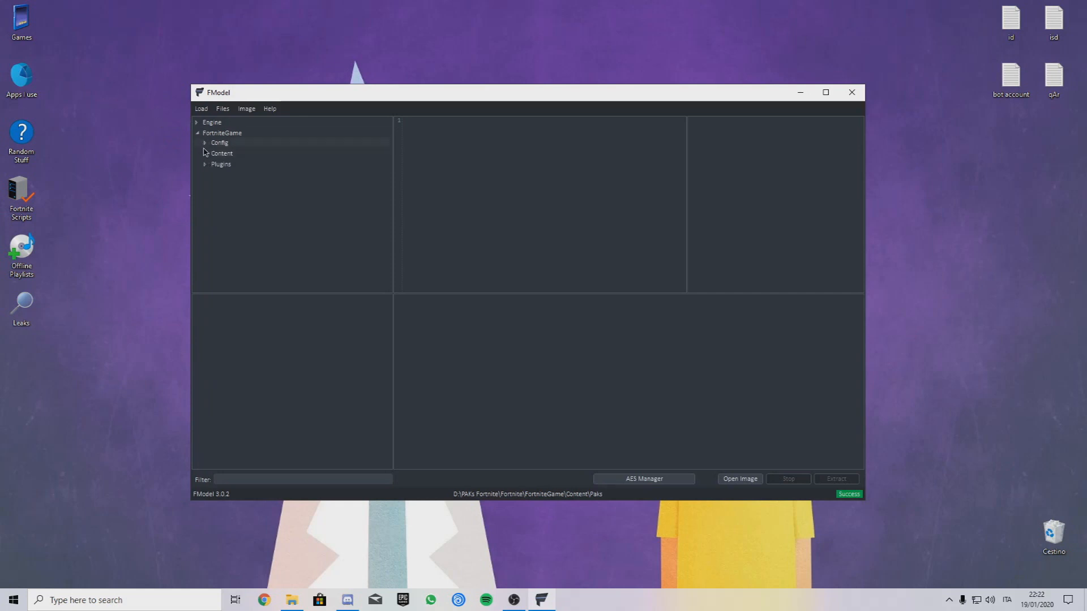
pyautogui.click(222, 153)
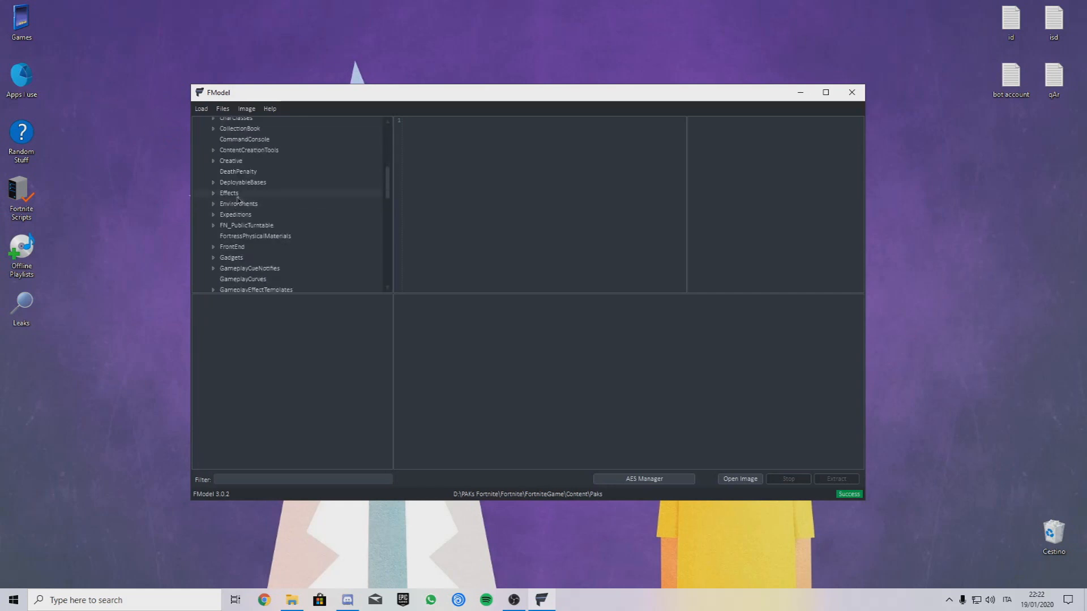
pyautogui.scroll(-3)
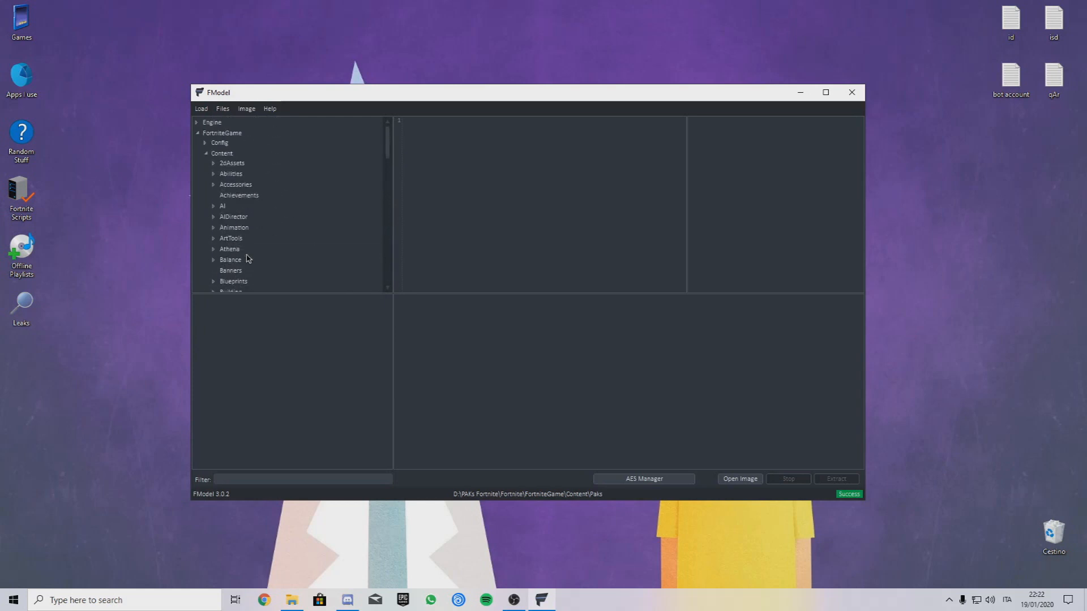
pyautogui.scroll(-3)
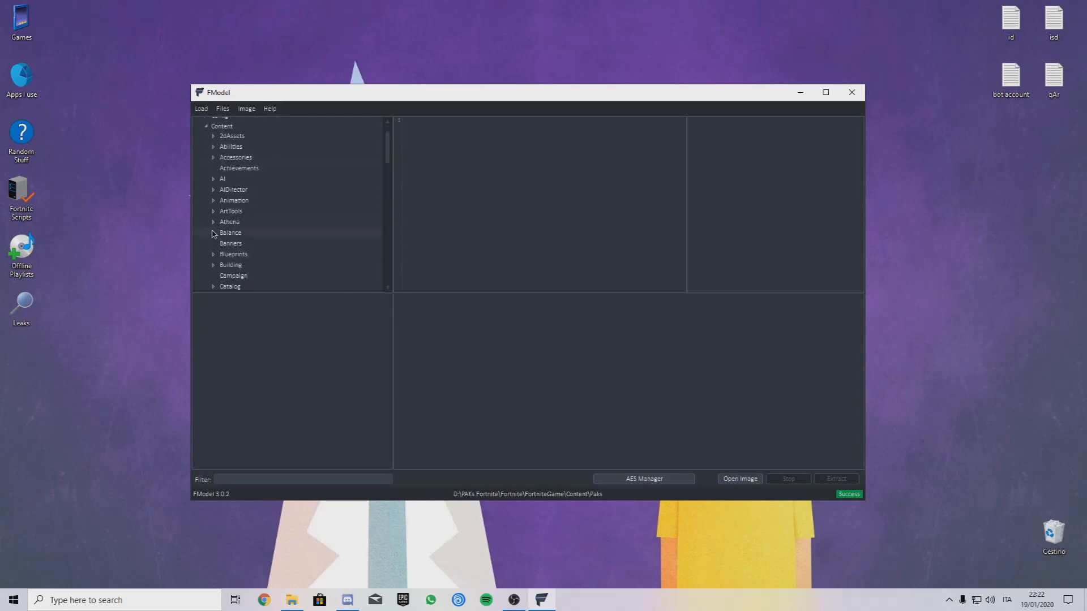
pyautogui.click(214, 221)
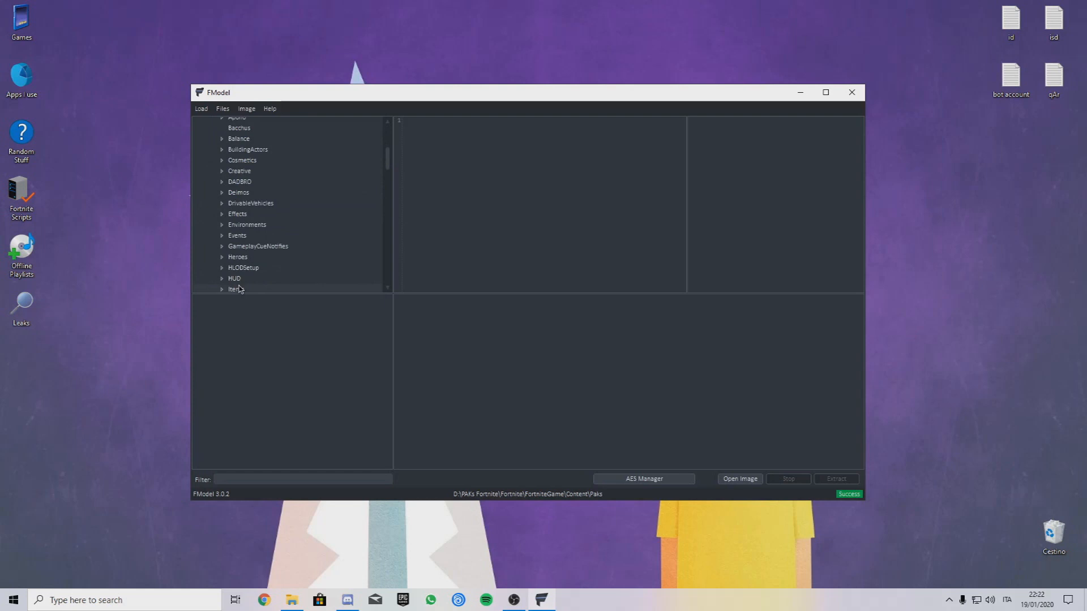
pyautogui.scroll(-3)
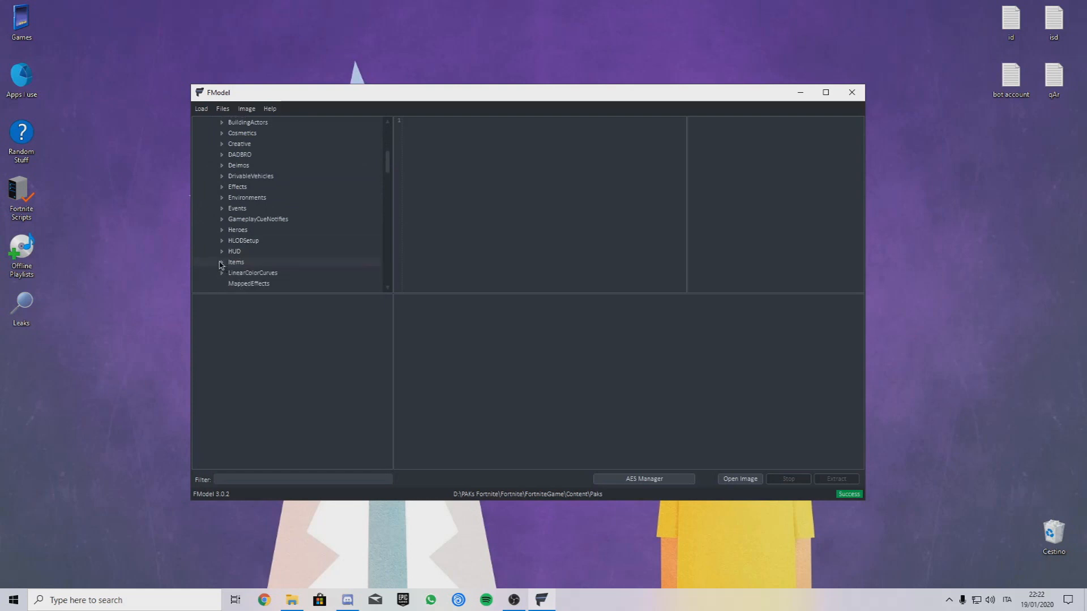
pyautogui.click(222, 262)
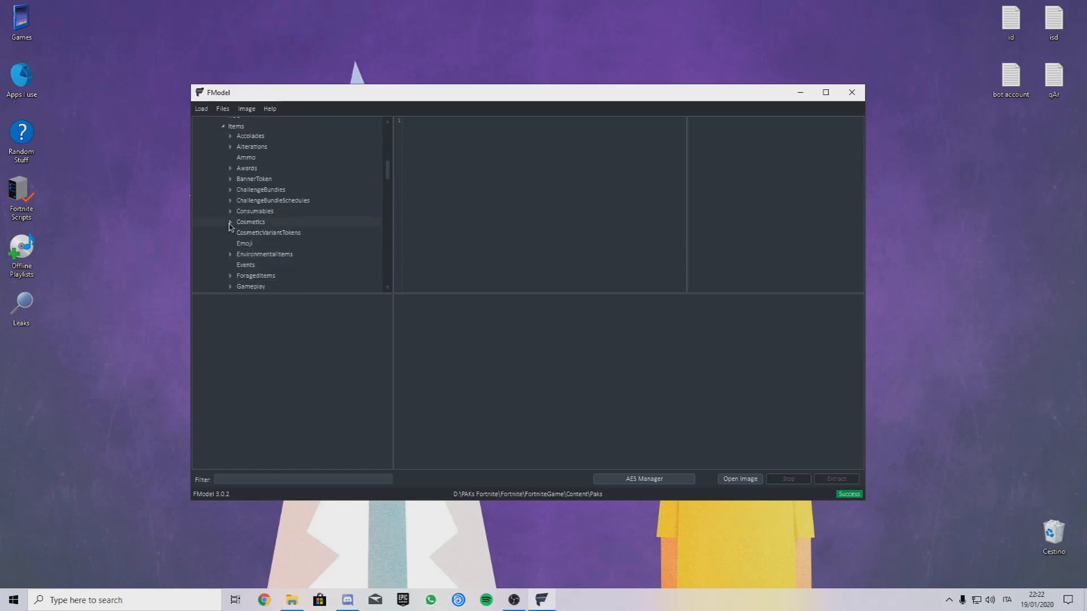
pyautogui.click(231, 222)
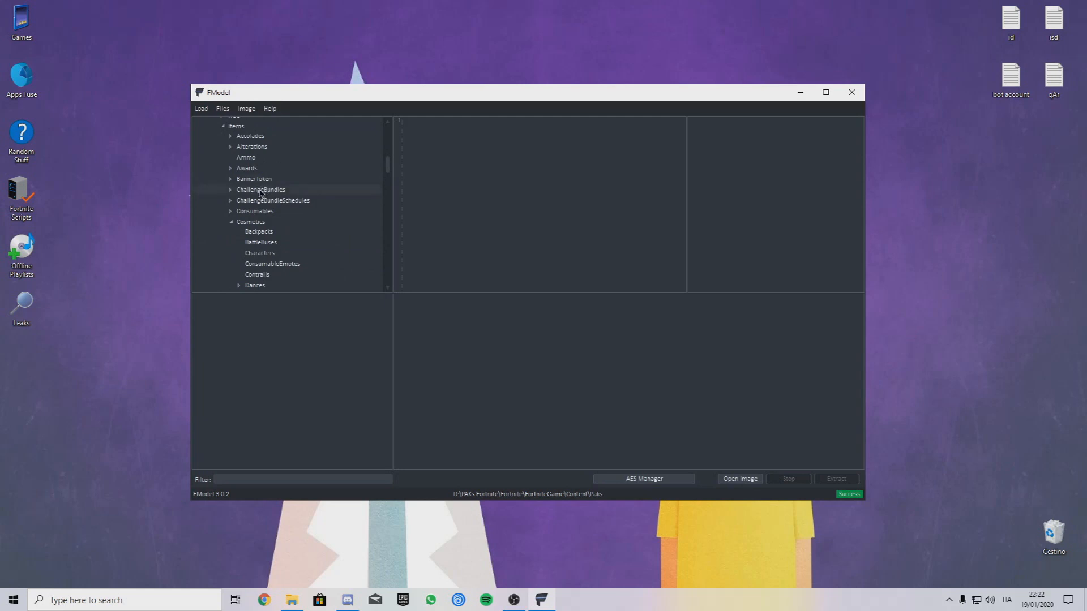
pyautogui.scroll(-3)
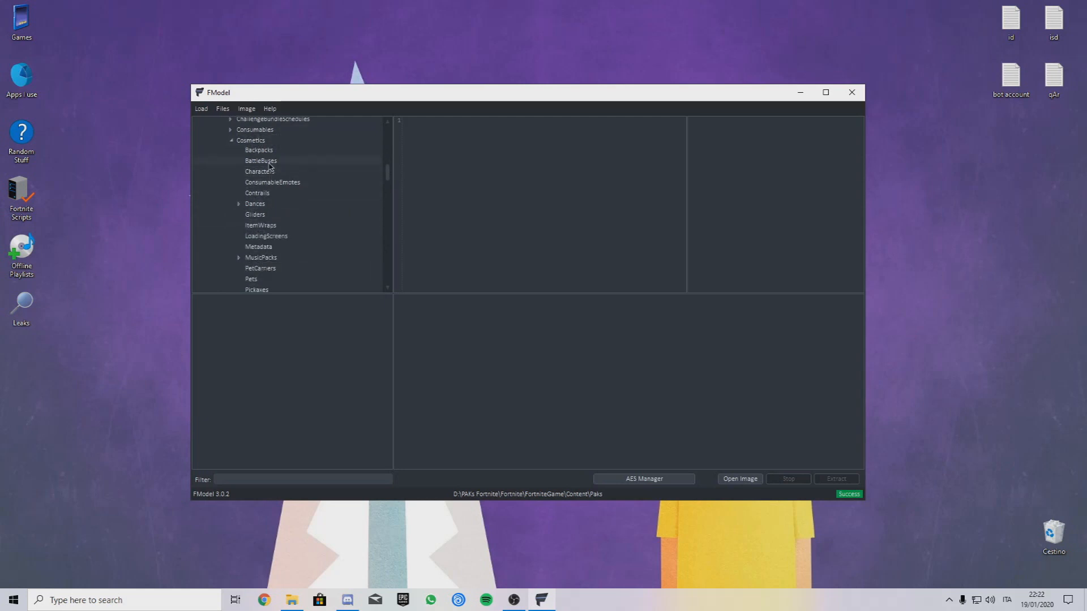
pyautogui.click(261, 171)
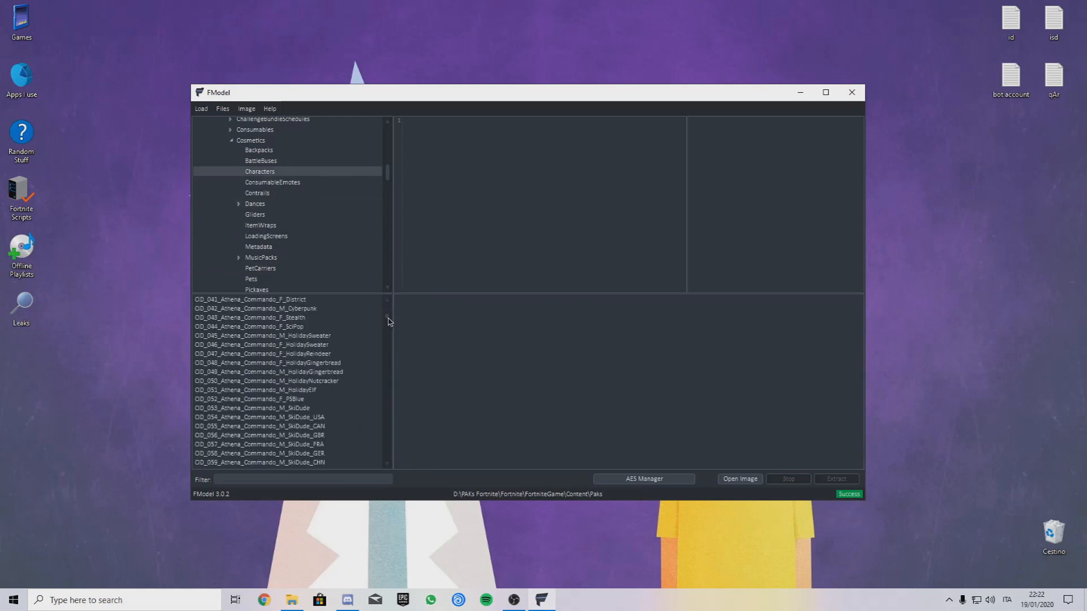
# - Preview new character skins such as Astra and Jade Racer, then expand Dances
pyautogui.scroll(-3)
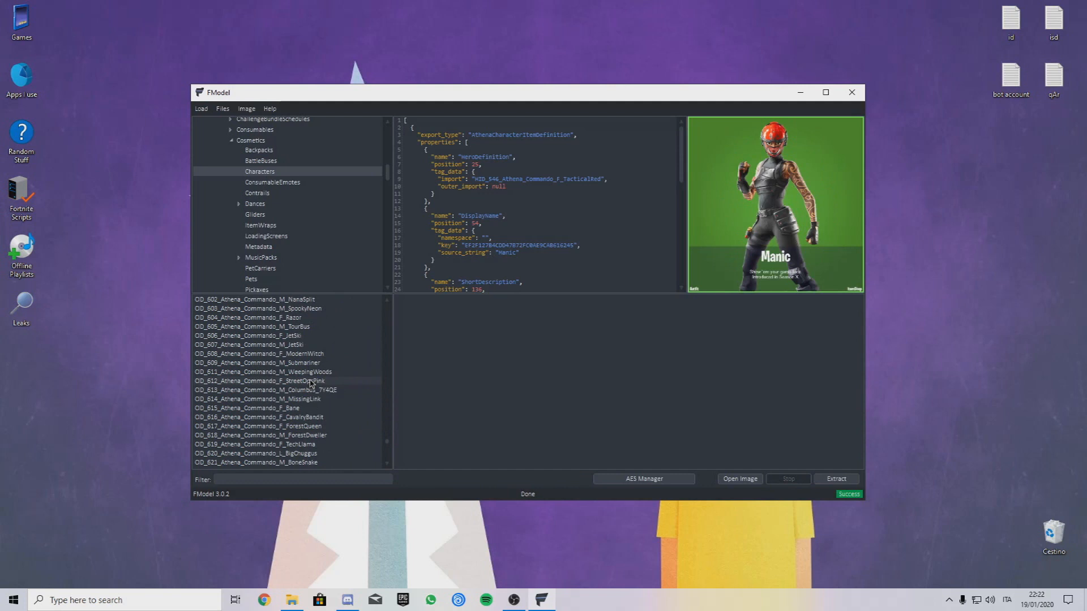
pyautogui.click(270, 326)
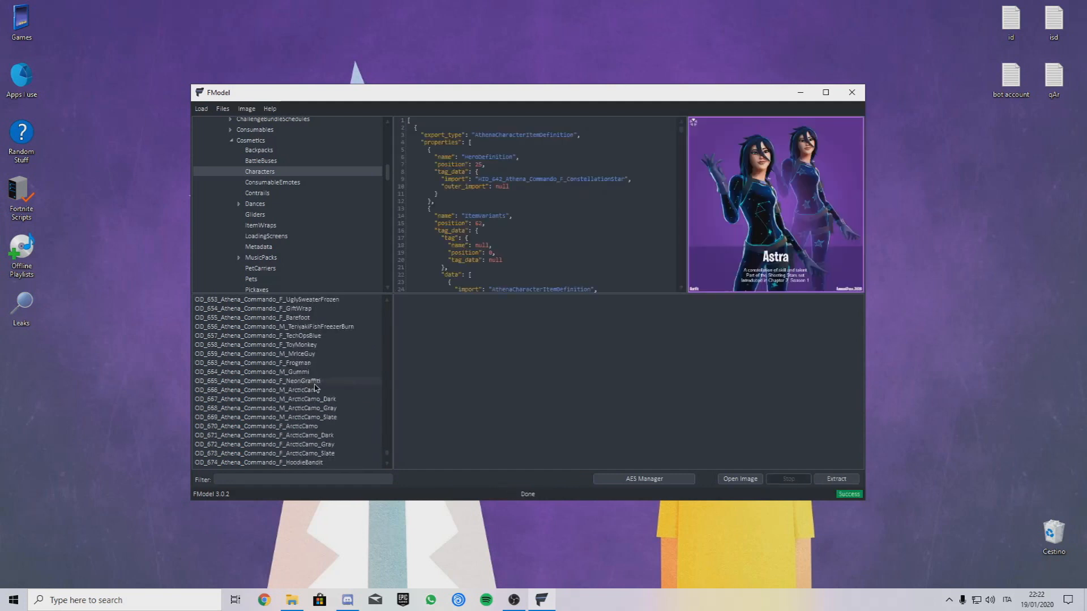
pyautogui.click(260, 381)
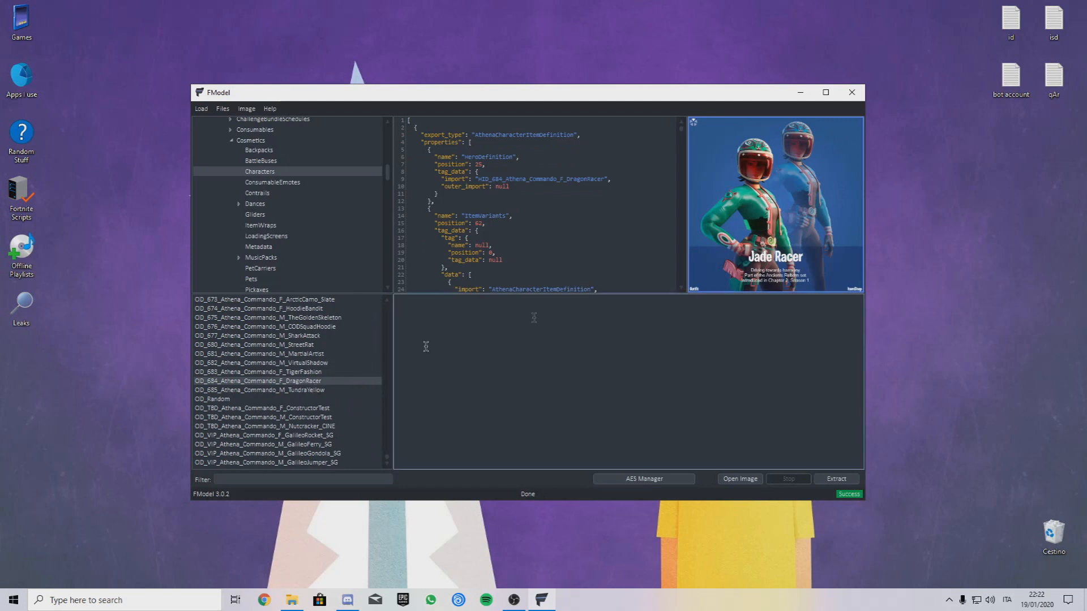
pyautogui.moveTo(255, 214)
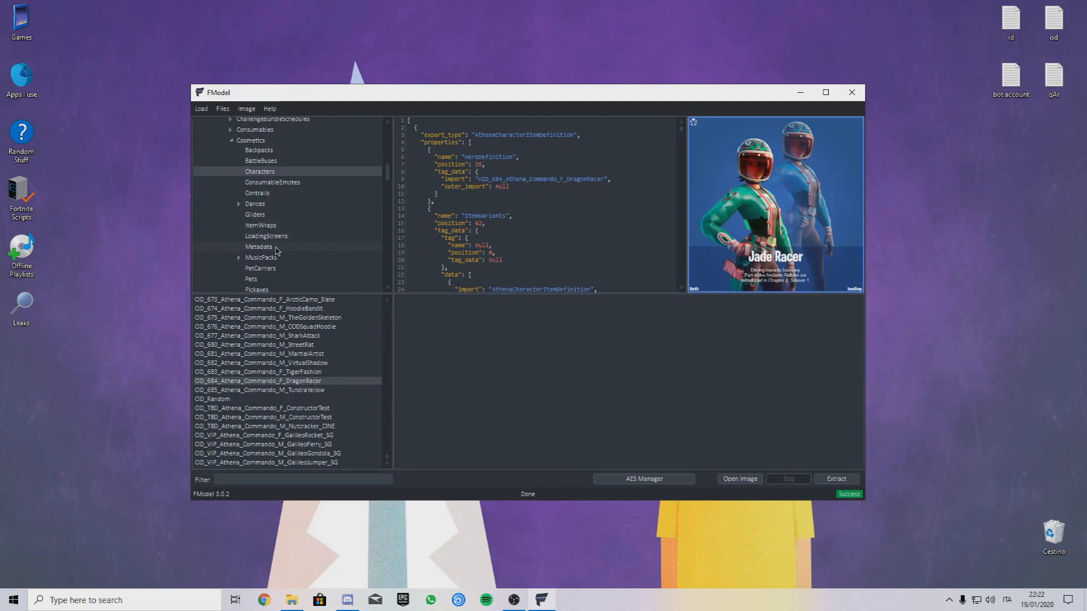
pyautogui.click(255, 204)
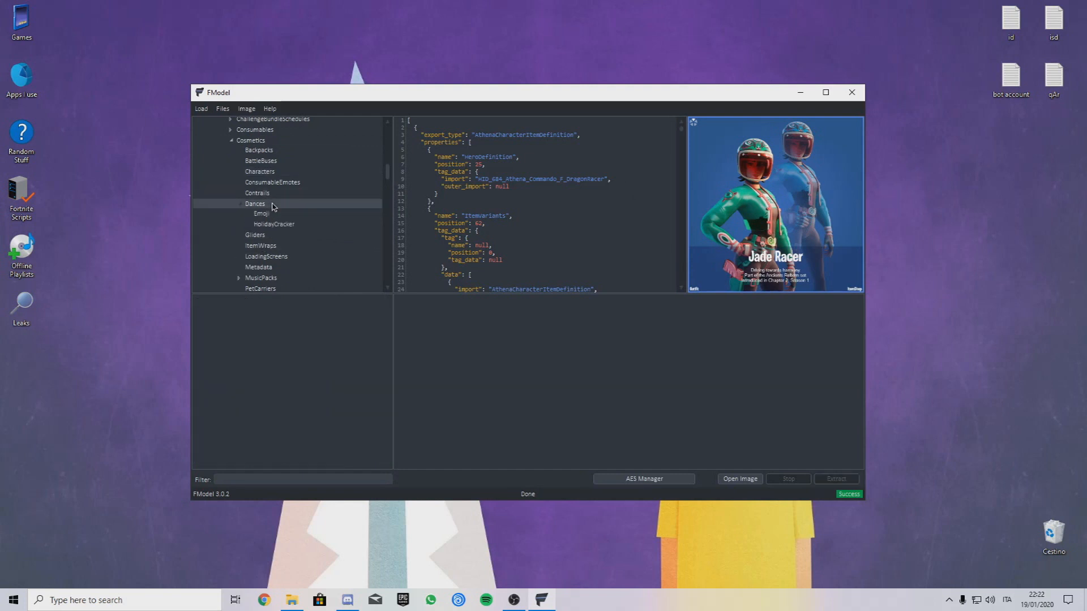
# - Browse the Dances subfolders, previewing a HolidayCracker emote and listing the Emoji files
pyautogui.click(255, 203)
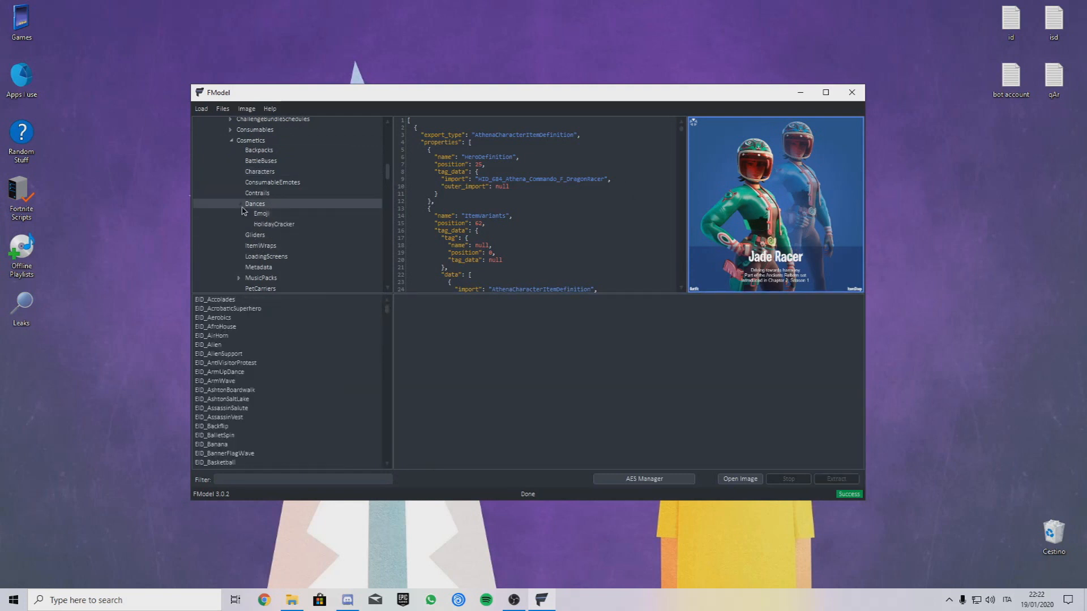
pyautogui.click(274, 224)
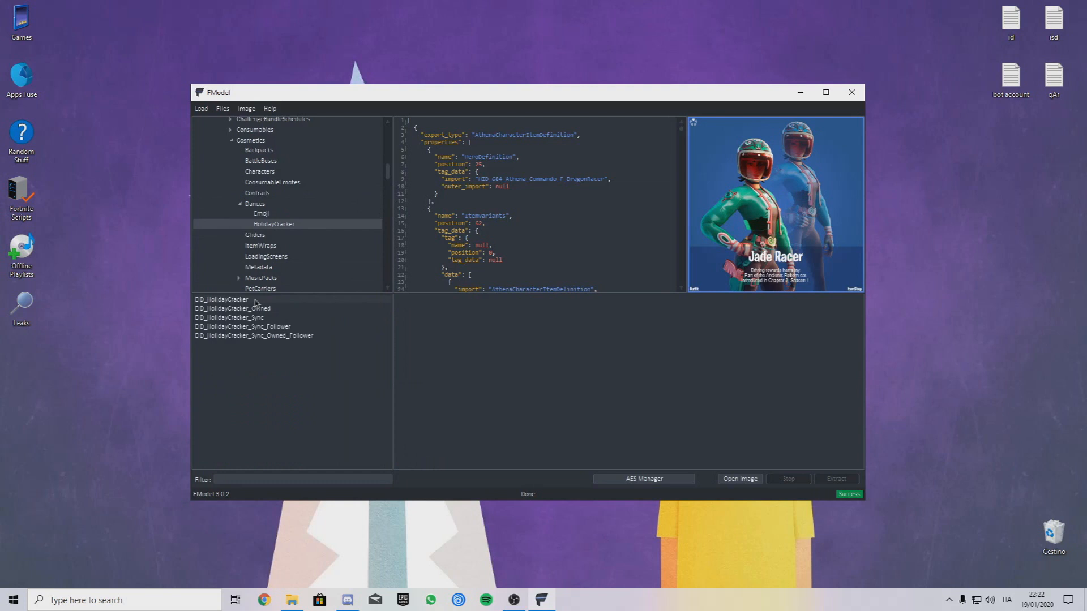
pyautogui.click(232, 308)
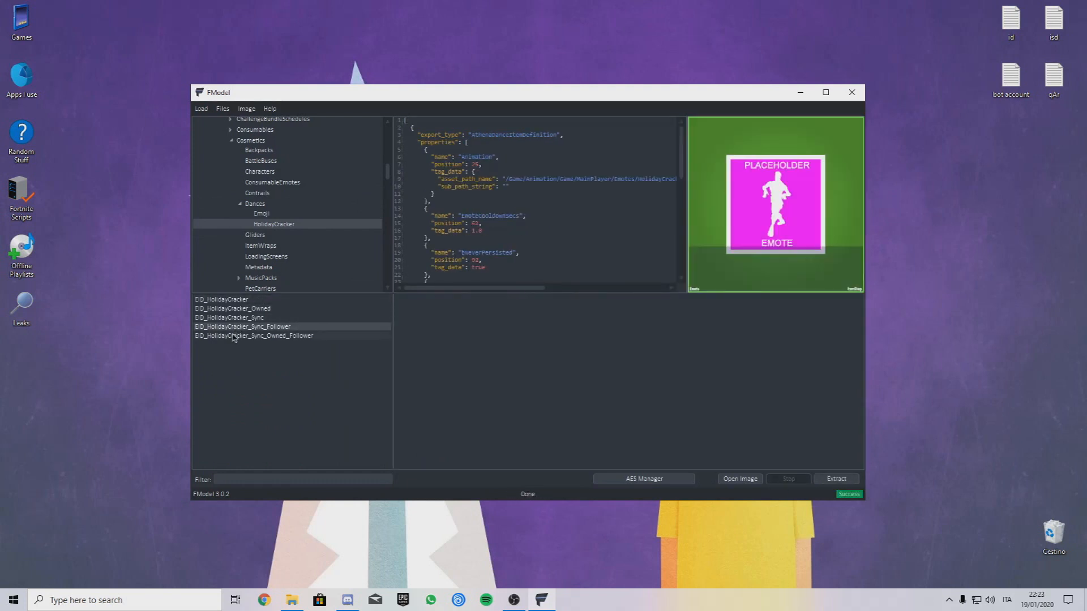
pyautogui.click(253, 335)
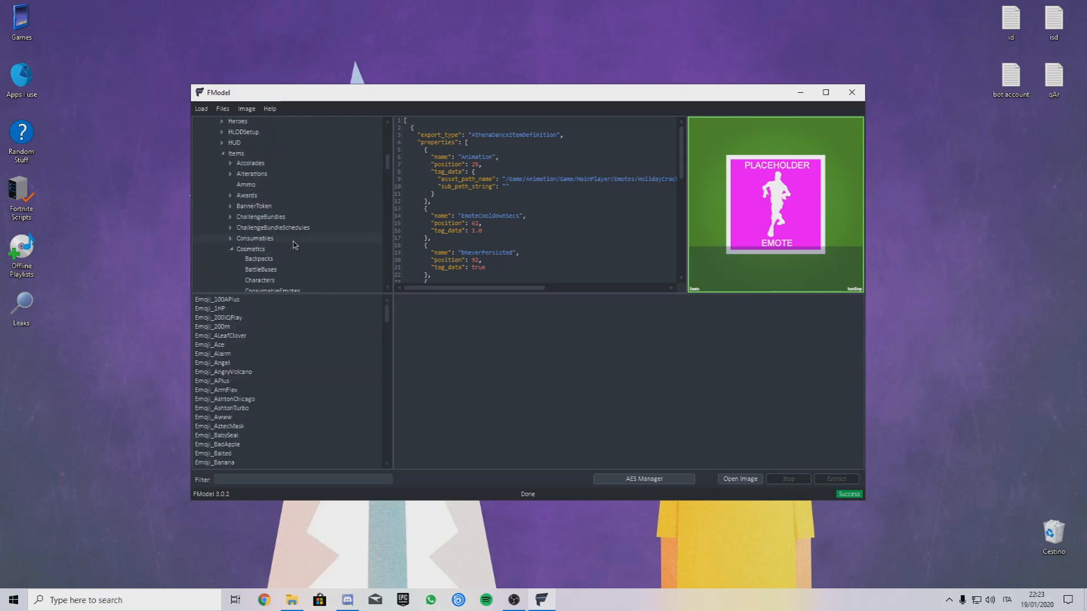
pyautogui.click(272, 251)
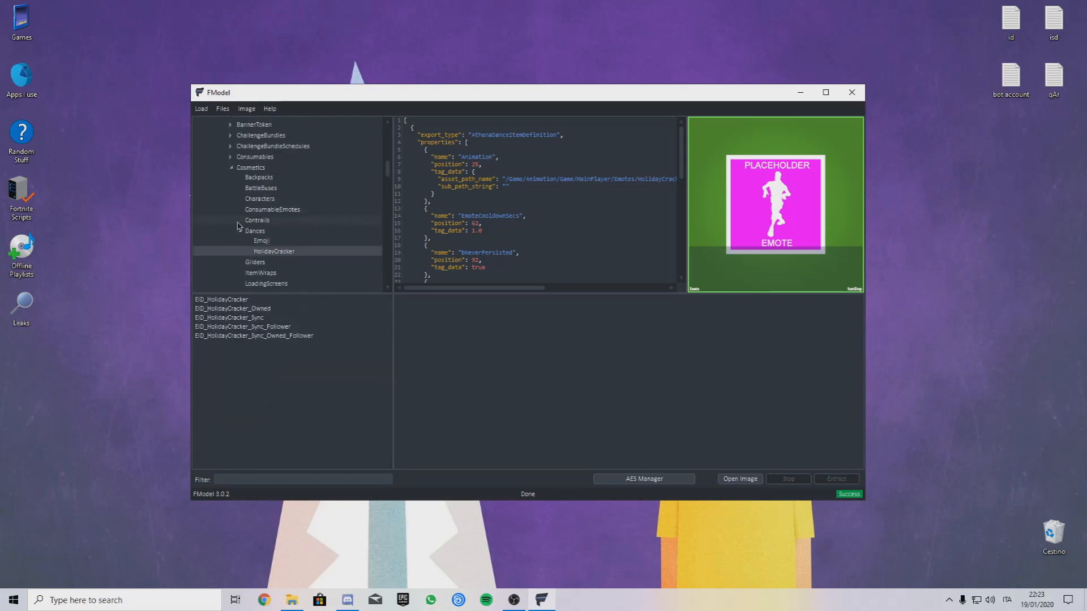
# - List all Dances emotes and preview EID_IndigoApple and EID_JellyFrog (Fishin')
pyautogui.click(255, 231)
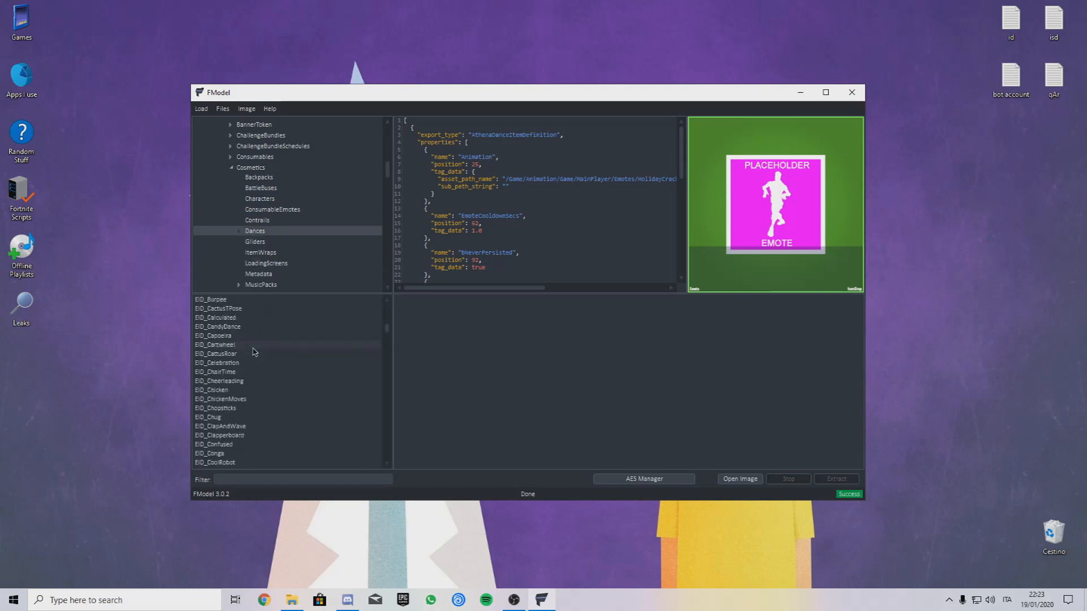
pyautogui.click(221, 362)
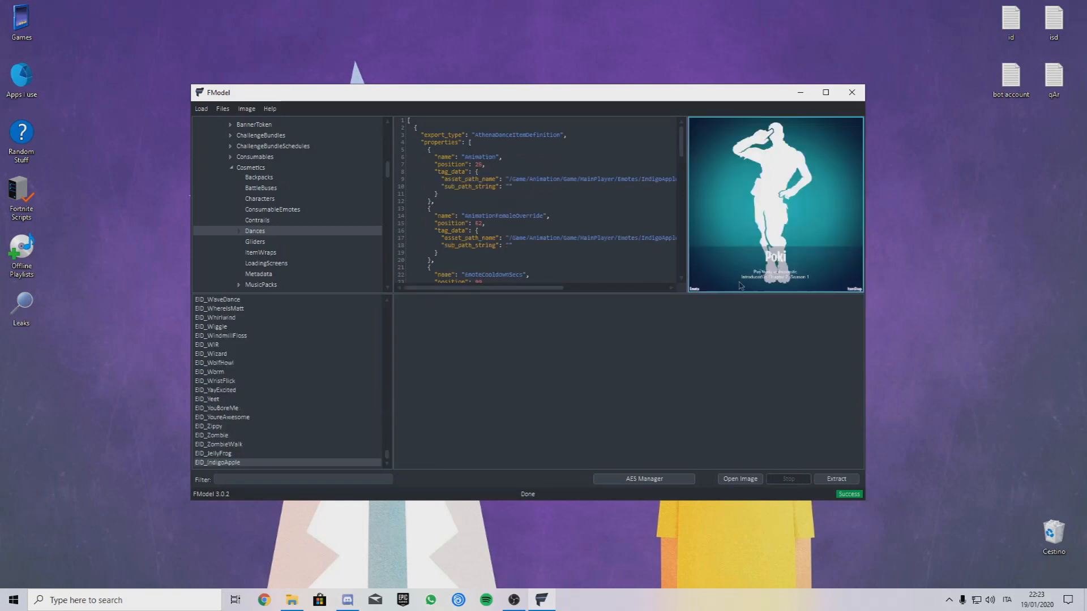
pyautogui.click(219, 452)
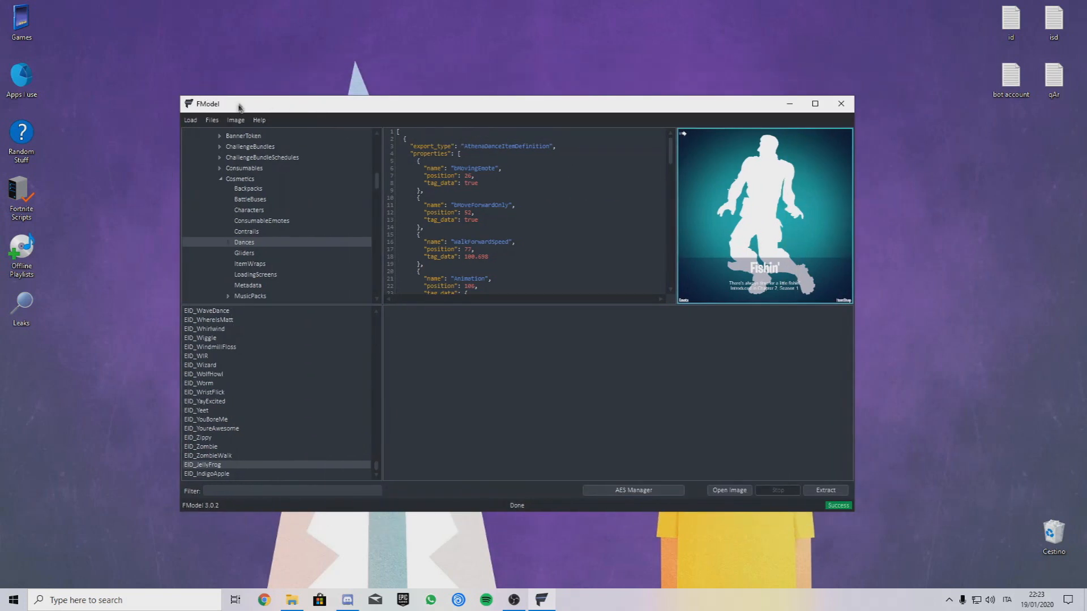
pyautogui.moveTo(239, 103); pyautogui.dragTo(261, 79)
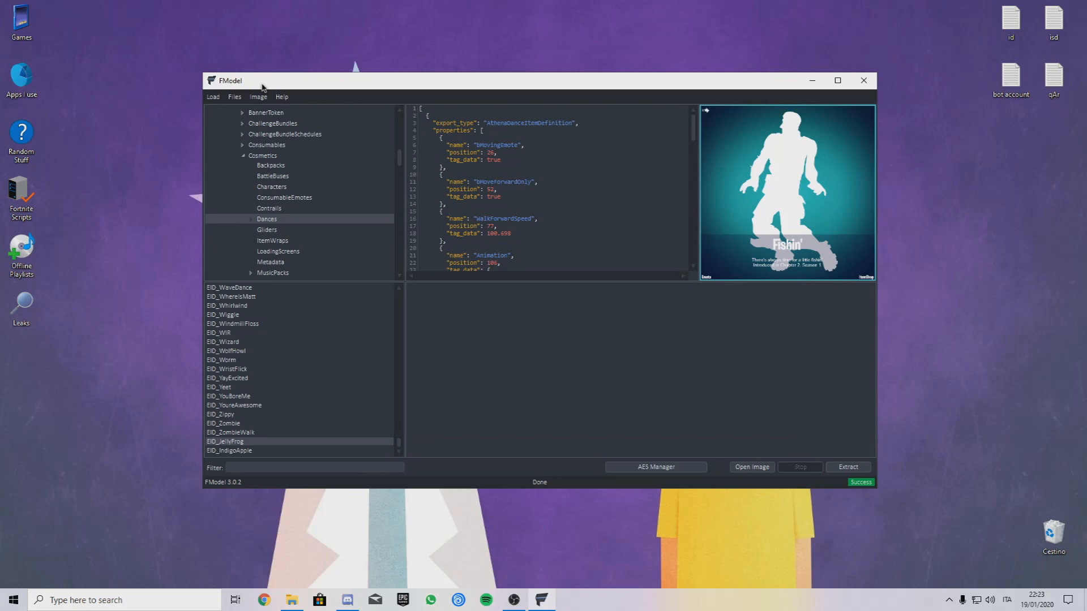
pyautogui.moveTo(863, 80)
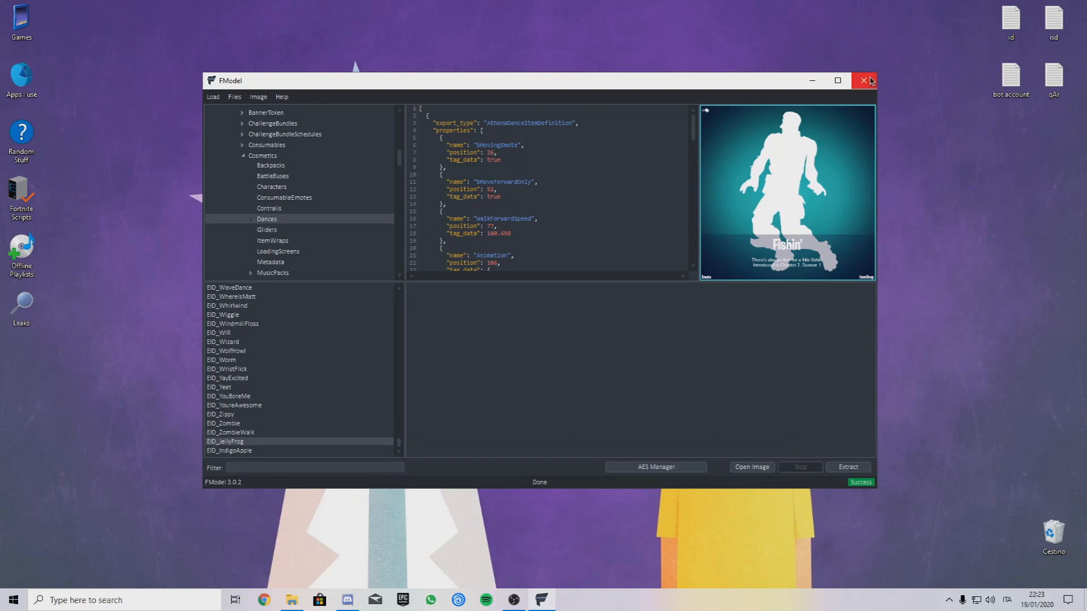
# - Close and relaunch FModel, then bring up the Load menu for comparing PAKs
pyautogui.click(864, 80)
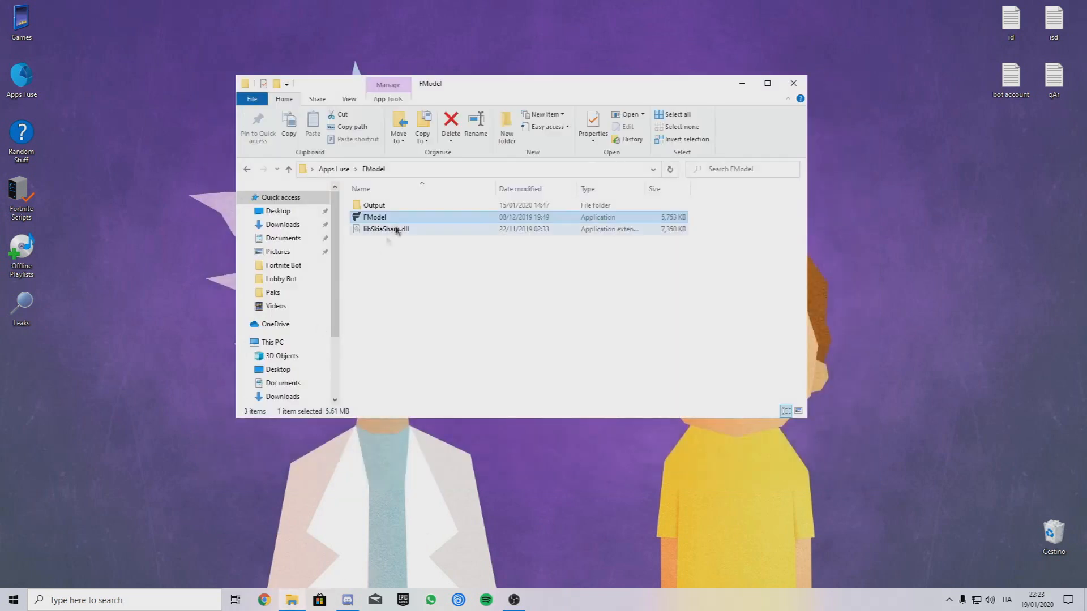
pyautogui.doubleClick(375, 217)
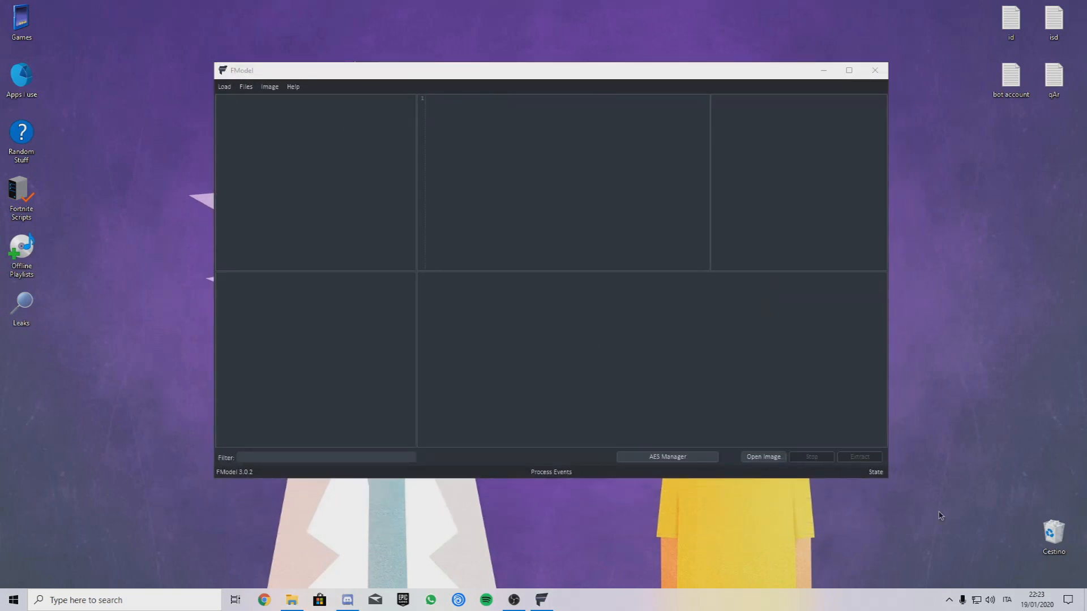
pyautogui.click(224, 86)
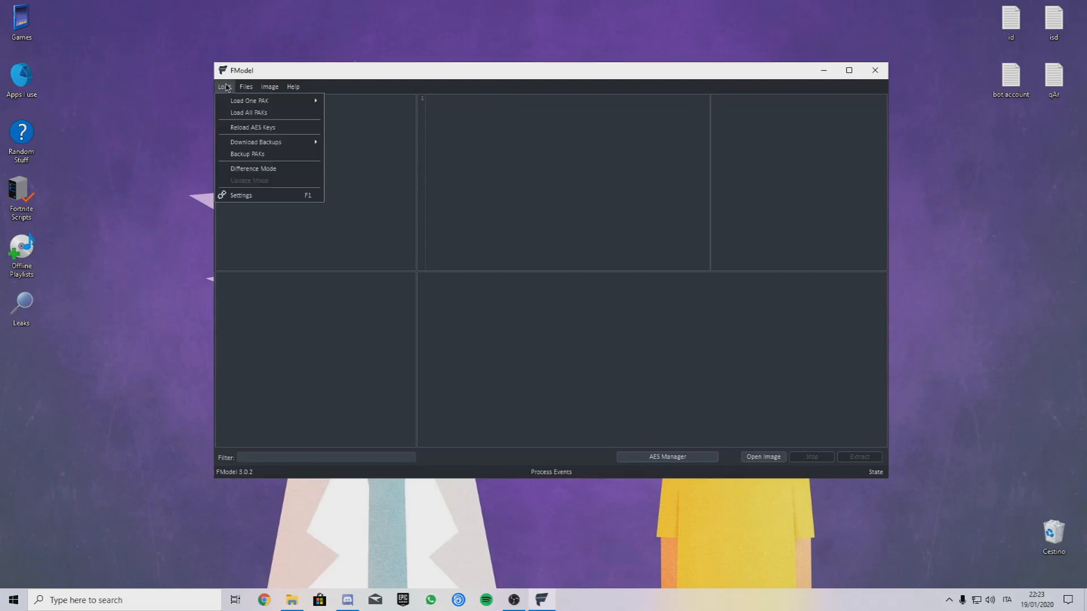
pyautogui.click(224, 87)
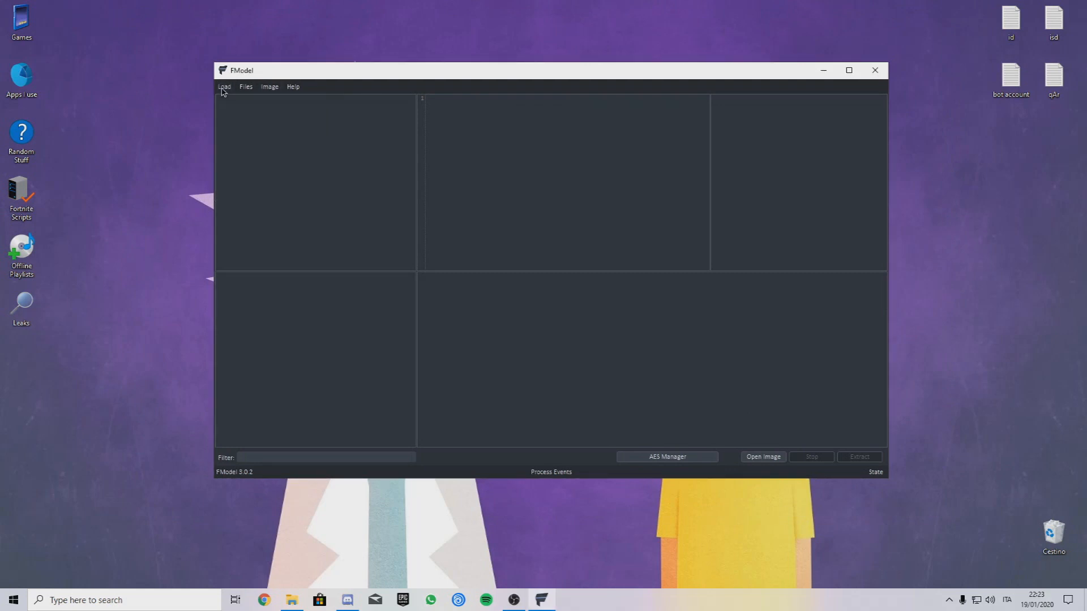
pyautogui.click(246, 86)
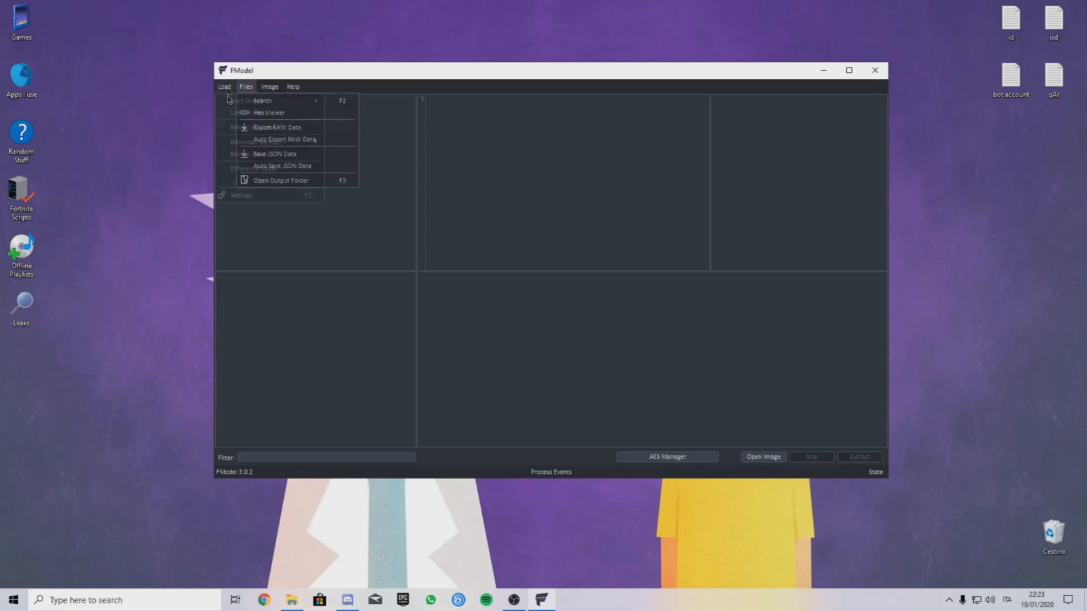
pyautogui.click(225, 86)
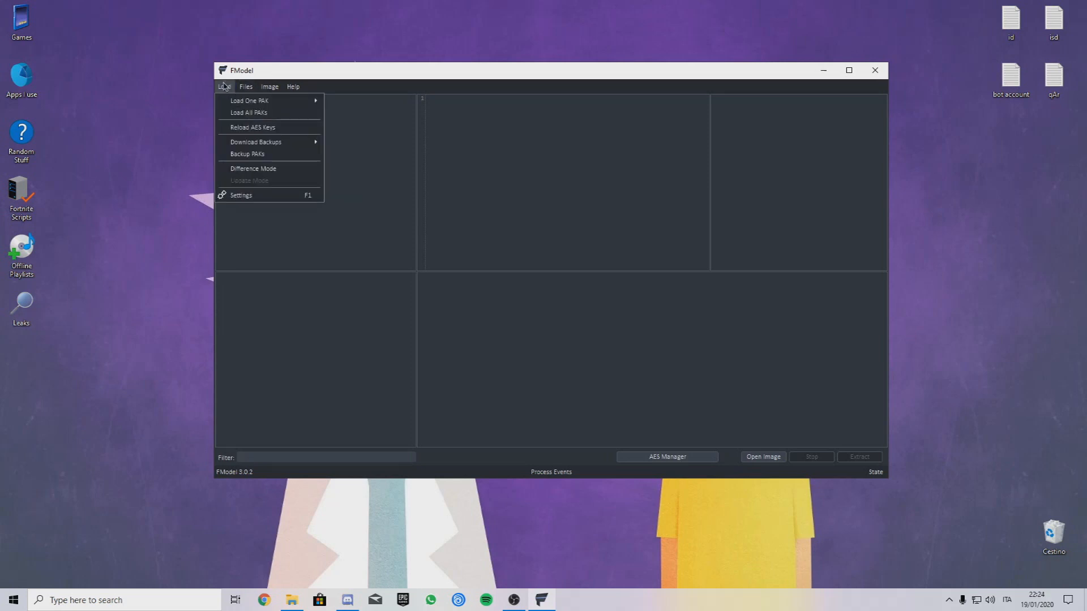
pyautogui.moveTo(255, 141)
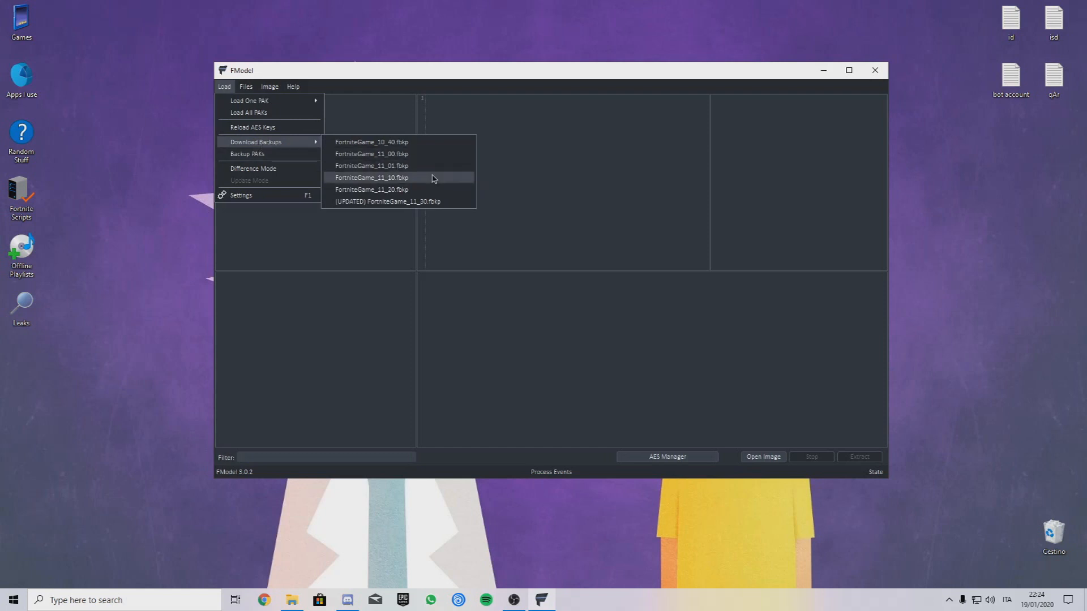
pyautogui.moveTo(379, 153)
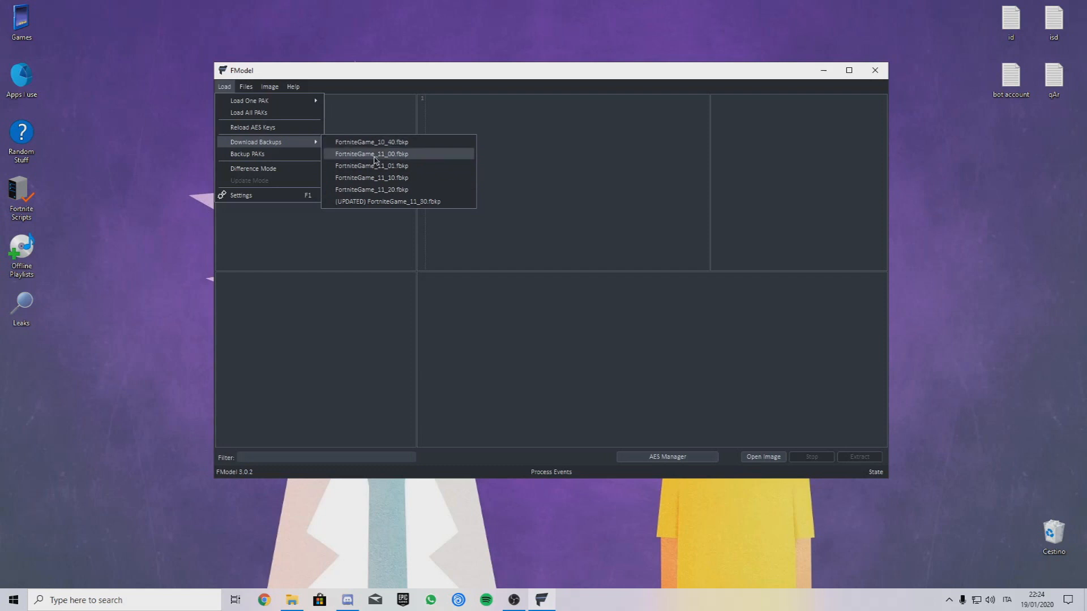
pyautogui.moveTo(371, 141)
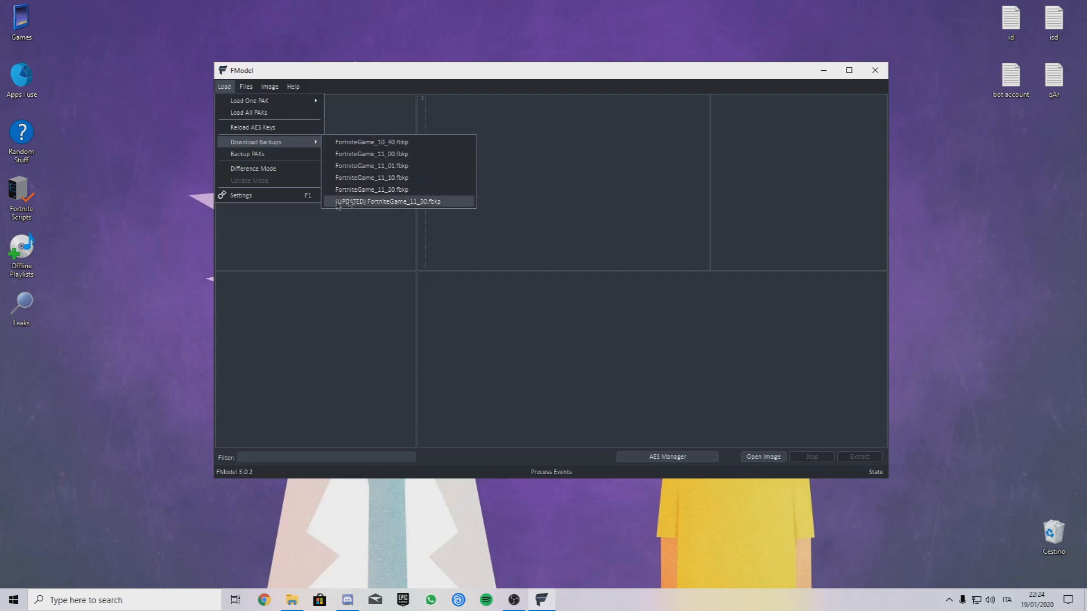
pyautogui.moveTo(349, 201)
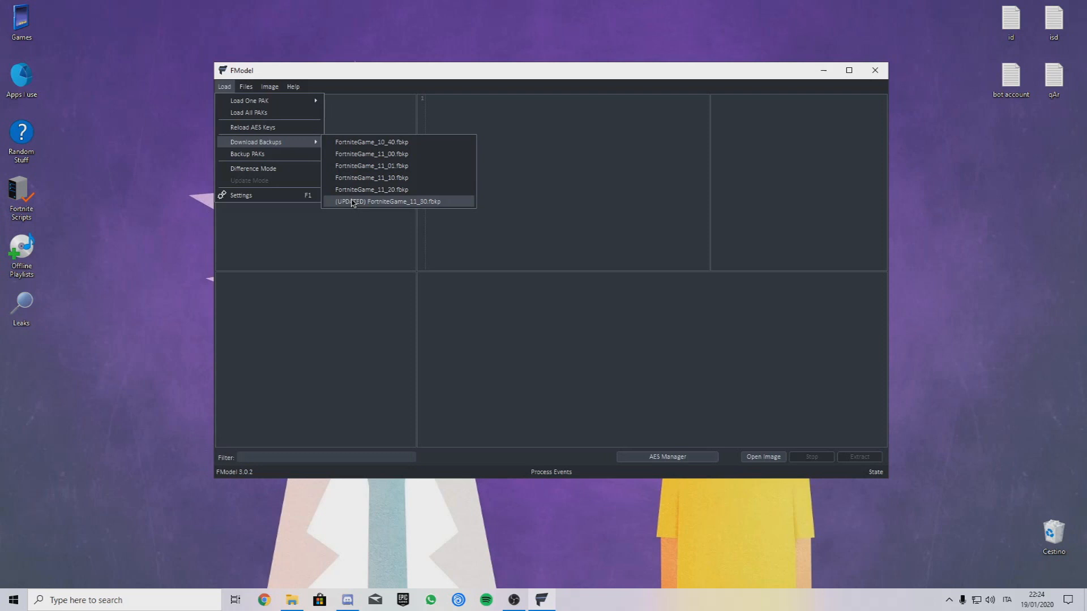
pyautogui.moveTo(376, 206)
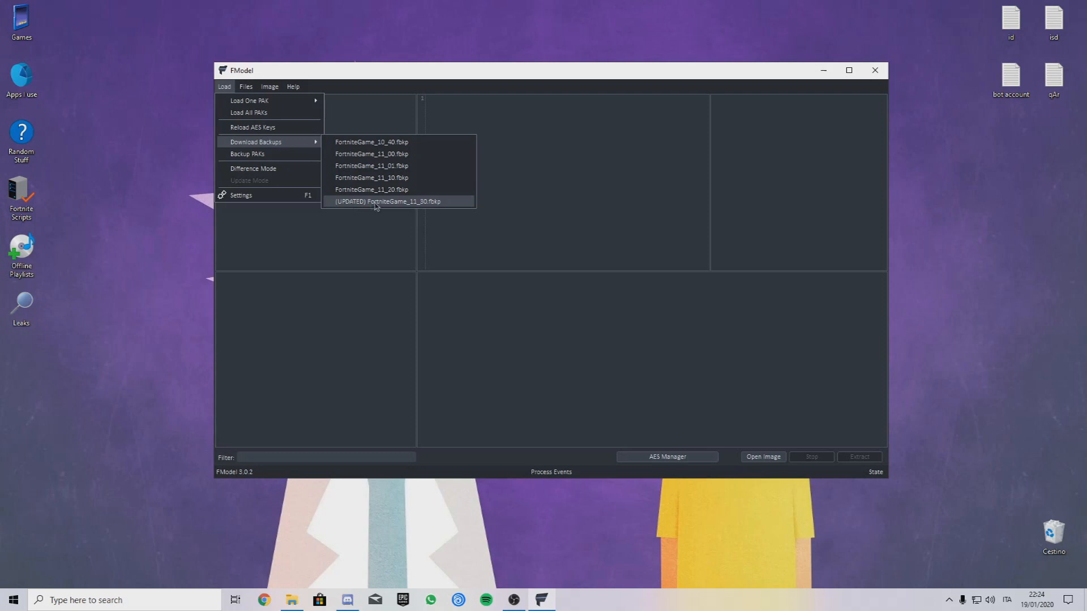
pyautogui.moveTo(380, 206)
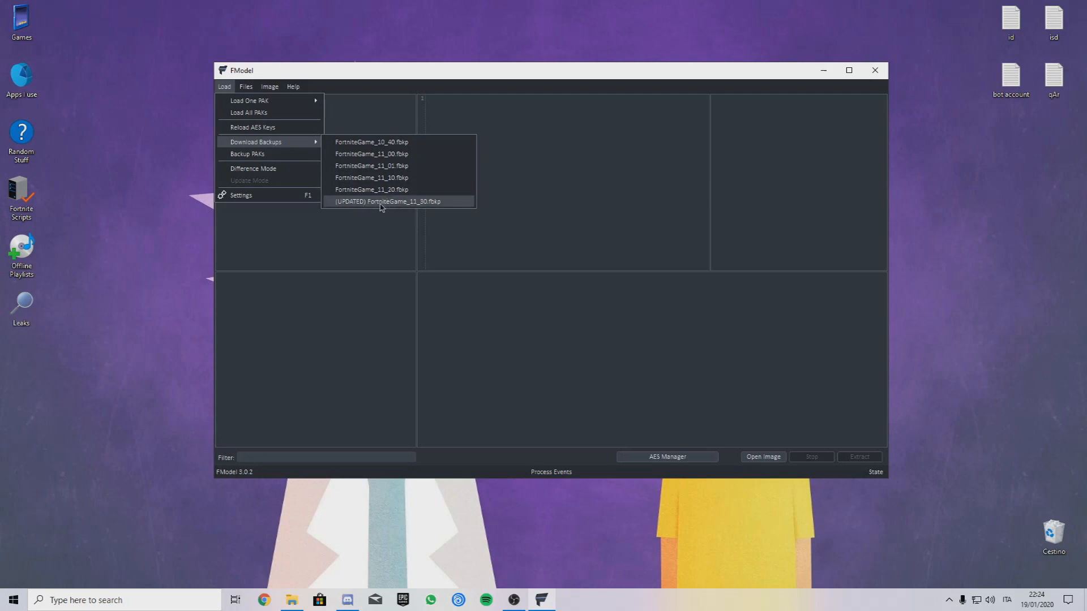
pyautogui.moveTo(360, 210)
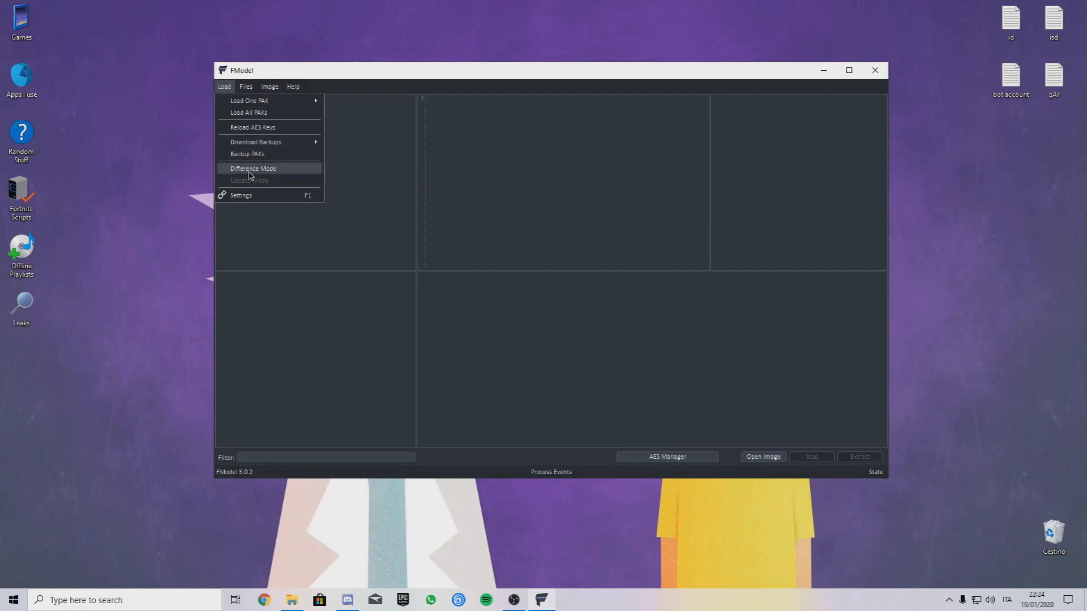
pyautogui.moveTo(284, 171)
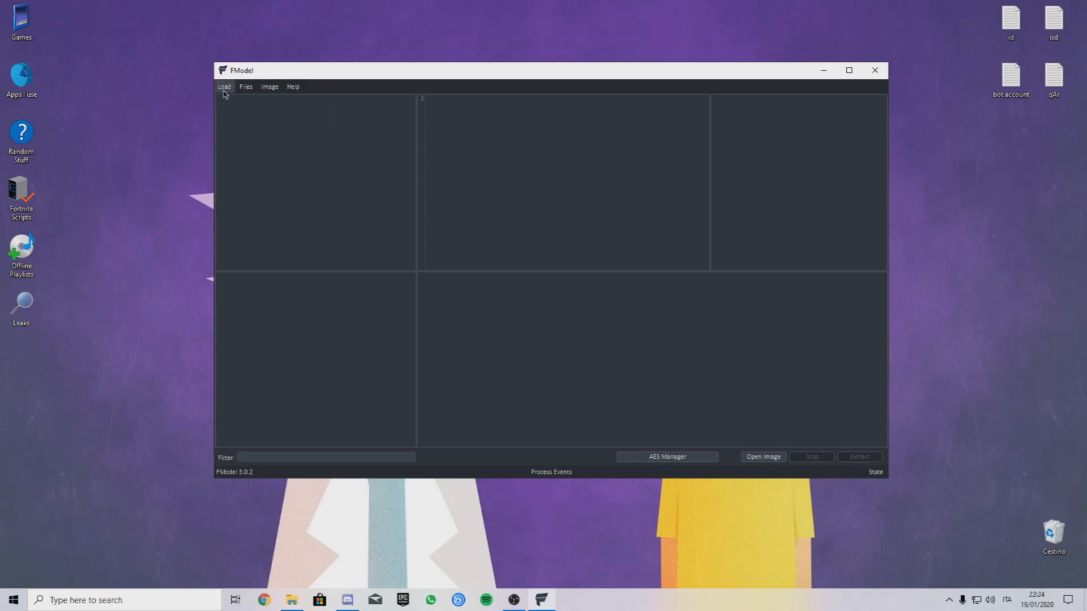
# - Start Difference Mode against the (UPDATED) FortniteGame_11_30.fbkp backup
pyautogui.click(224, 86)
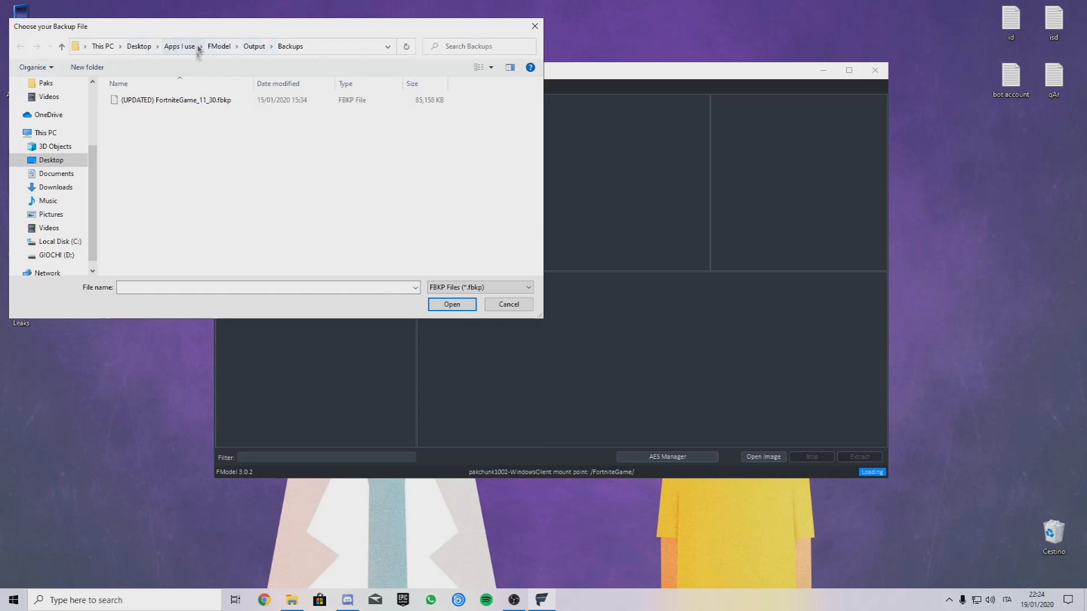
pyautogui.click(174, 99)
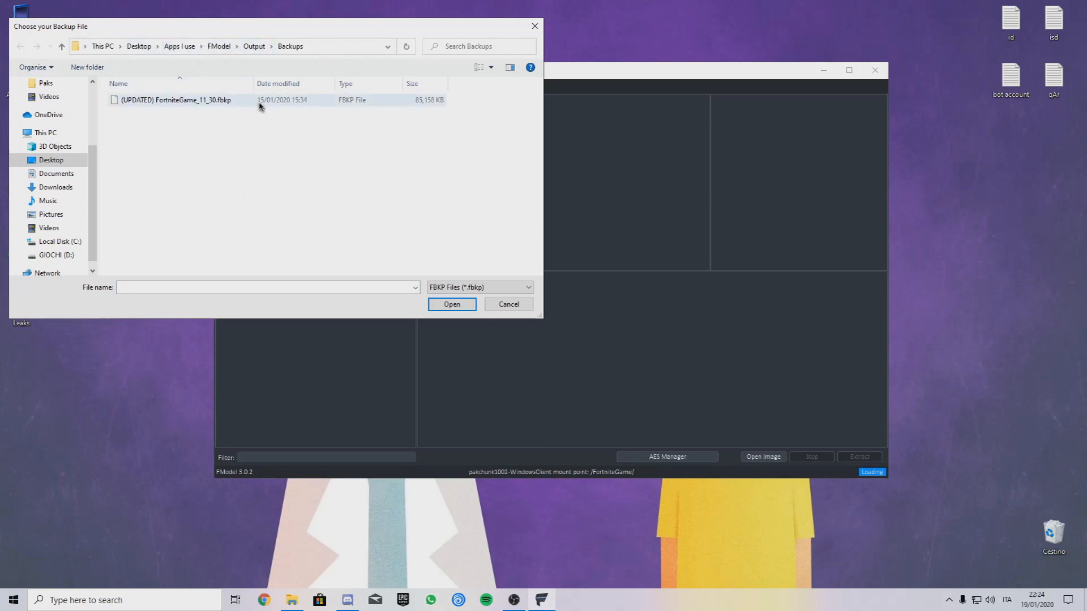
pyautogui.click(174, 99)
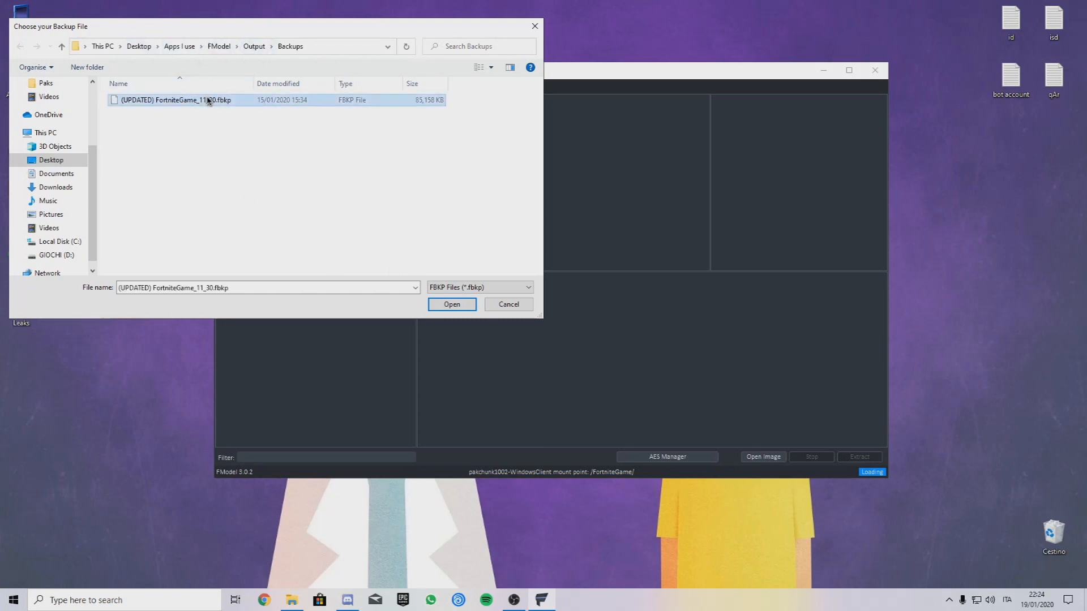
pyautogui.click(450, 305)
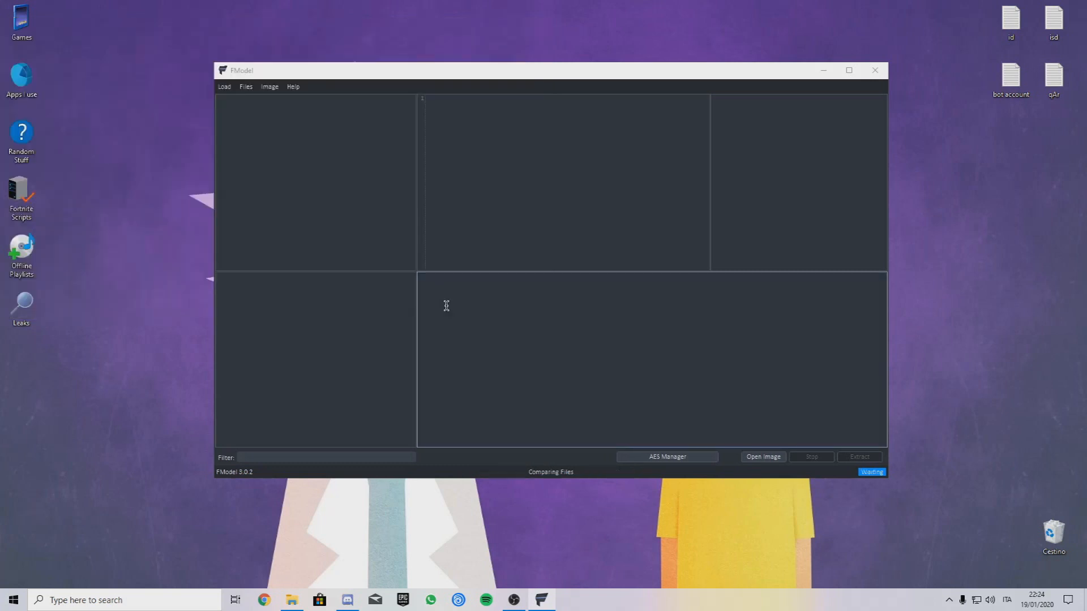
pyautogui.moveTo(311, 409)
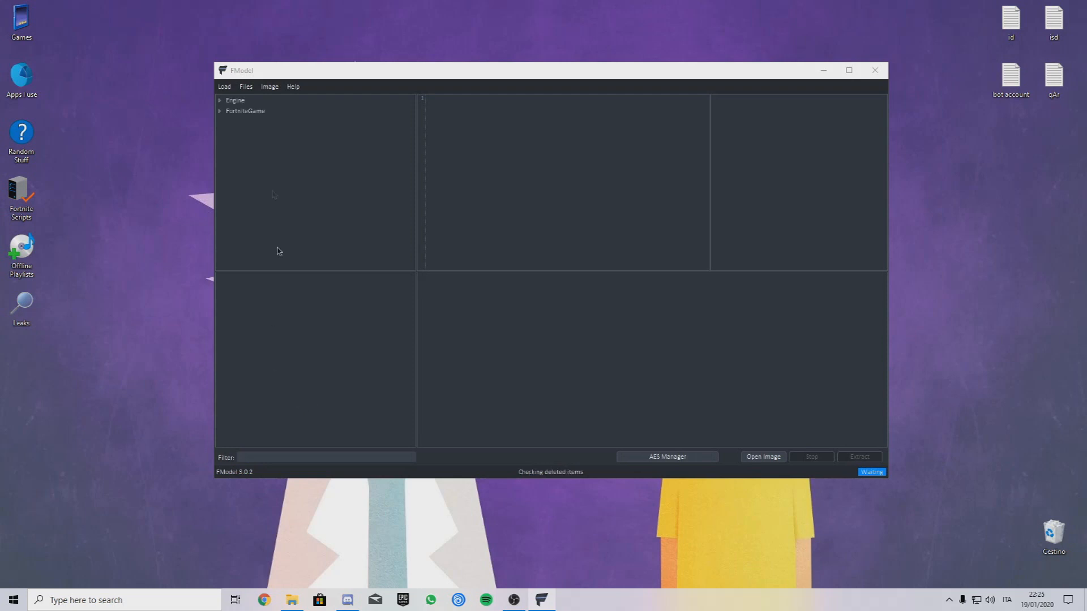
# - After the comparison succeeds, expand FortniteGame > Content toward the Items folder
pyautogui.click(220, 111)
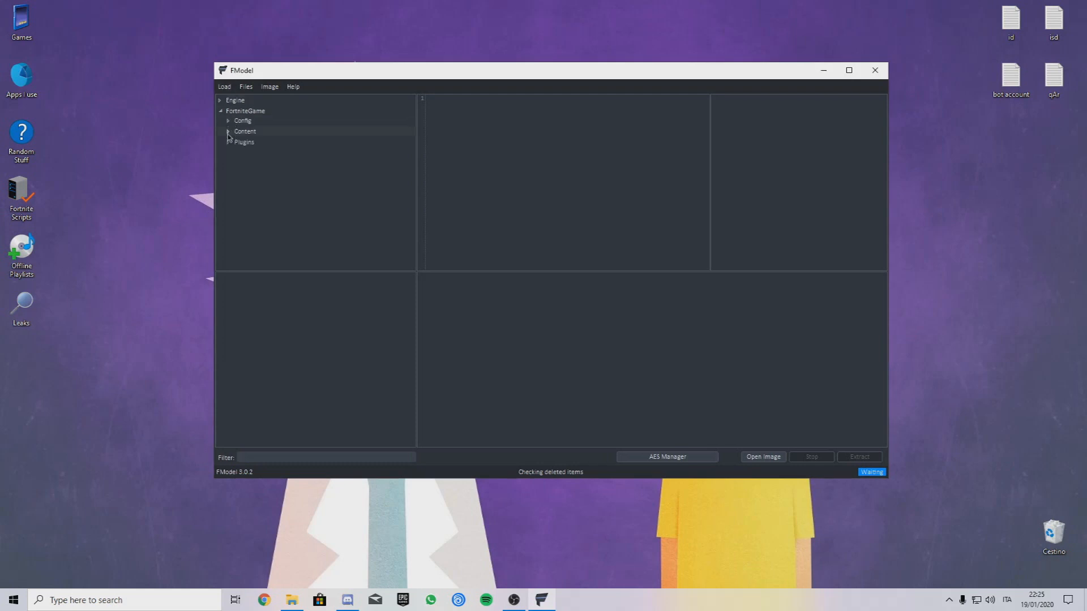
pyautogui.click(228, 131)
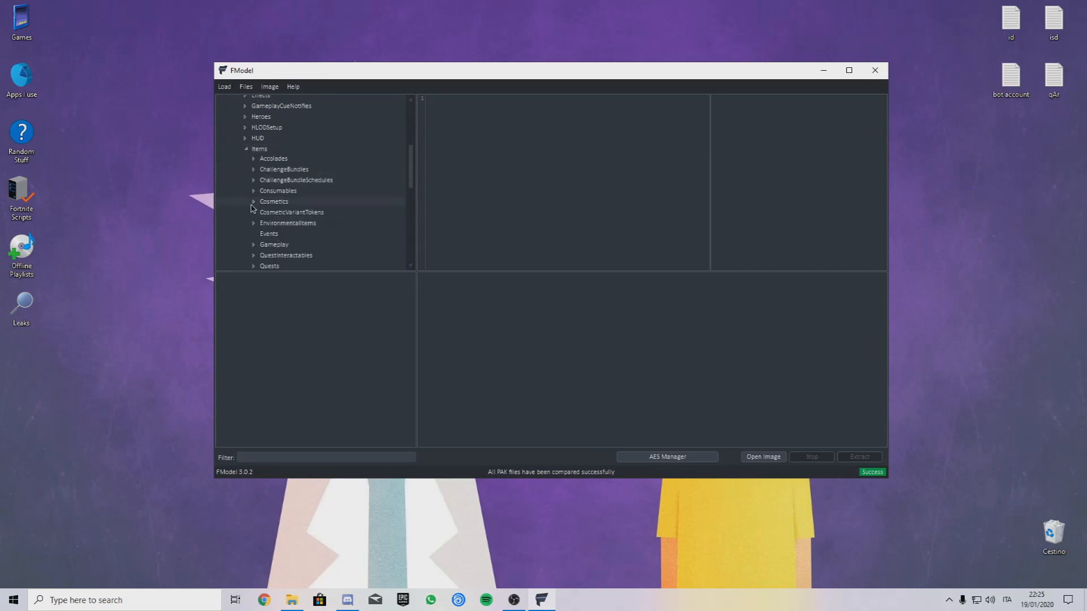
# - List the new Characters skins, preview the Rey-style and Tundra Yellow outfits, then list new Dances emotes
pyautogui.click(283, 168)
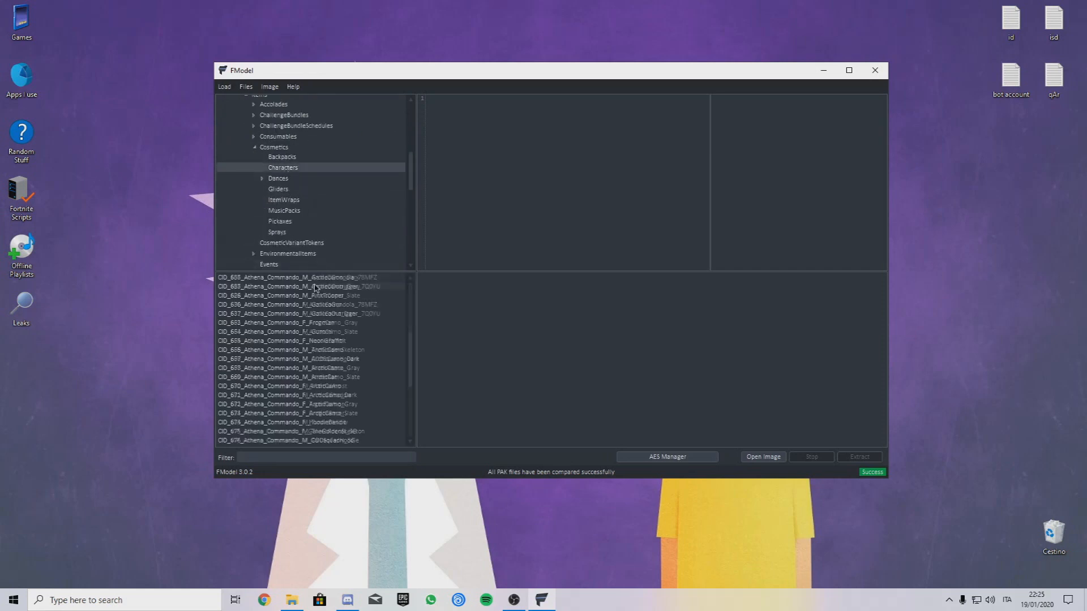
pyautogui.click(286, 430)
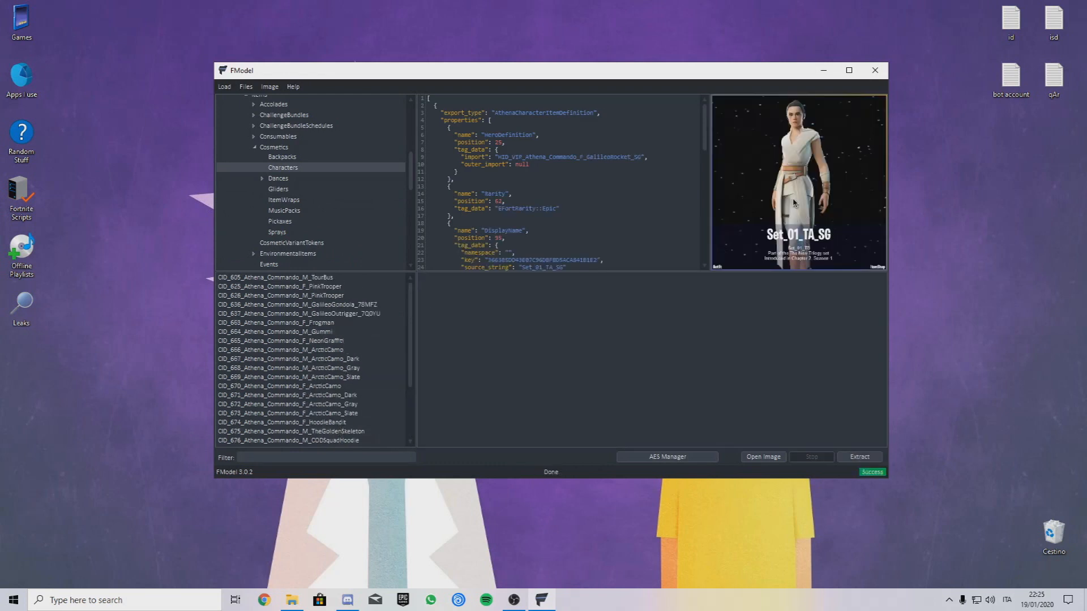
pyautogui.moveTo(815, 252)
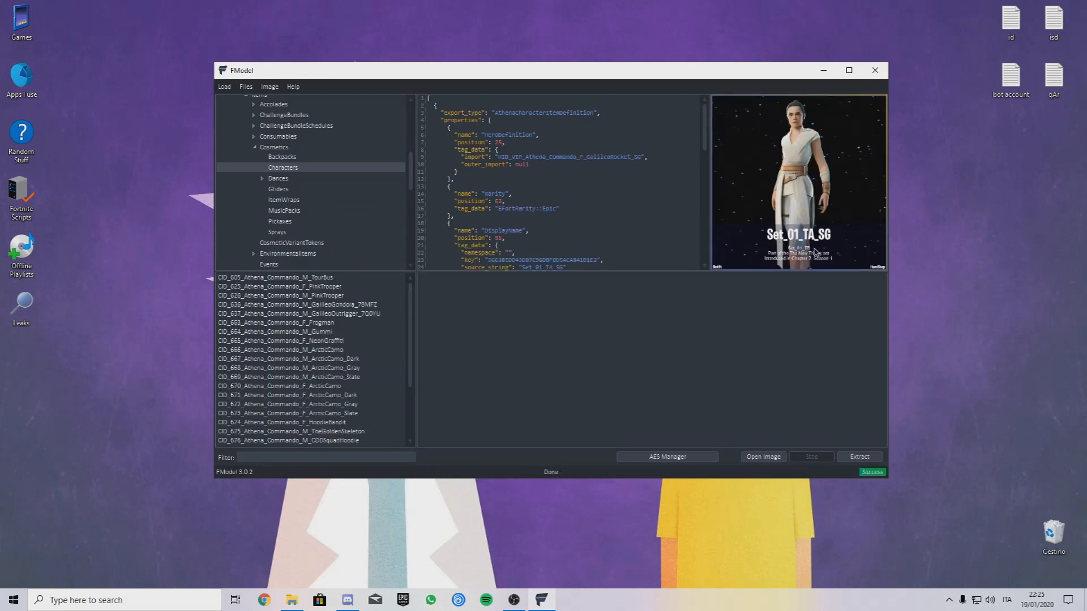
pyautogui.scroll(-3)
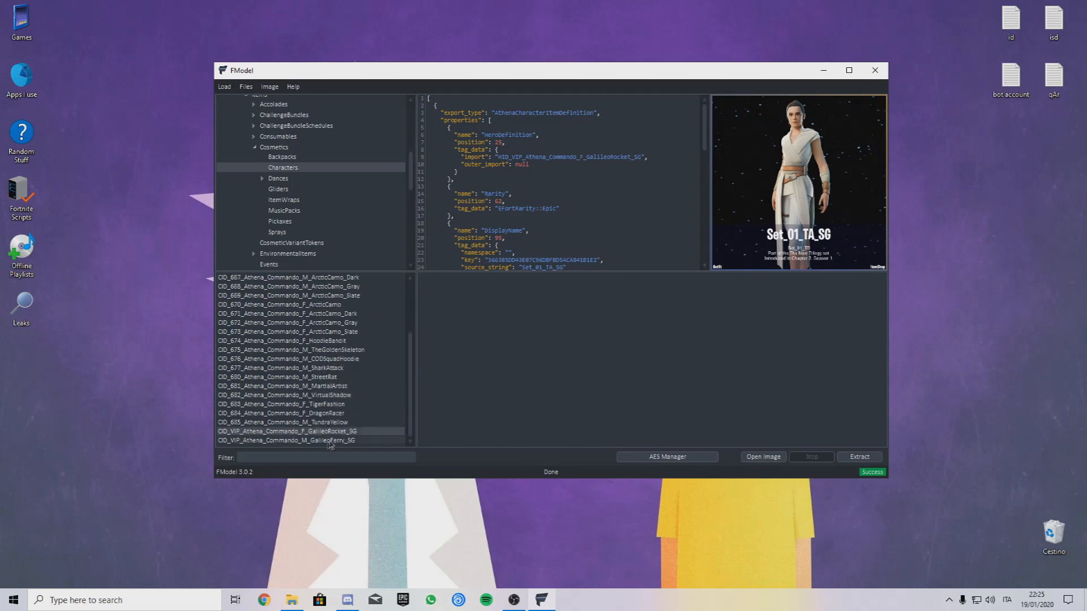
pyautogui.click(286, 440)
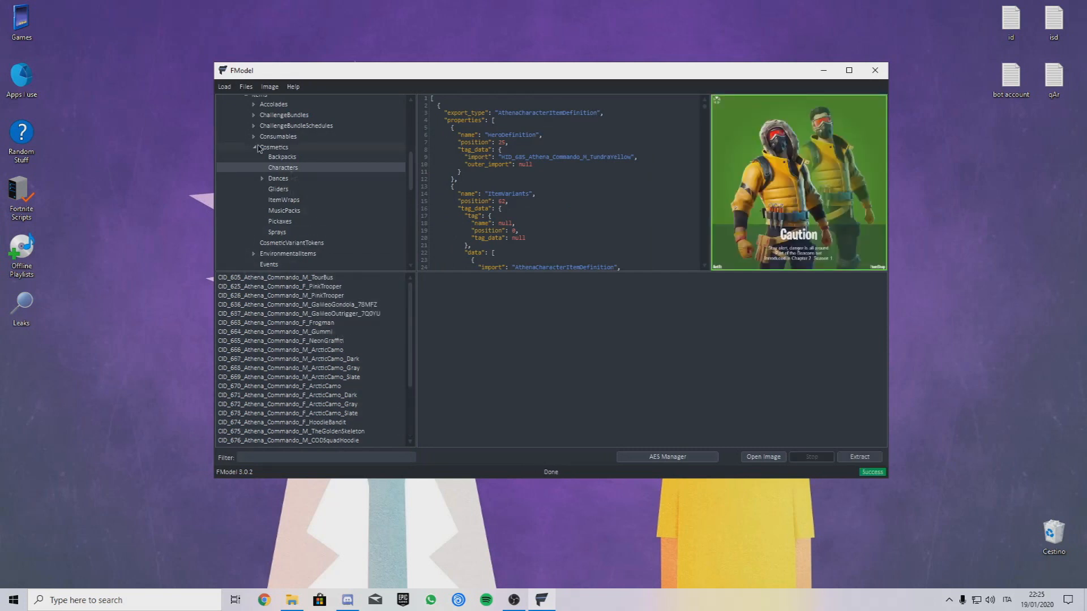
pyautogui.click(278, 178)
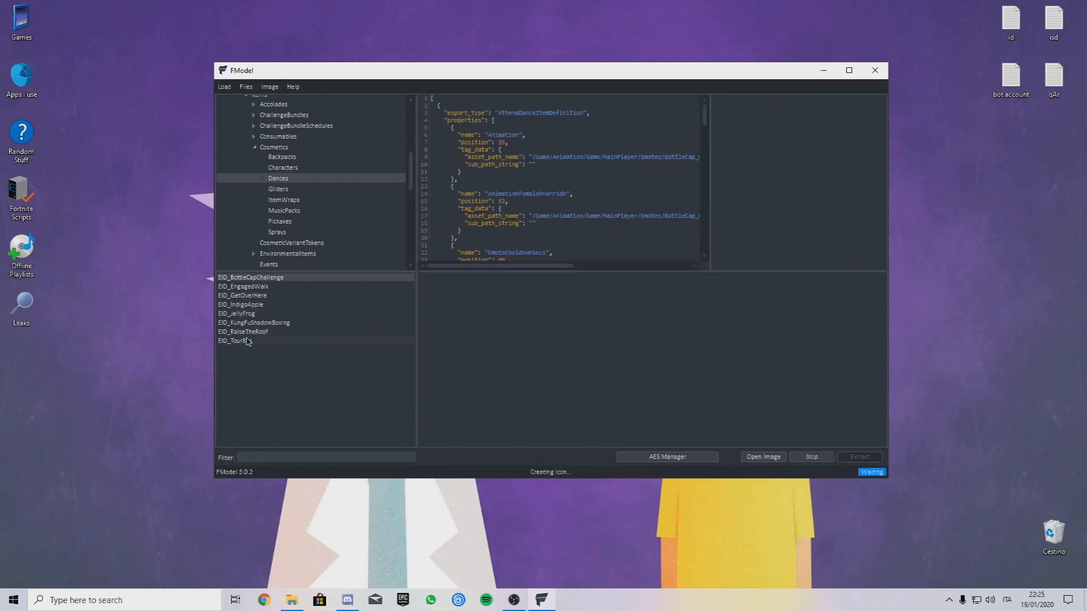